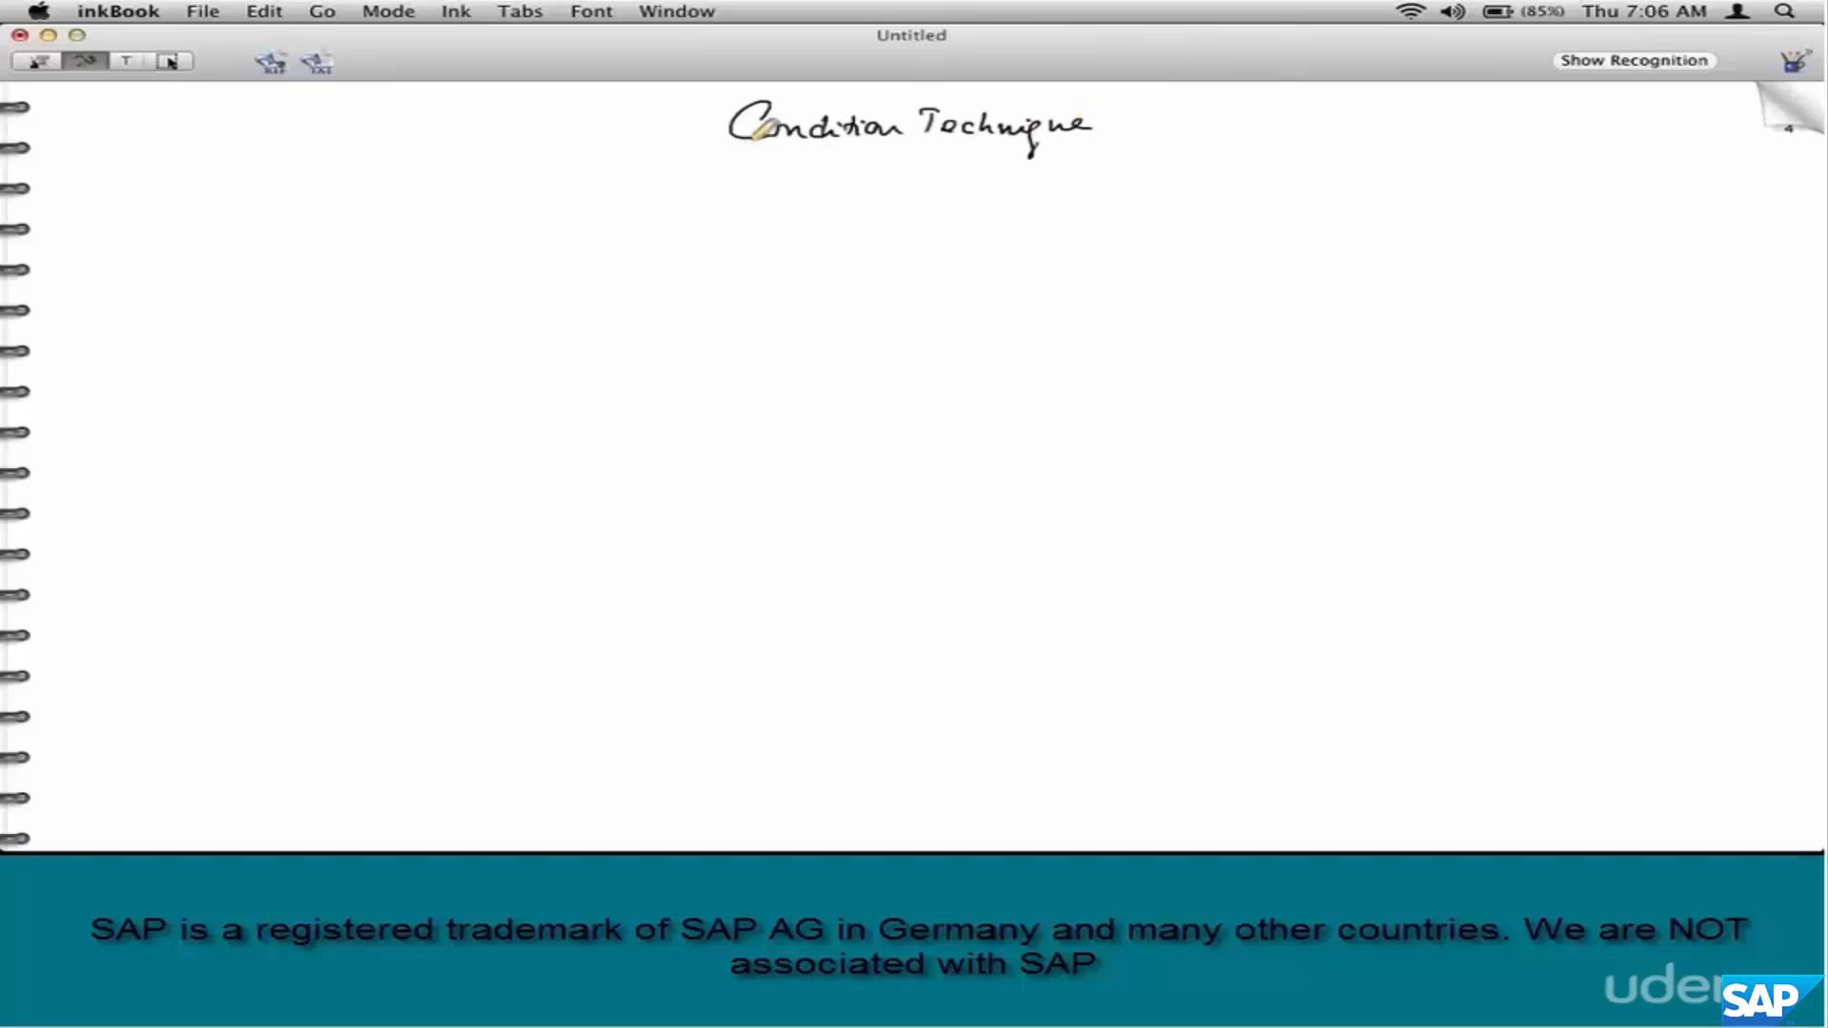
- Handwrite 'Condition Technique' as the page heading with the pen
{"action": "left_click_drag", "start_coordinate": [711, 154], "coordinate": [1131, 149]}
{"action": "type", "text": "spro"}
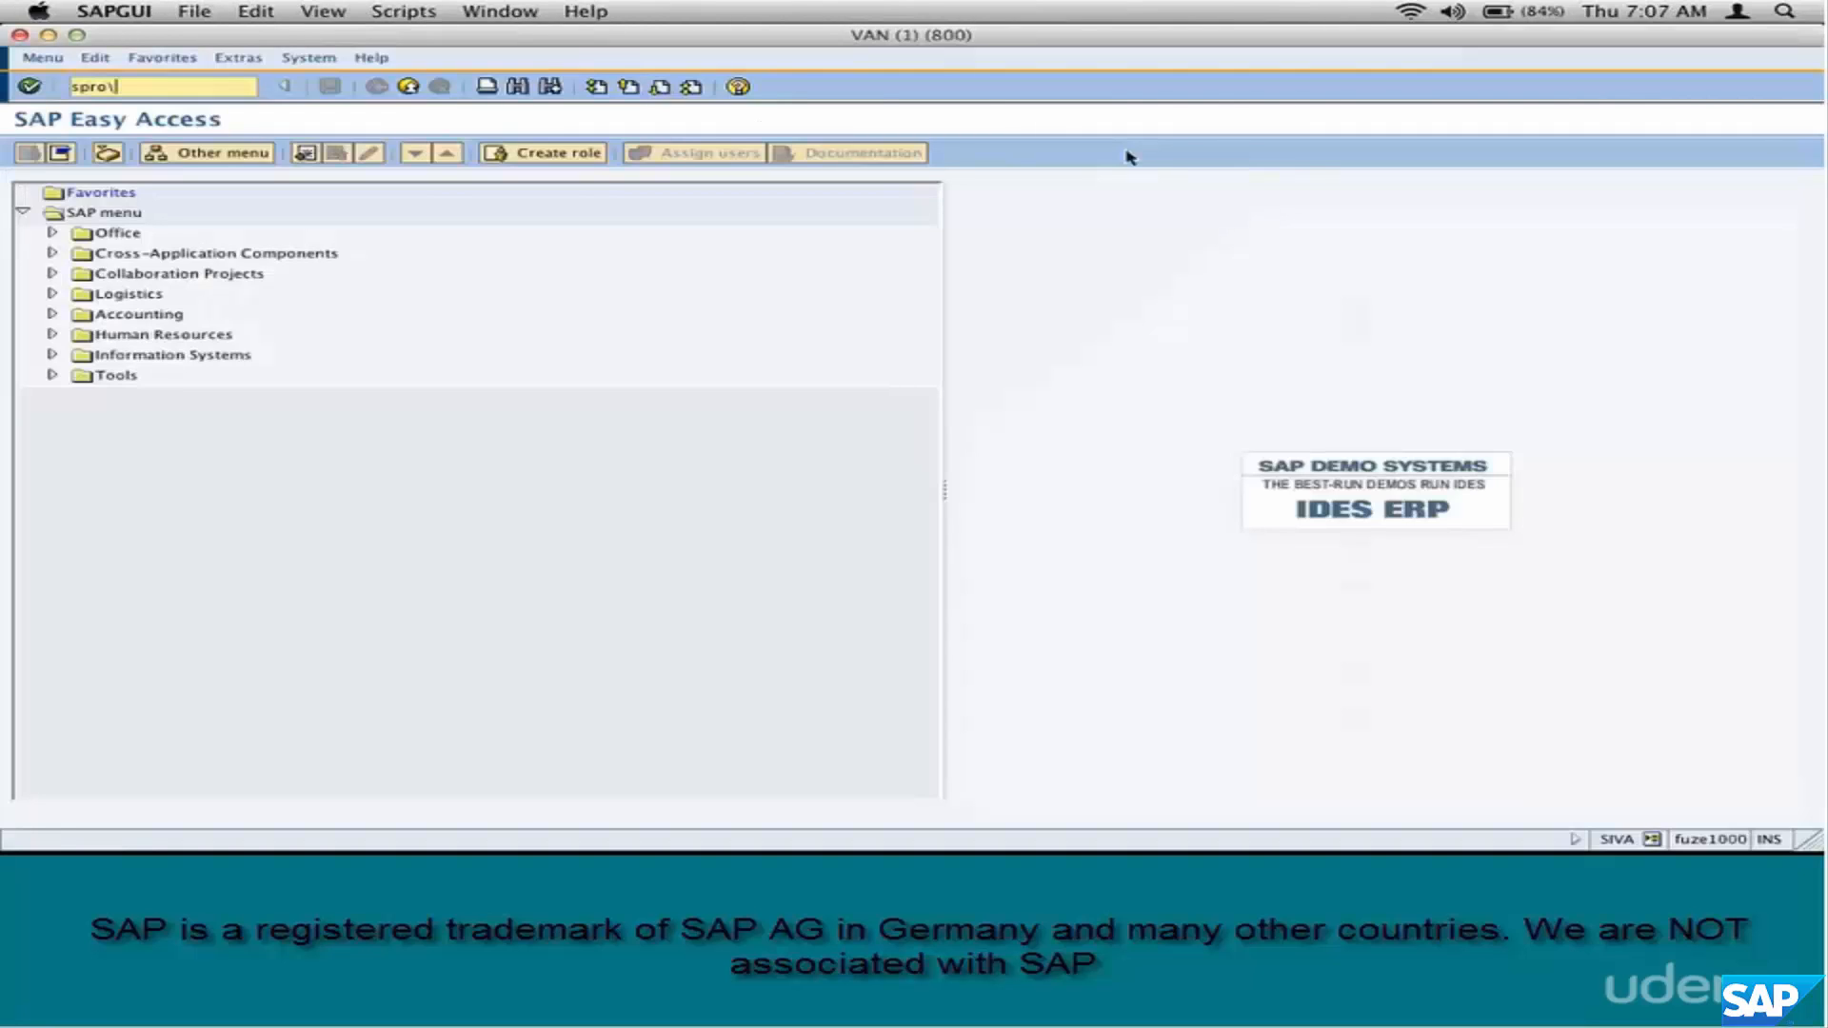
- Run SPRO and expand the reference IMG through Sales and Distribution to Revenue Account Determination
{"action": "key", "text": "Enter"}
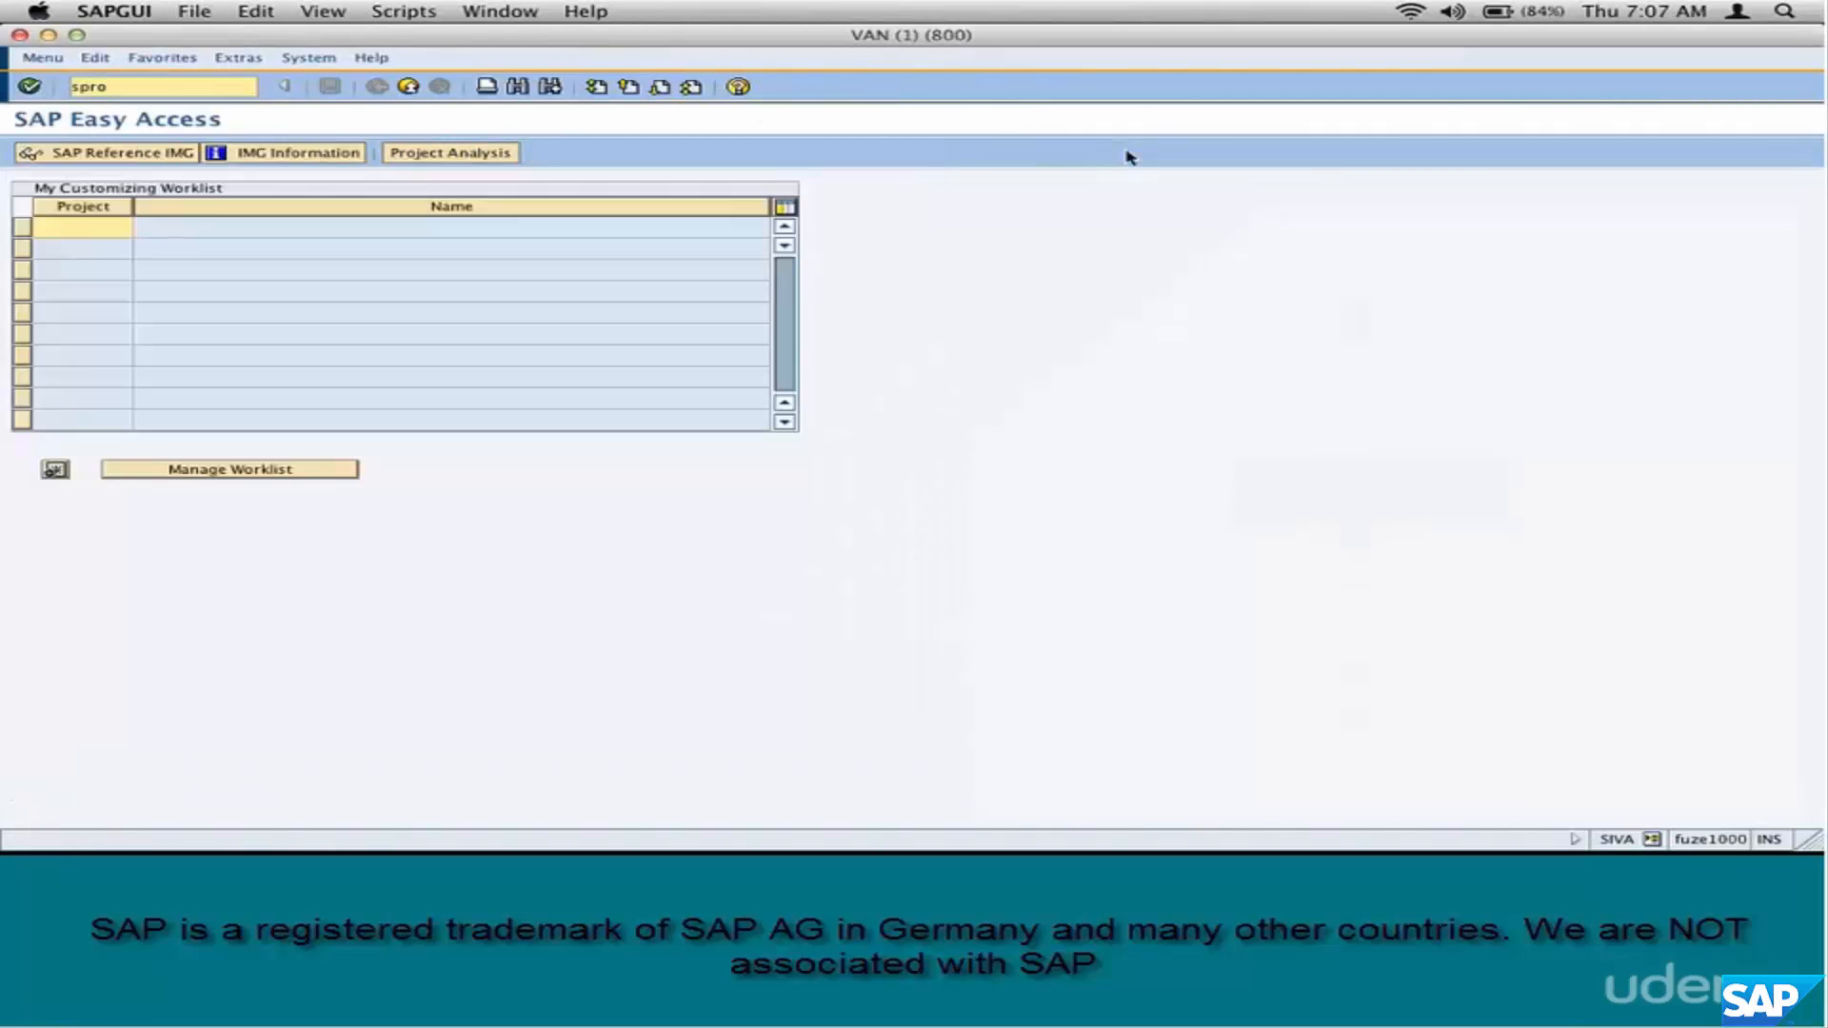
{"action": "key", "text": "Enter"}
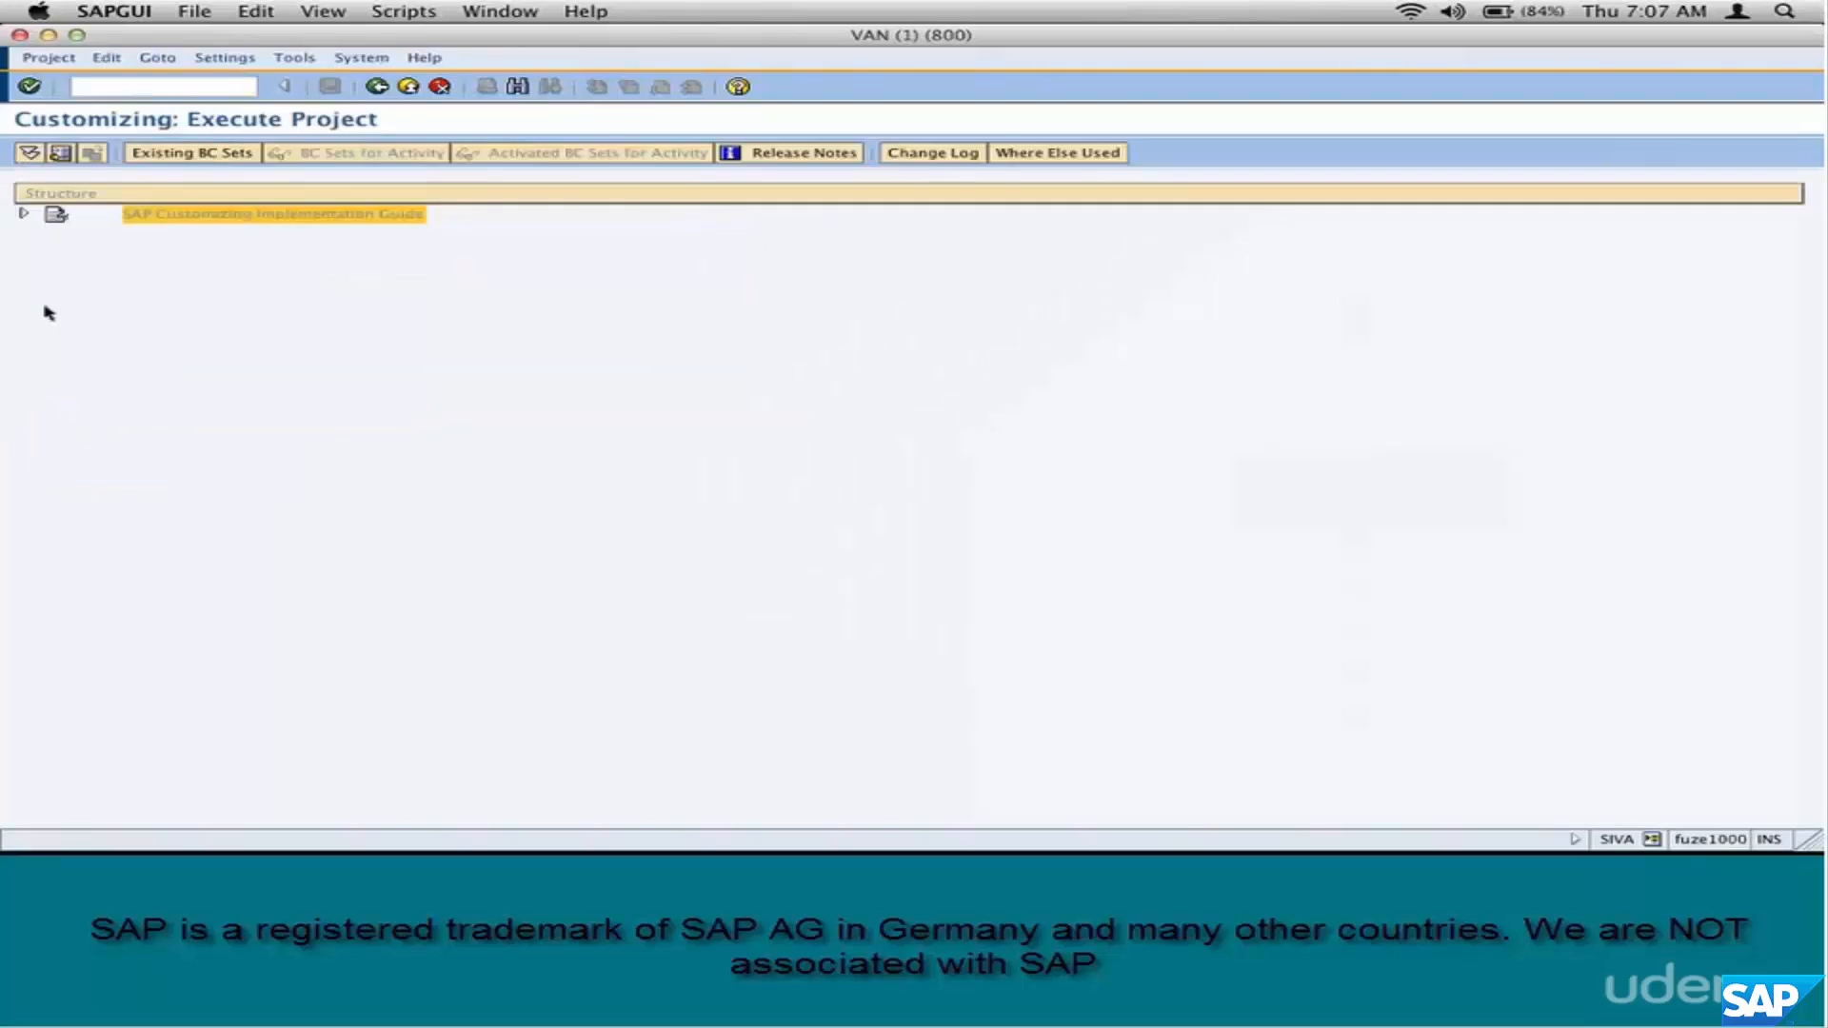
{"action": "left_click", "coordinate": [23, 214]}
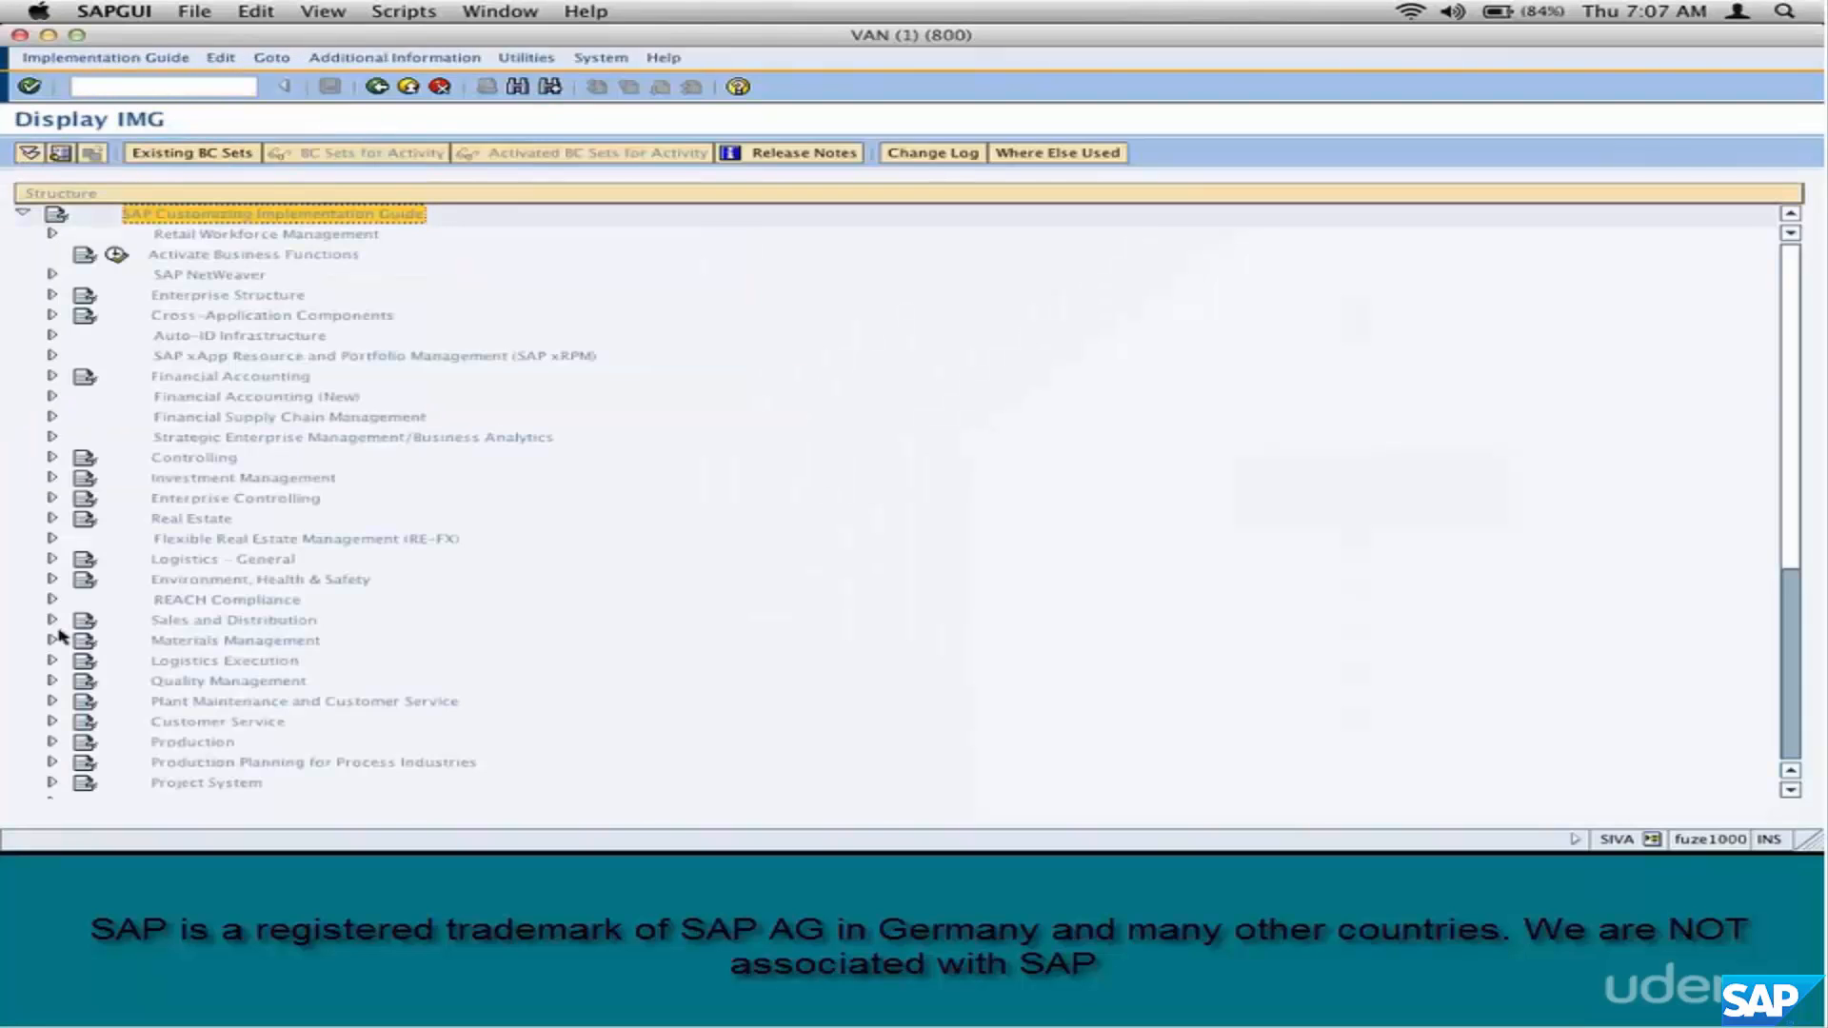
{"action": "left_click", "coordinate": [51, 618]}
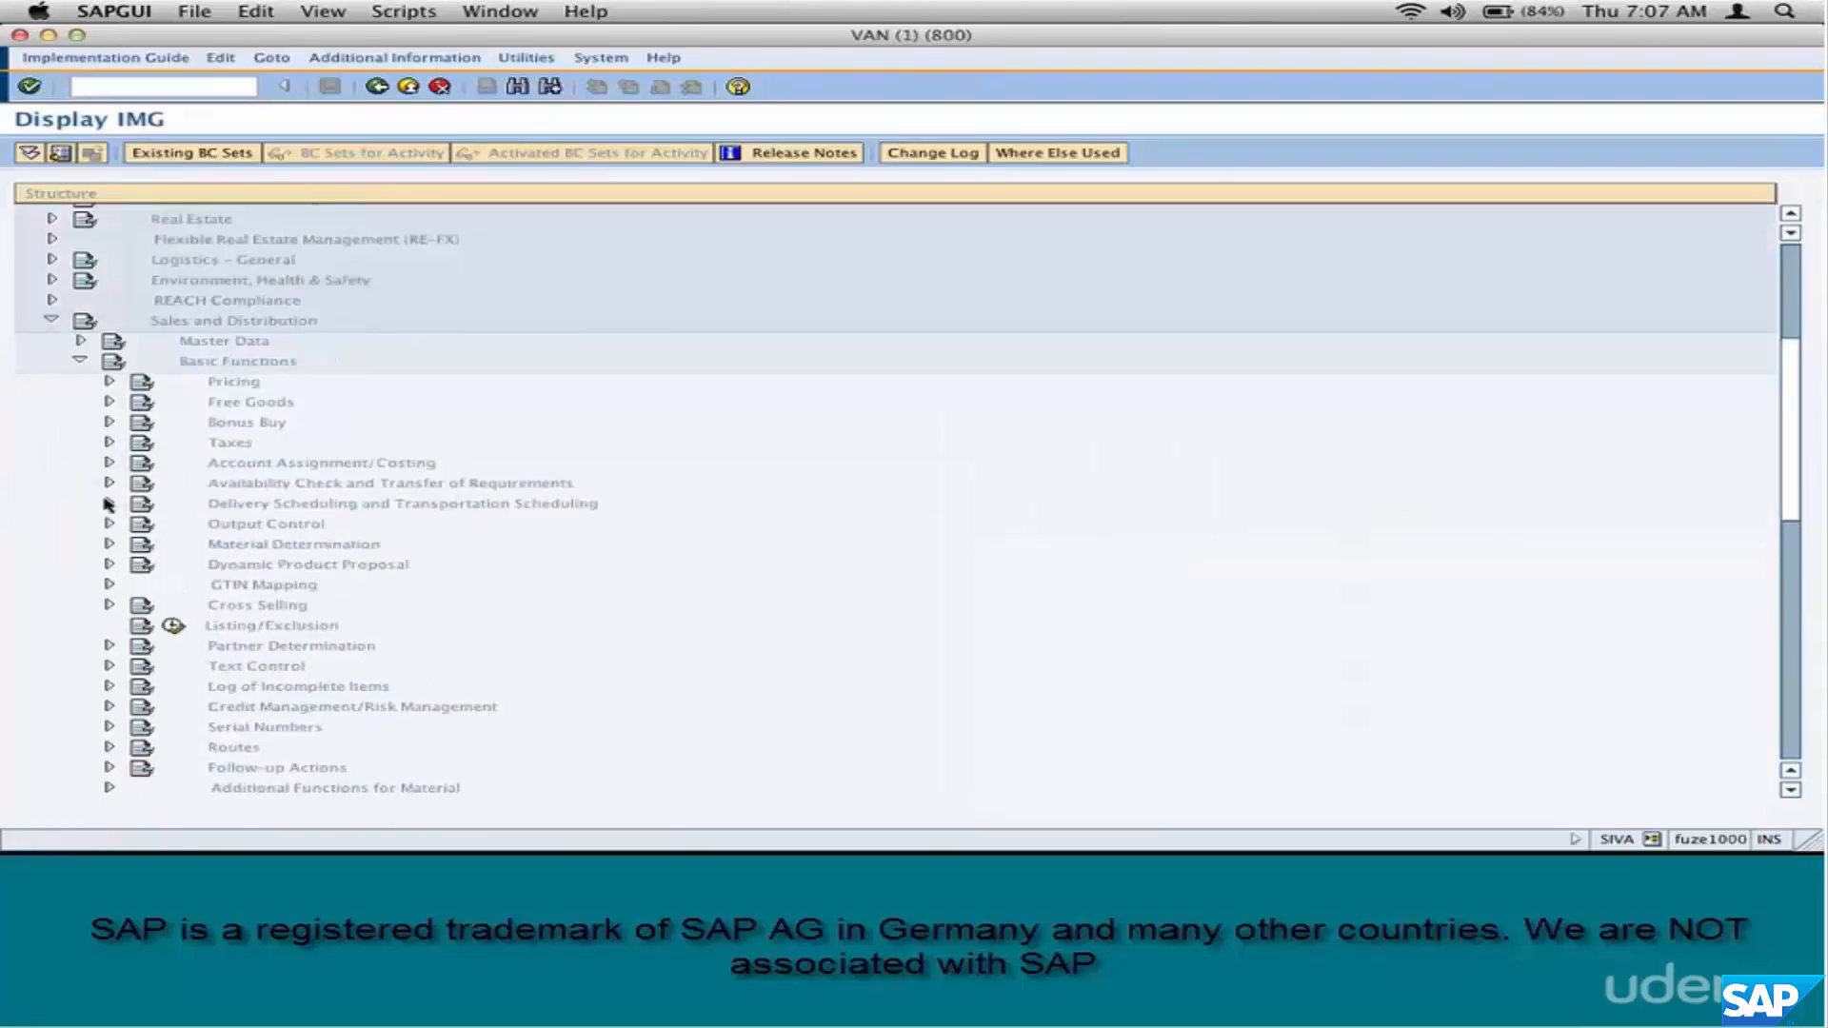
{"action": "left_click", "coordinate": [109, 462]}
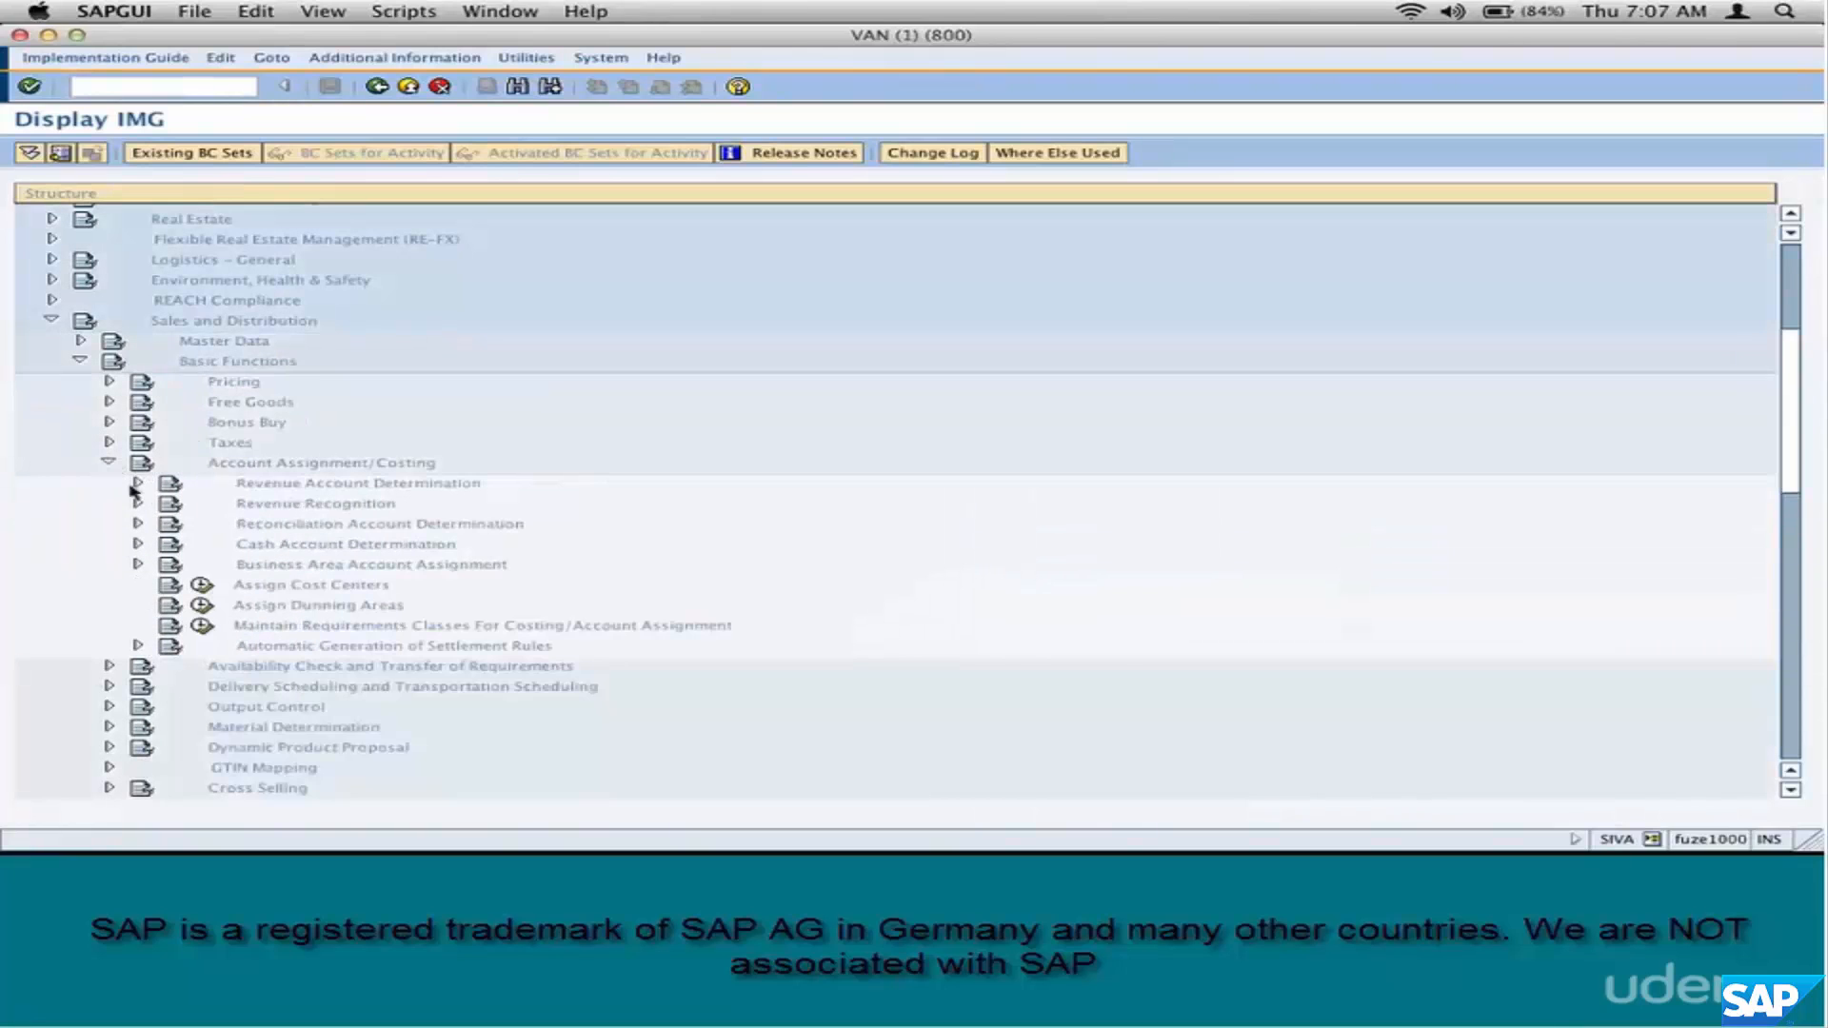
{"action": "mouse_move", "coordinate": [146, 511]}
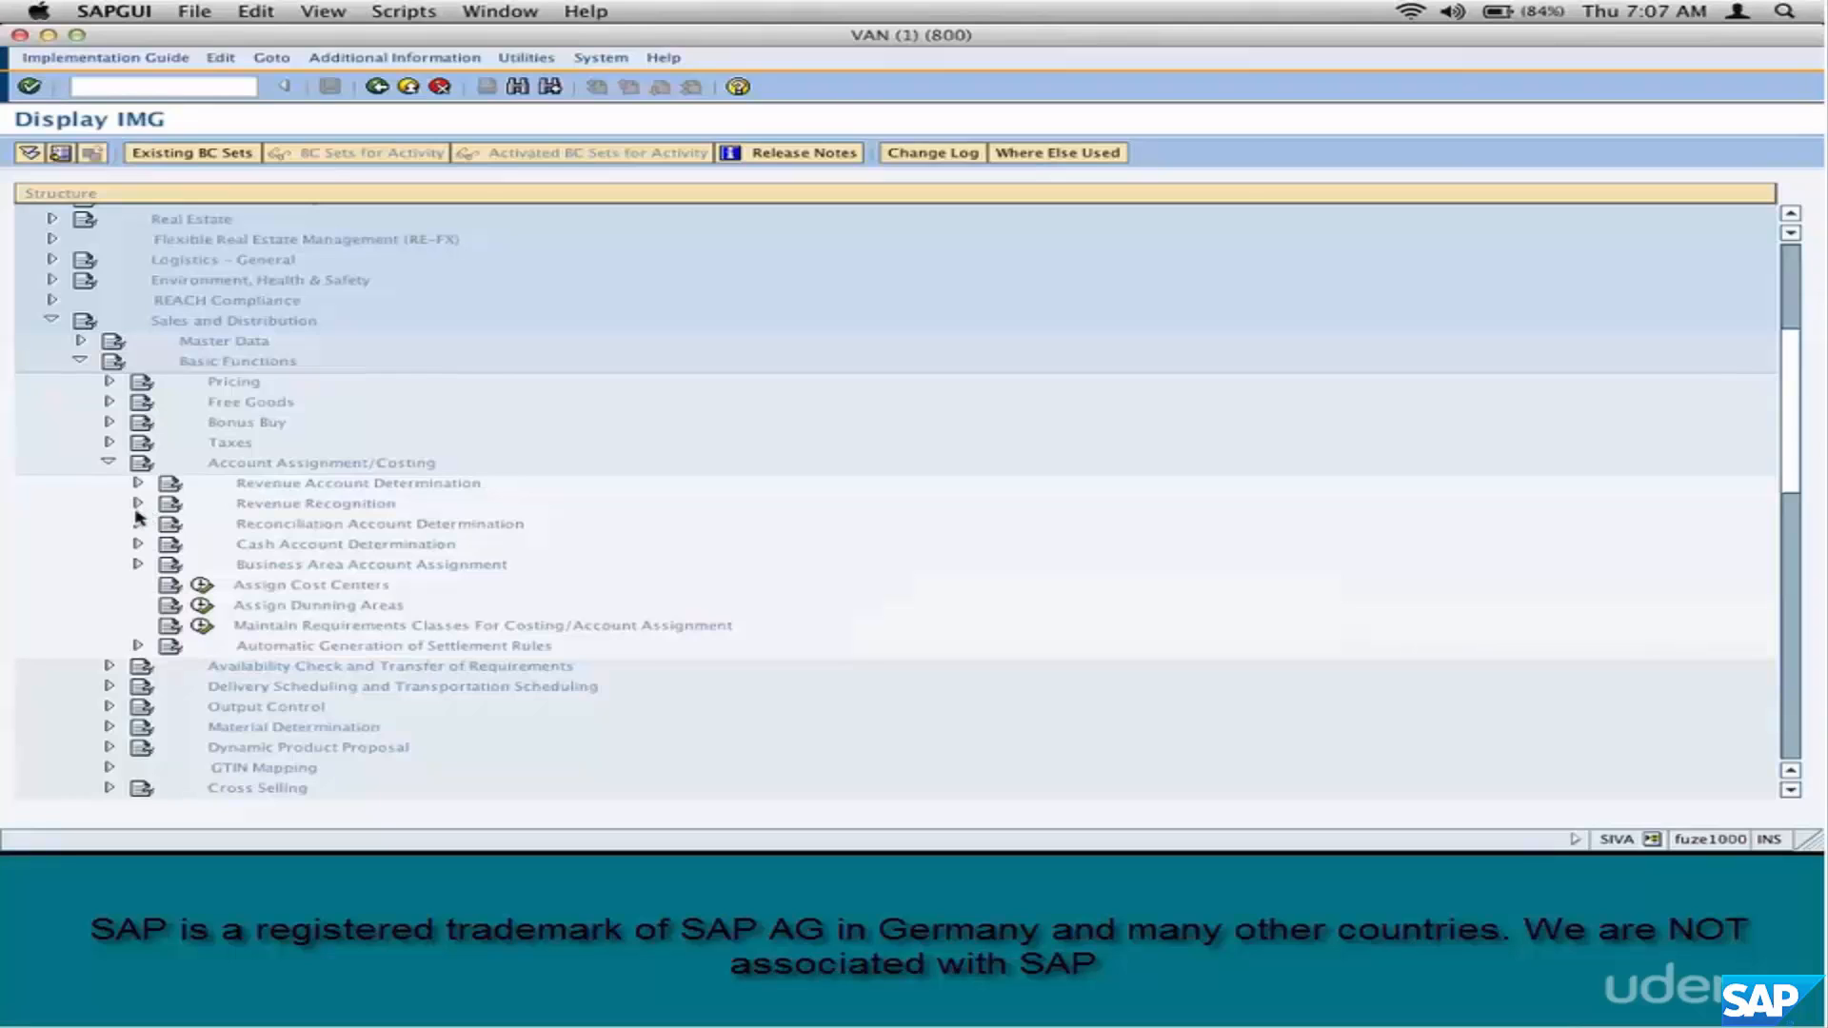
{"action": "mouse_move", "coordinate": [158, 504]}
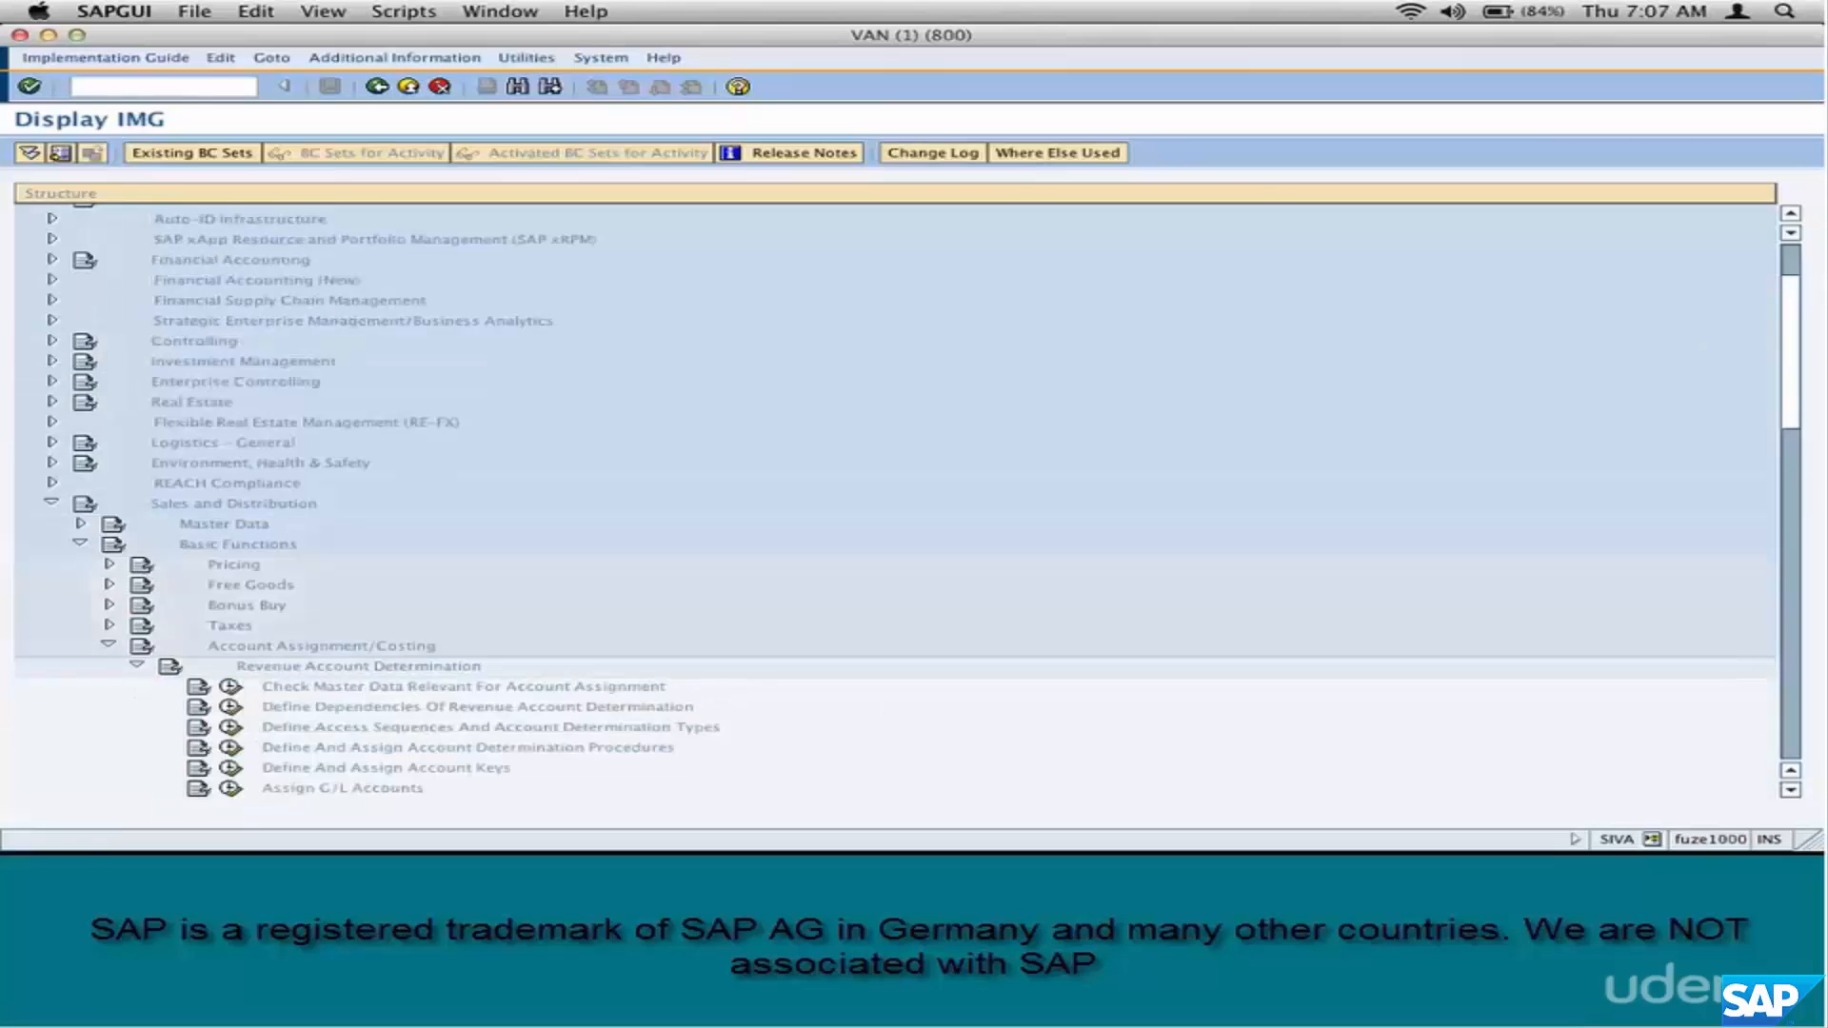
{"action": "scroll", "scroll_direction": "down", "scroll_amount": 3}
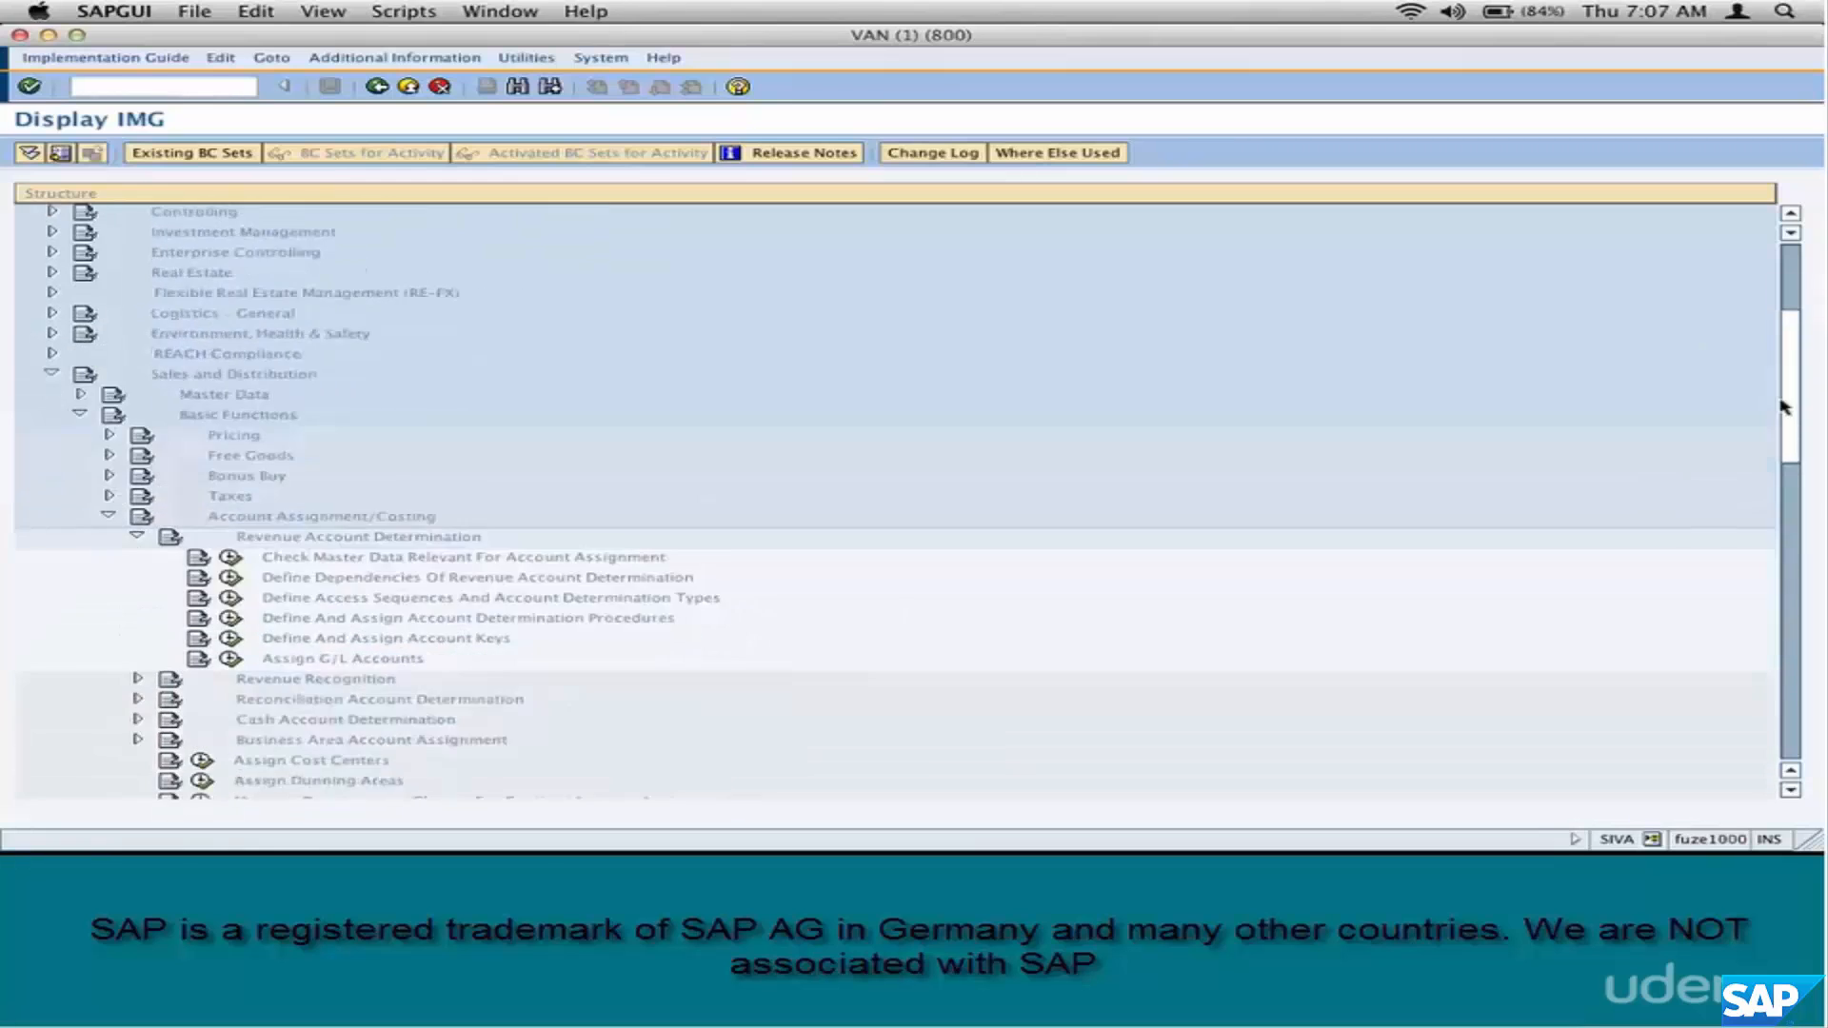
{"action": "scroll", "scroll_direction": "down", "scroll_amount": 3}
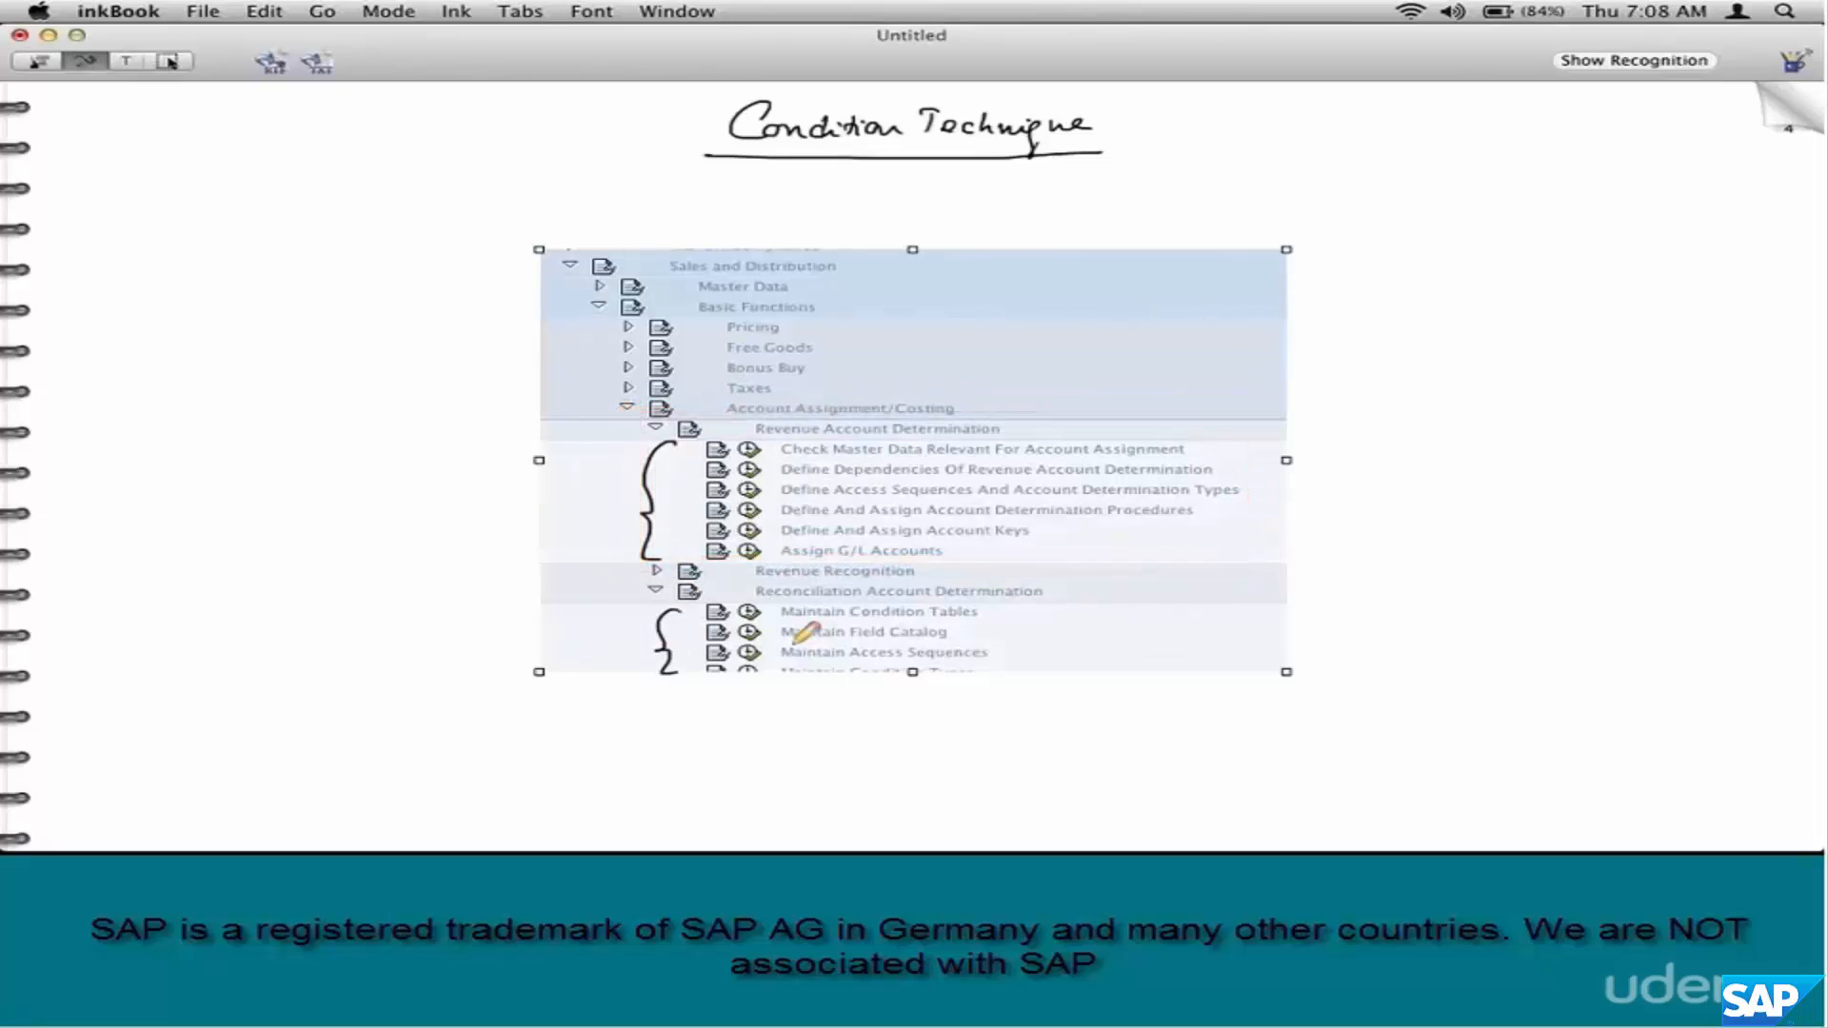
- Draw a brace beside the reconciliation activities and underline the title on the pasted screenshot
{"action": "left_click_drag", "start_coordinate": [629, 583], "coordinate": [1108, 694]}
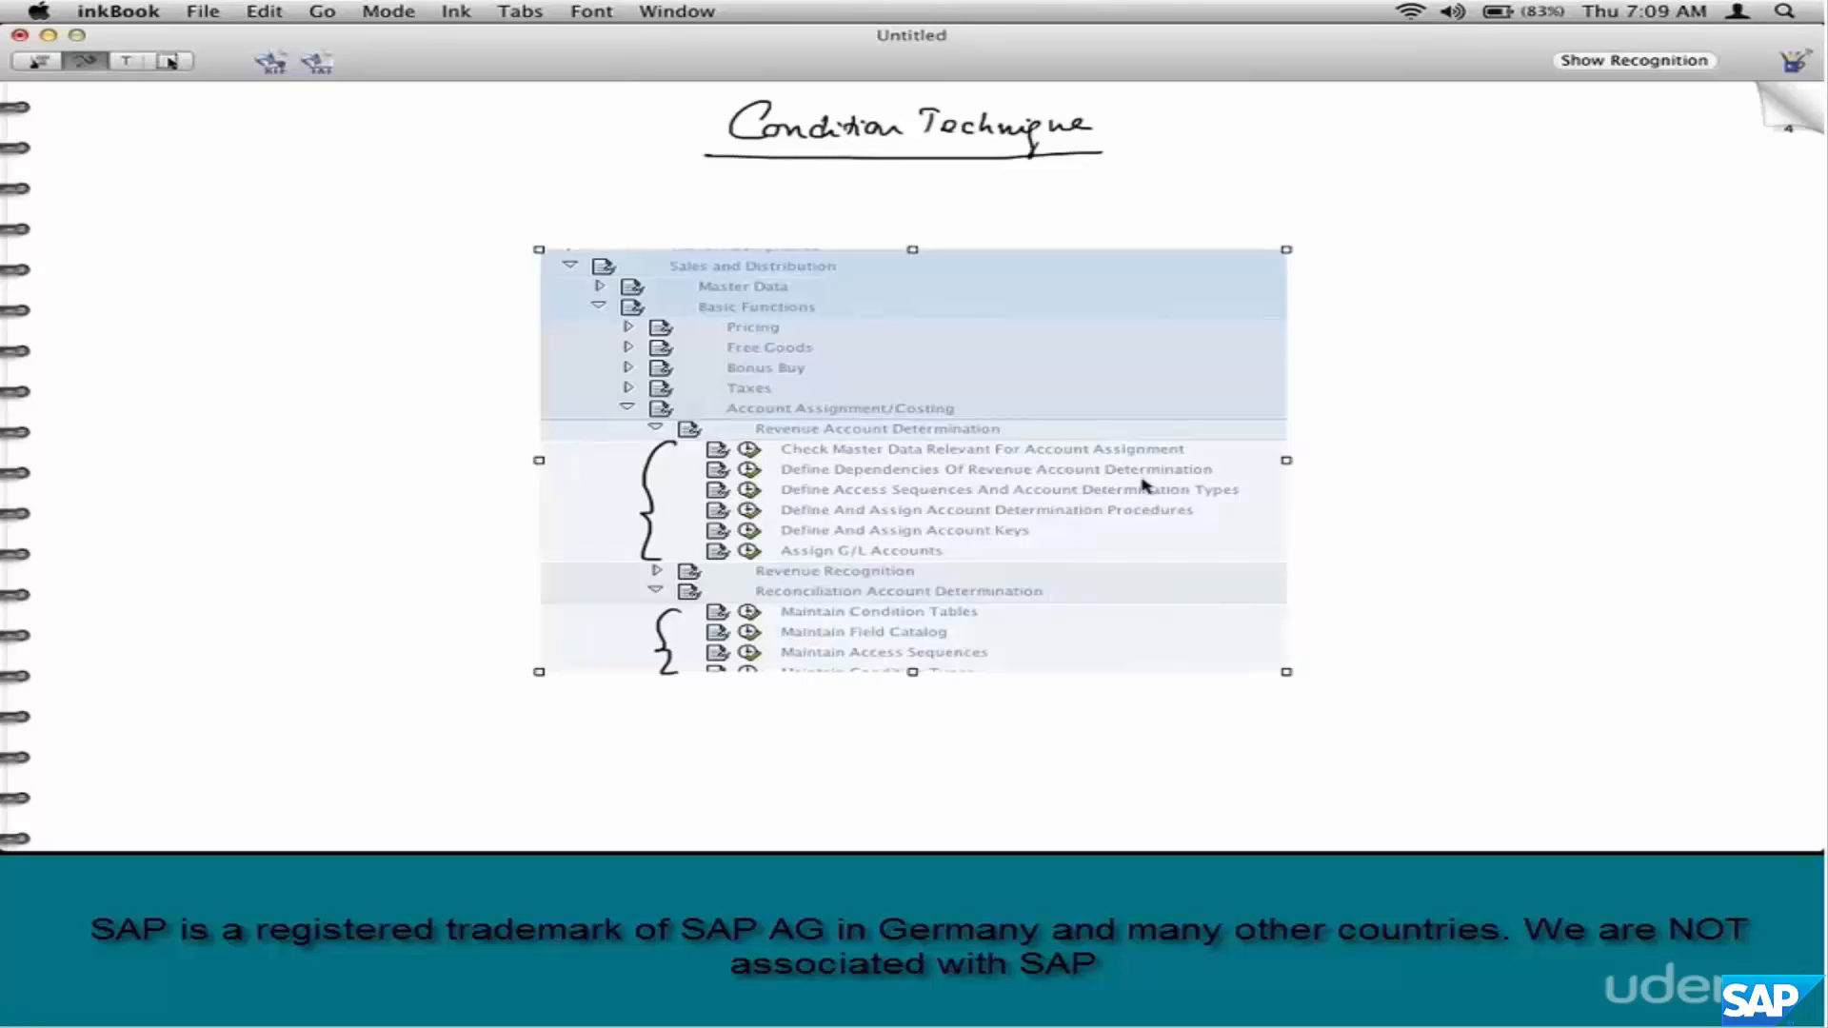
{"action": "left_click_drag", "start_coordinate": [676, 438], "coordinate": [1224, 467]}
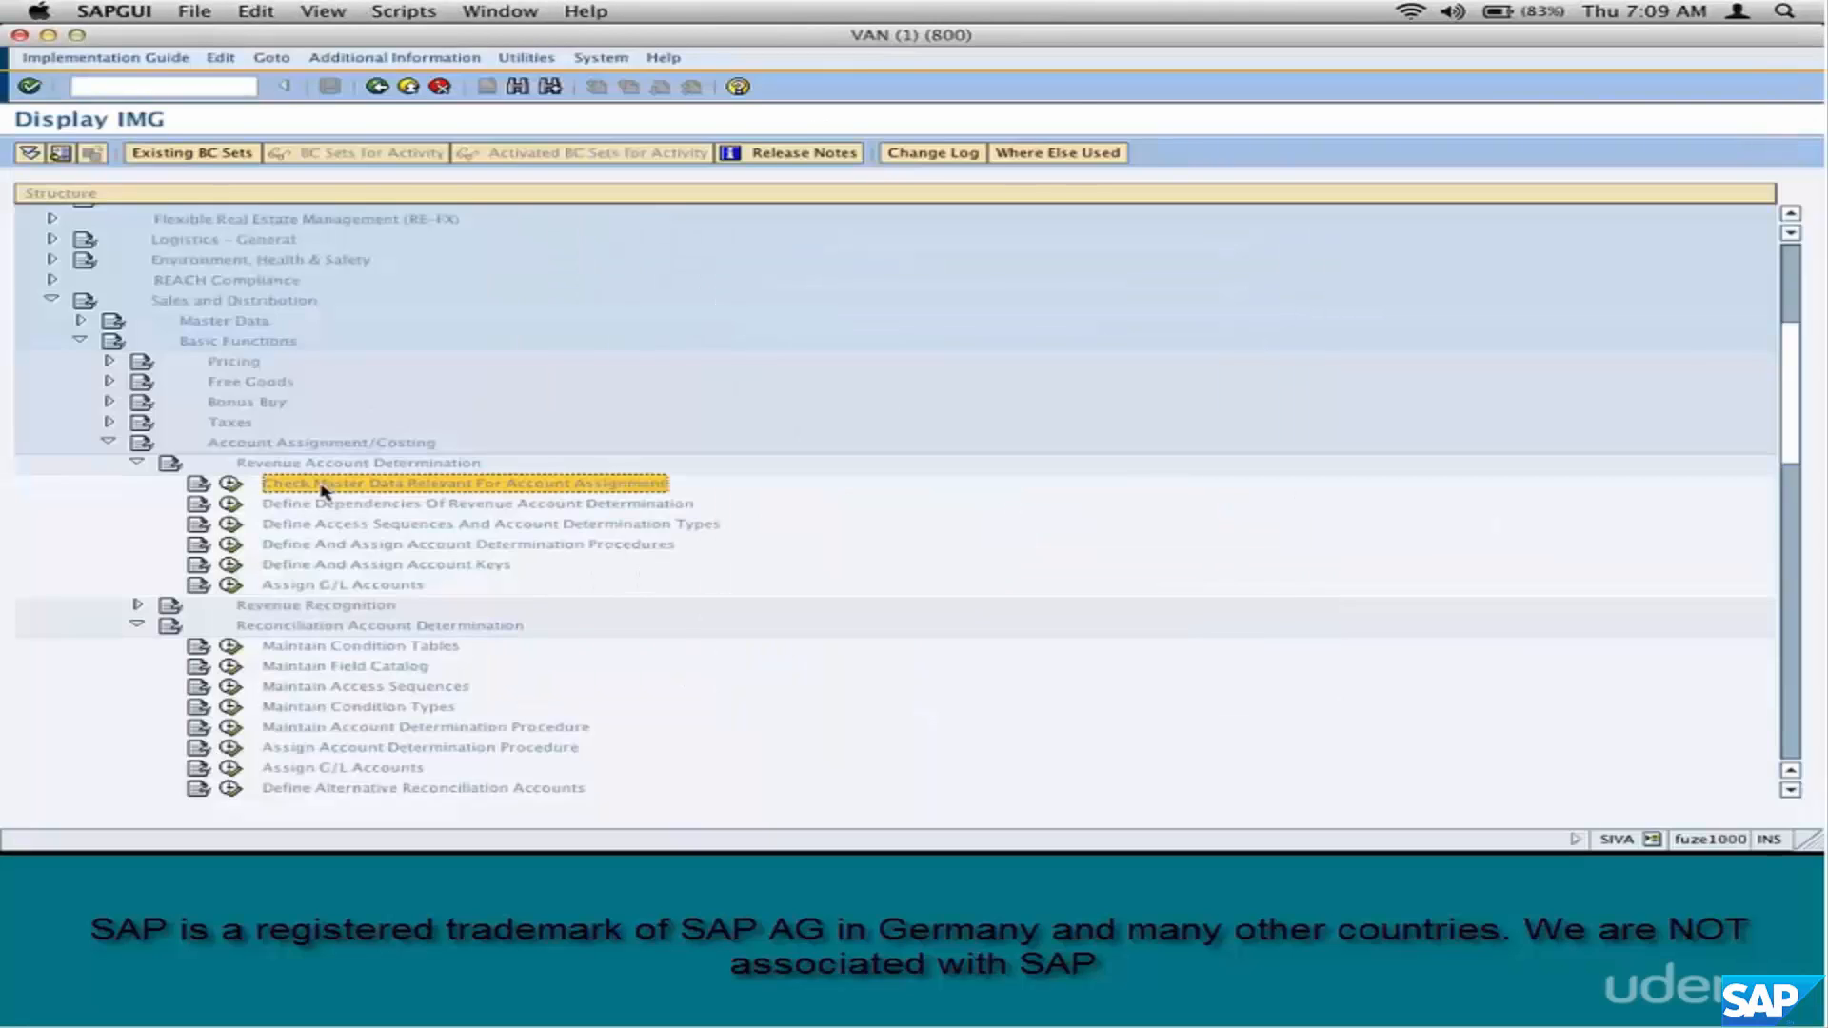
{"action": "mouse_move", "coordinate": [301, 581]}
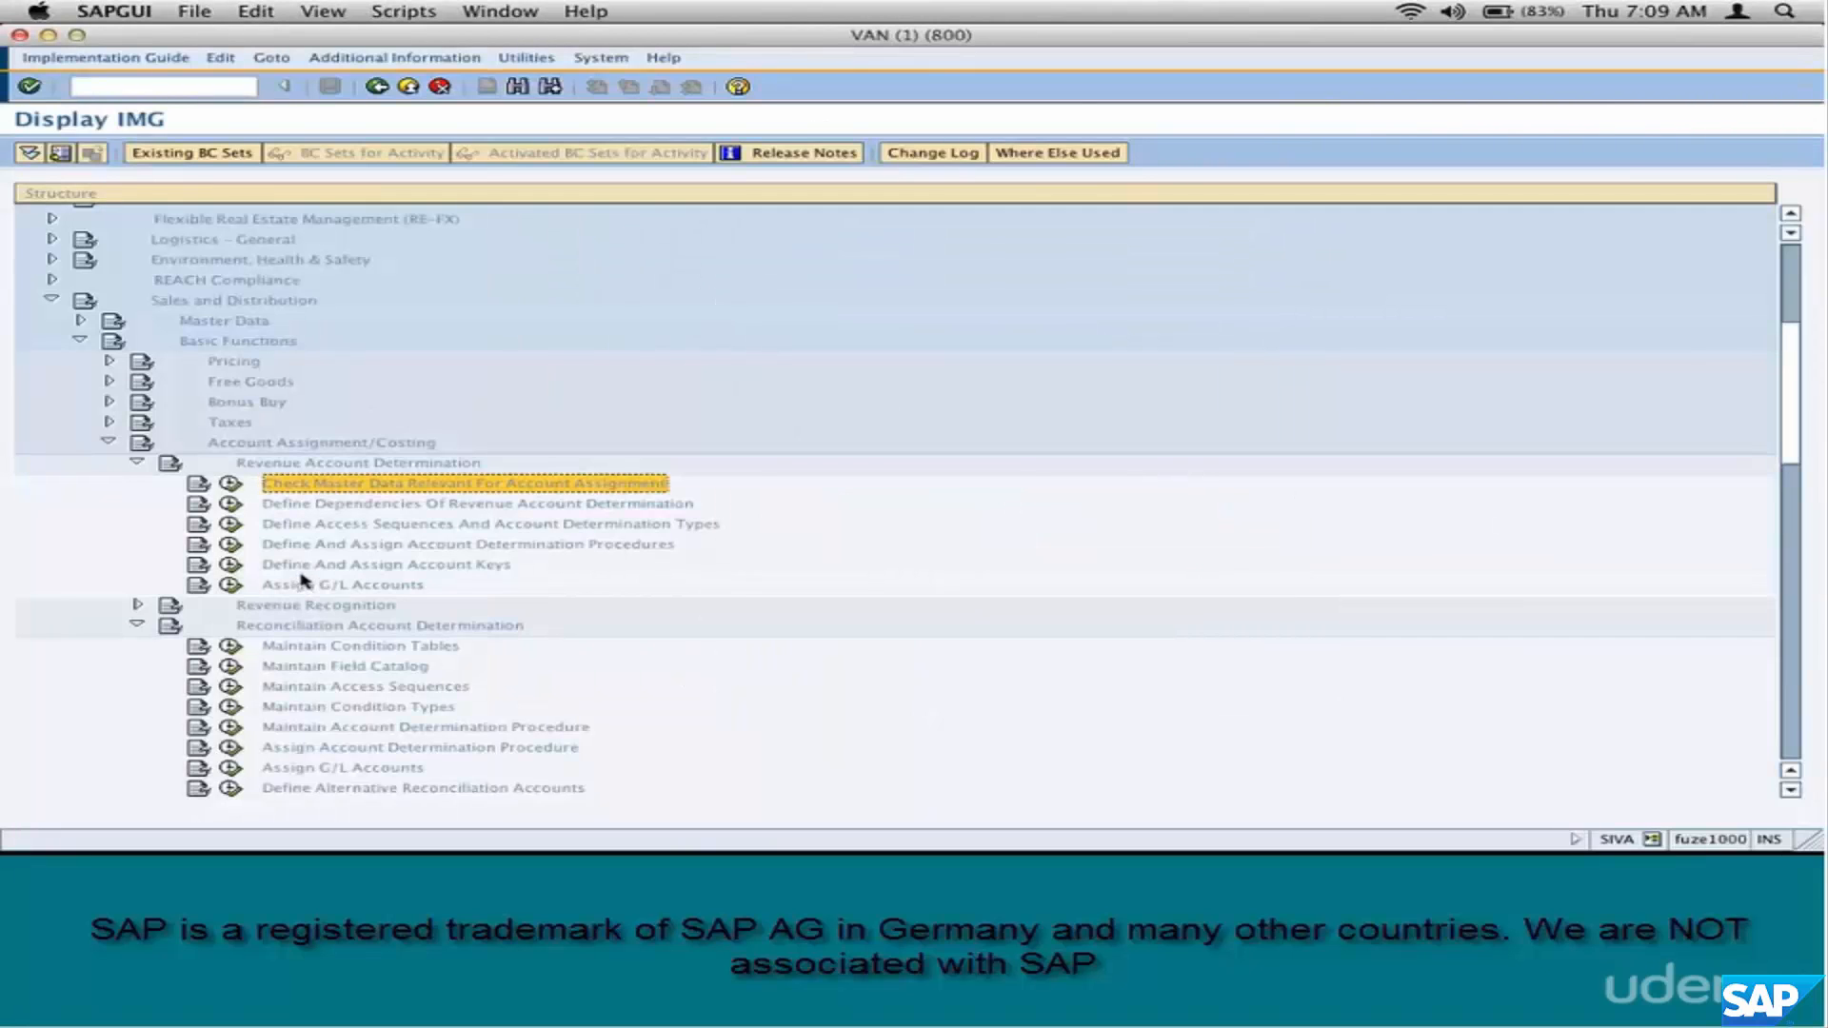
- Open 'Check Master Data Relevant For Account Assignment' from the expanded Reconciliation Account Determination
{"action": "double_click", "coordinate": [463, 483]}
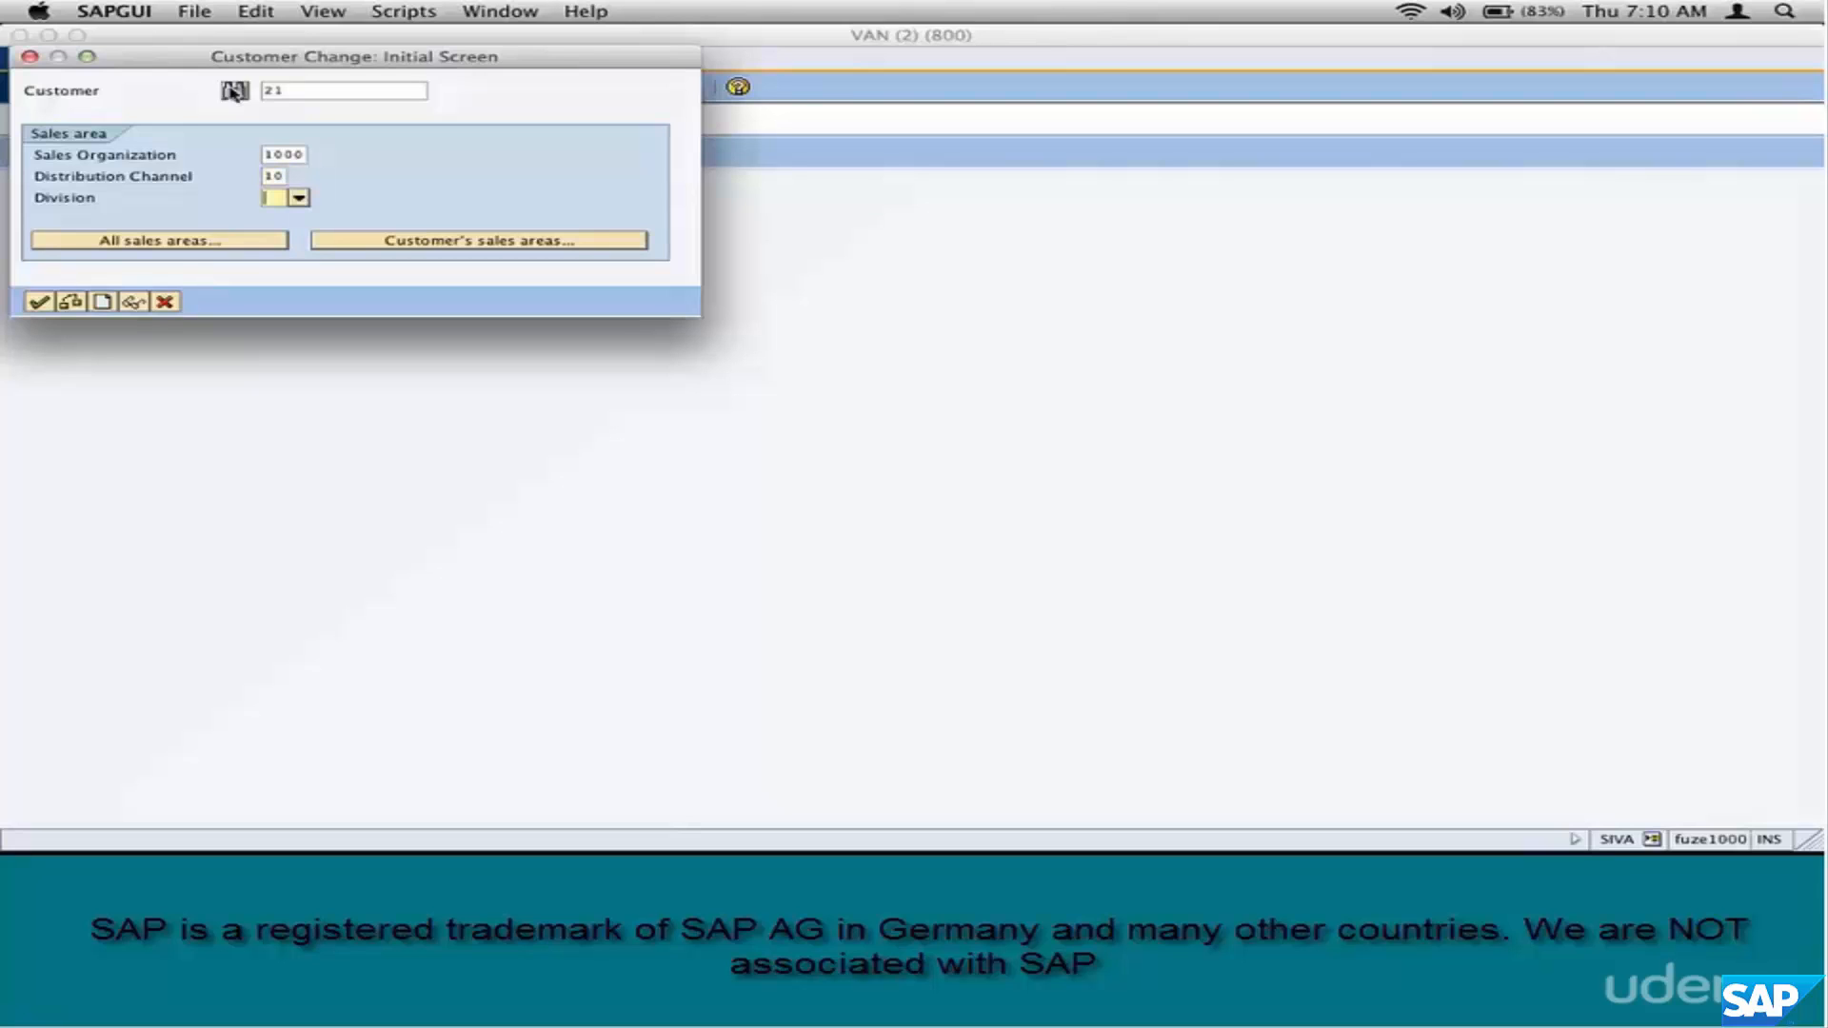
- In customer 21's Billing Documents tab, set account assignment group 01 Domestic revenues
{"action": "left_click", "coordinate": [38, 301]}
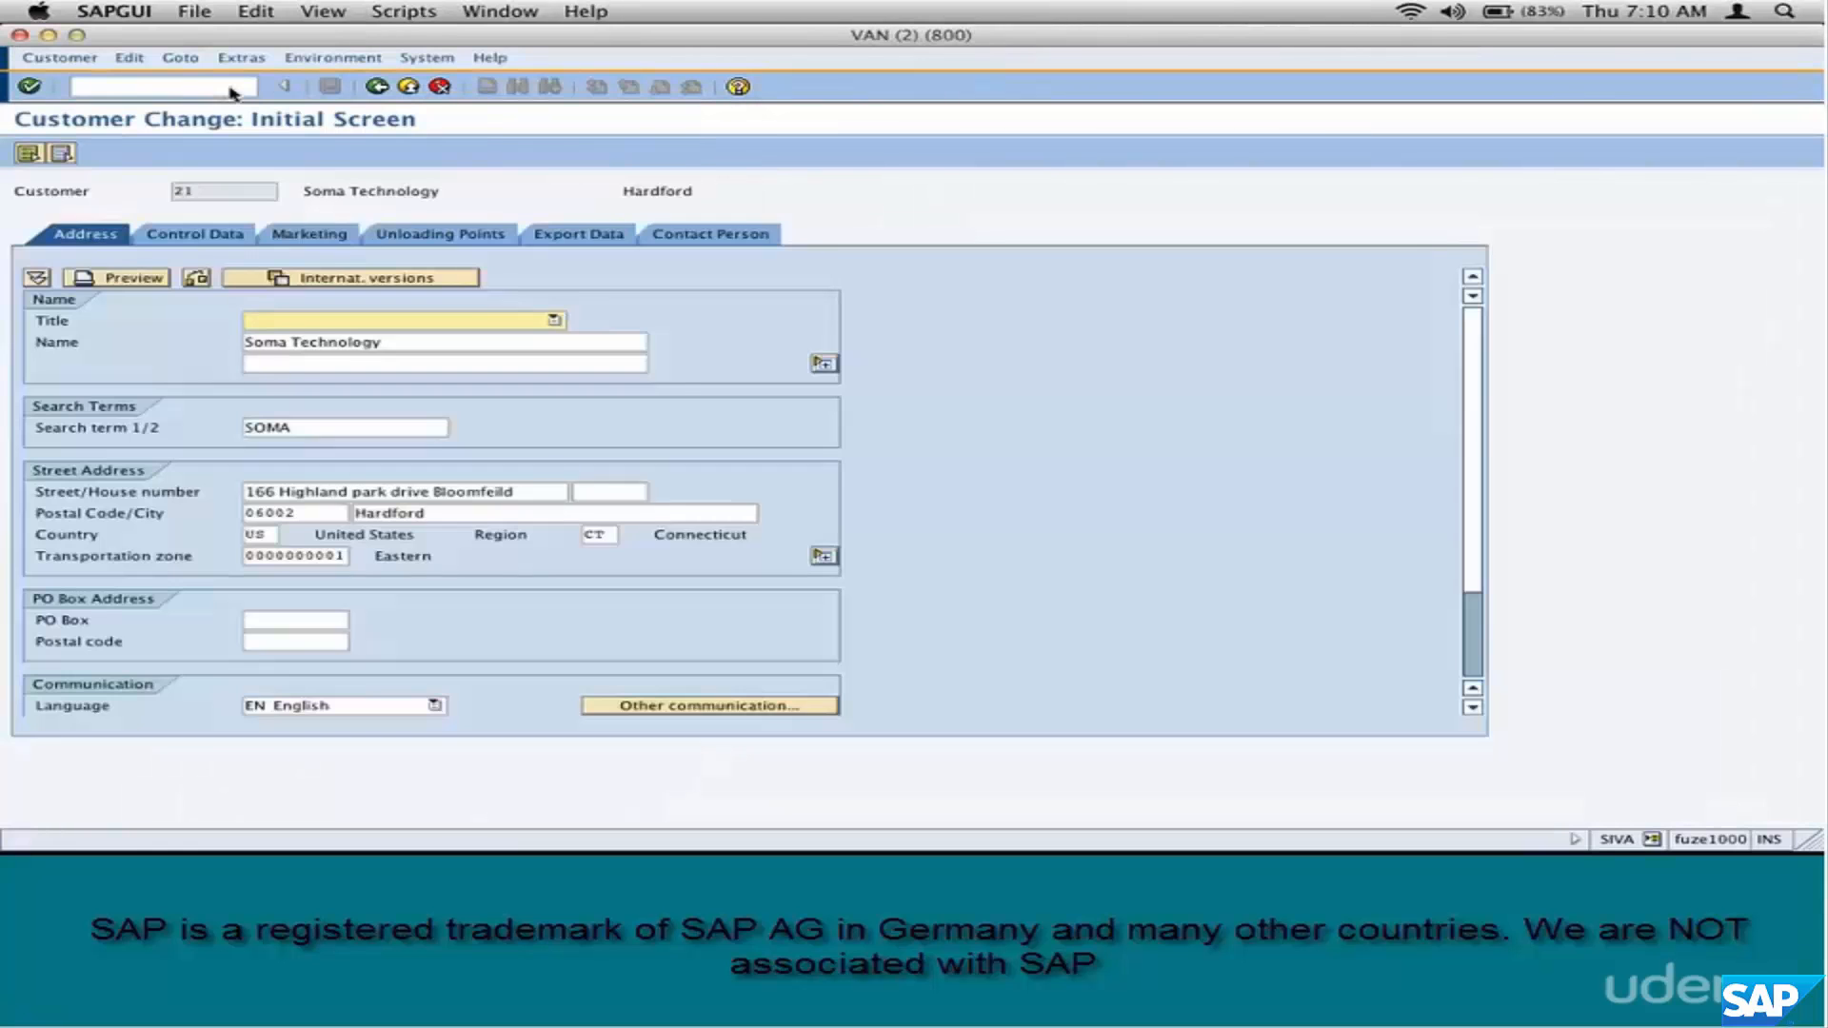
{"action": "key", "text": "enter"}
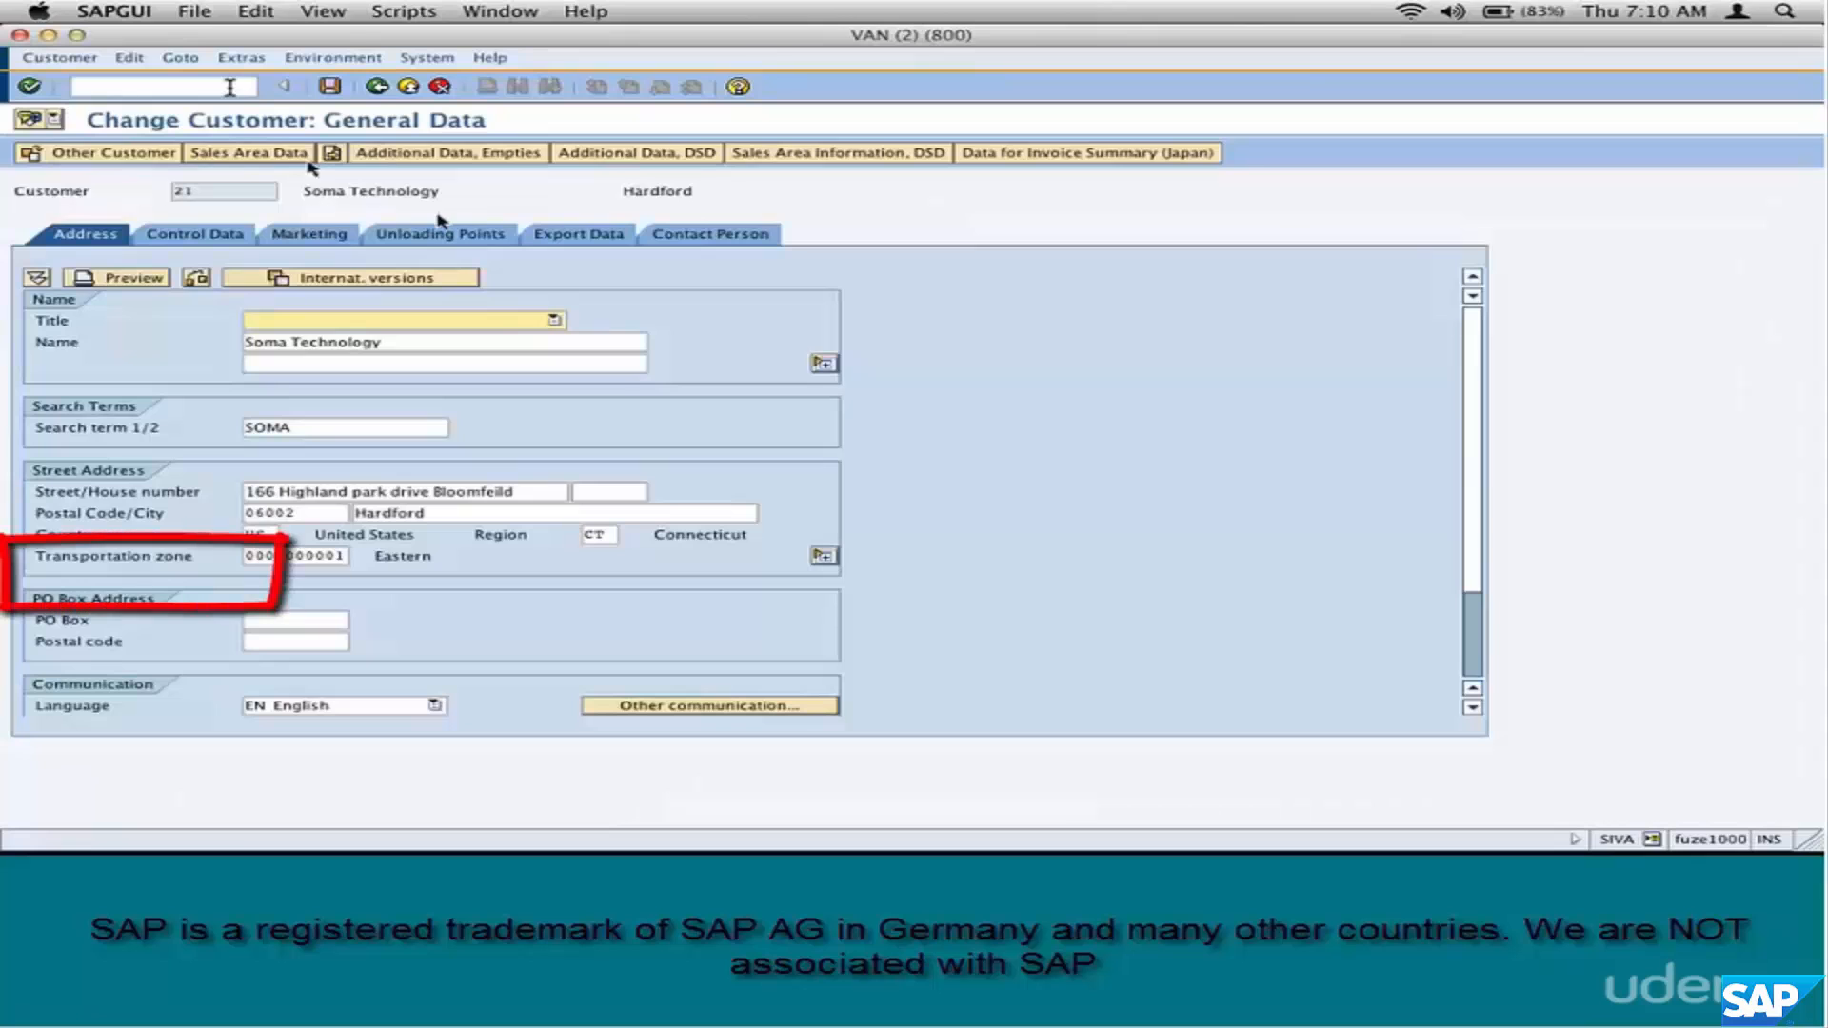
{"action": "left_click", "coordinate": [245, 152]}
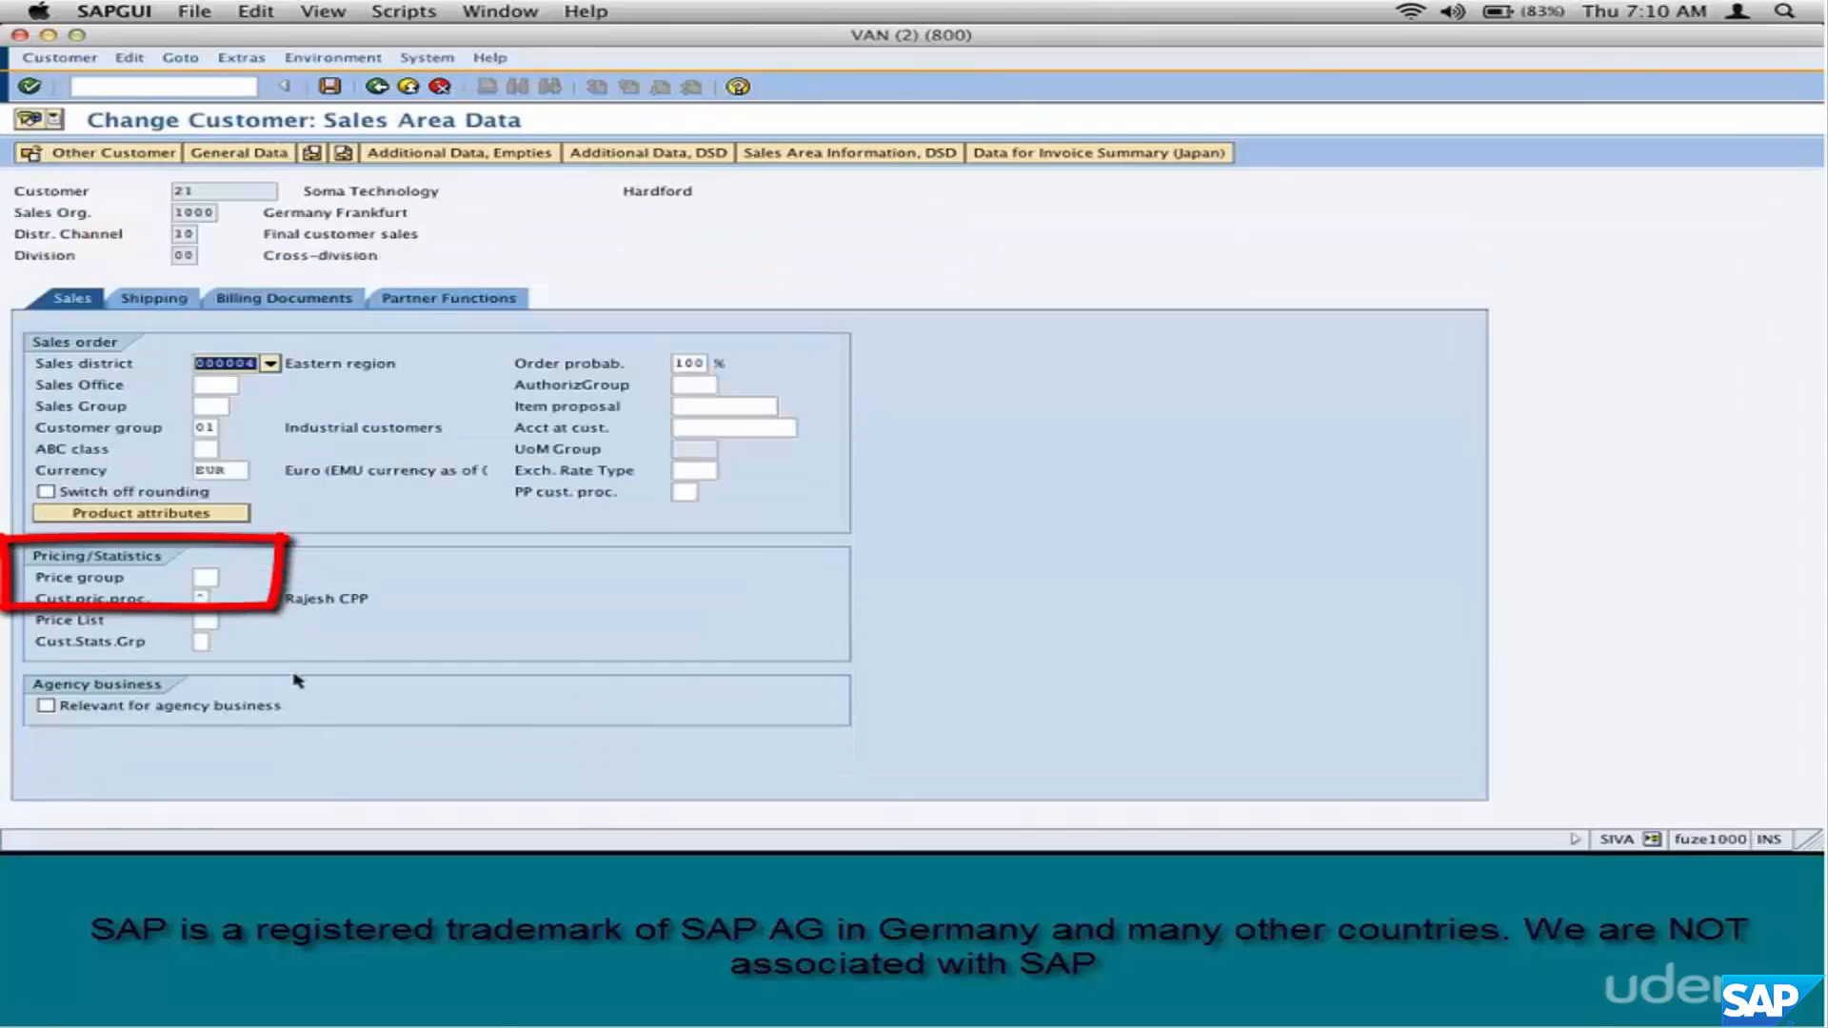
{"action": "left_click", "coordinate": [283, 297]}
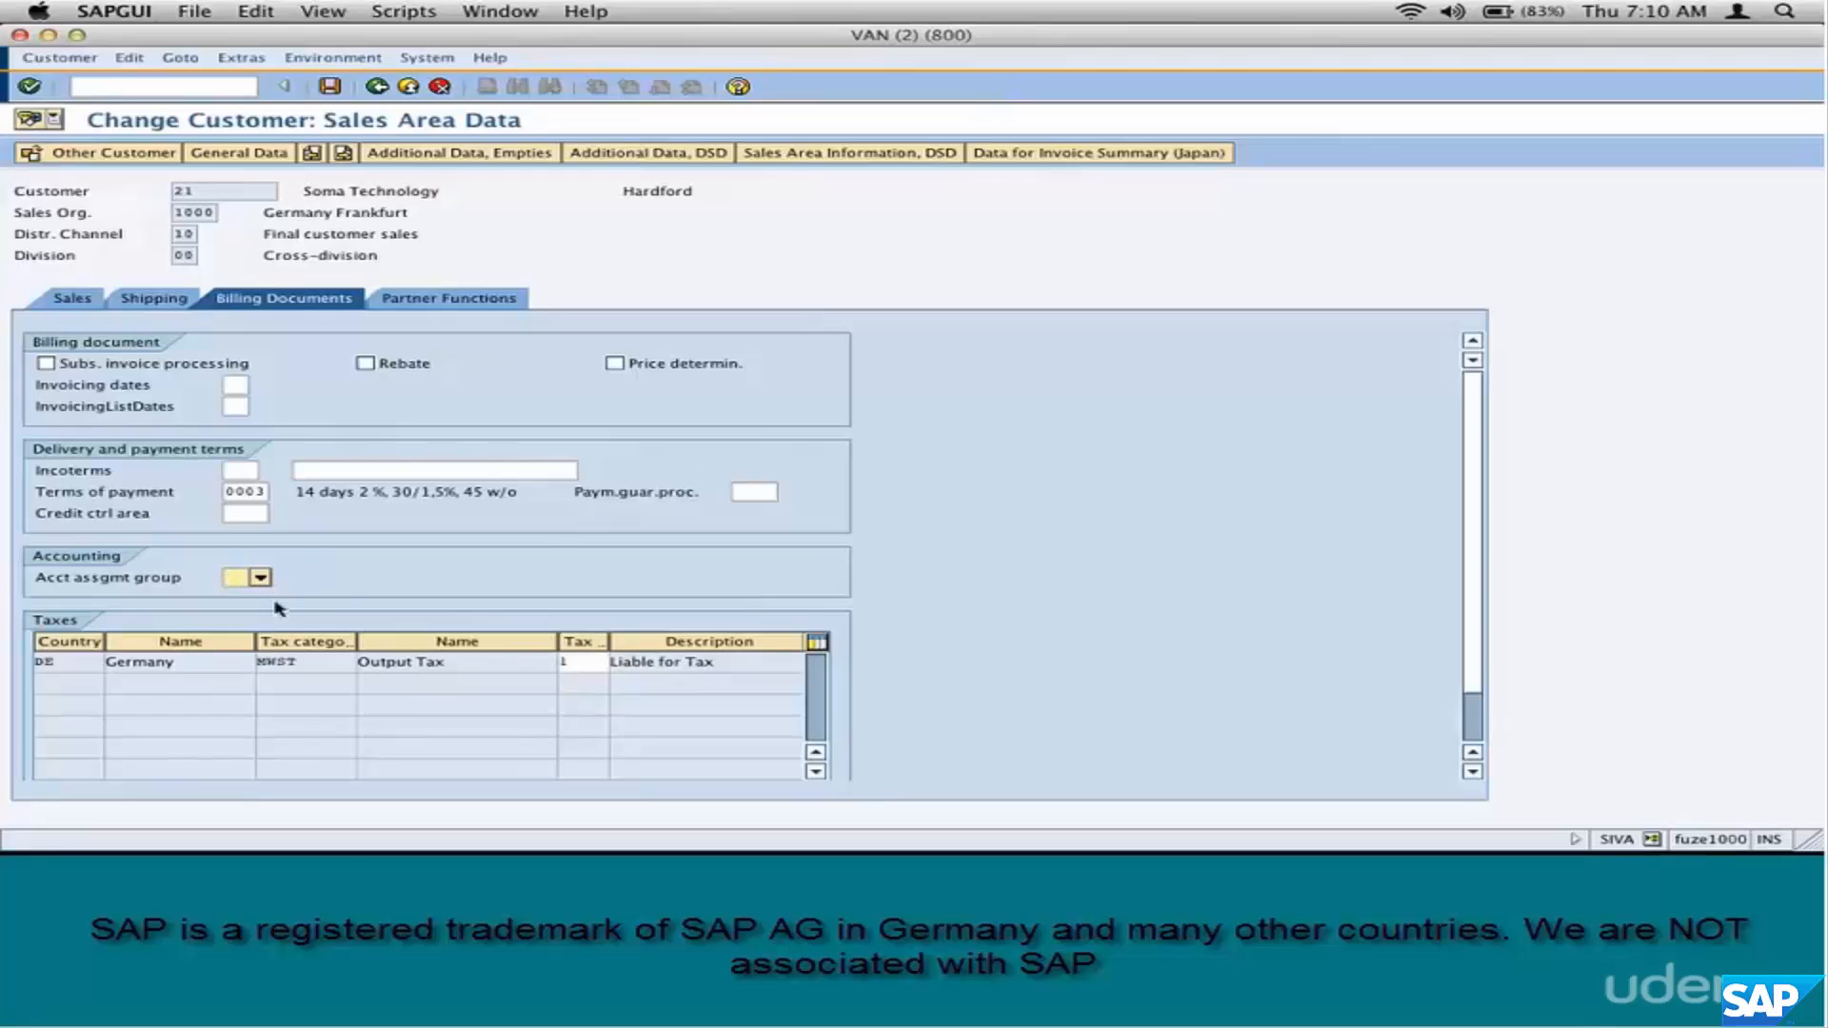
{"action": "left_click", "coordinate": [266, 577]}
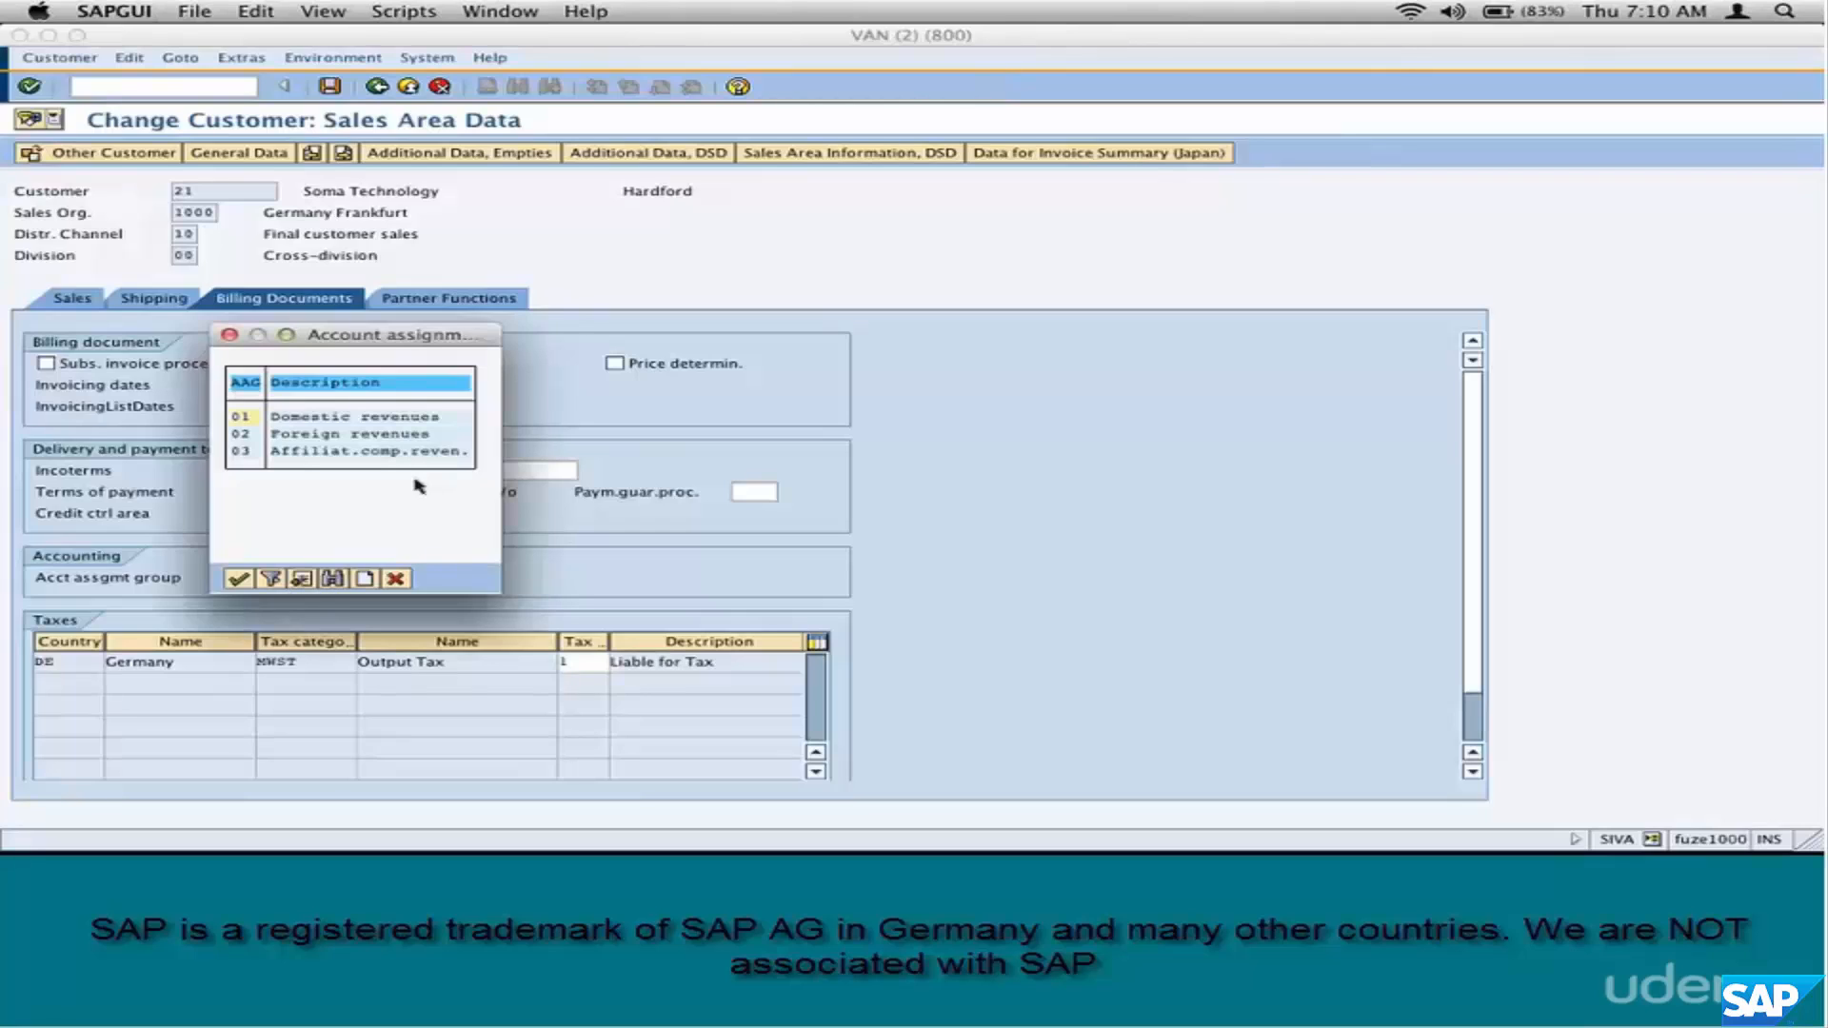
{"action": "mouse_move", "coordinate": [428, 417]}
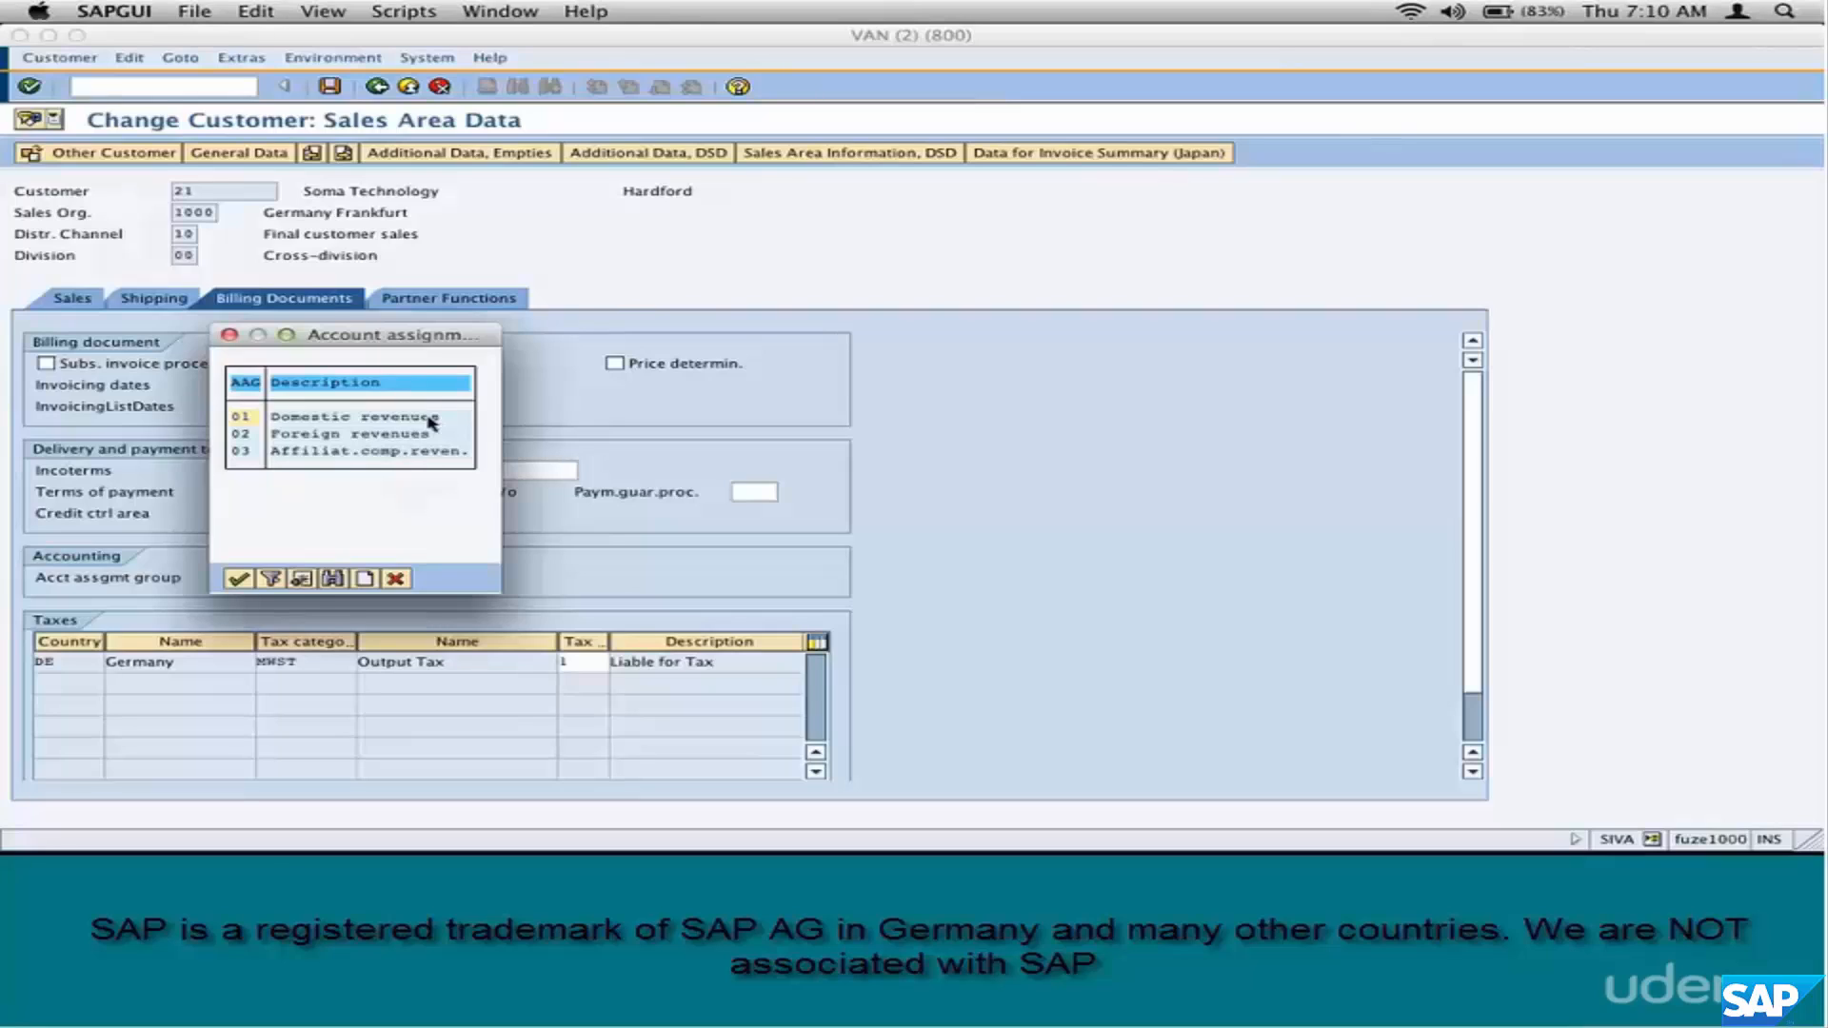
{"action": "mouse_move", "coordinate": [729, 507]}
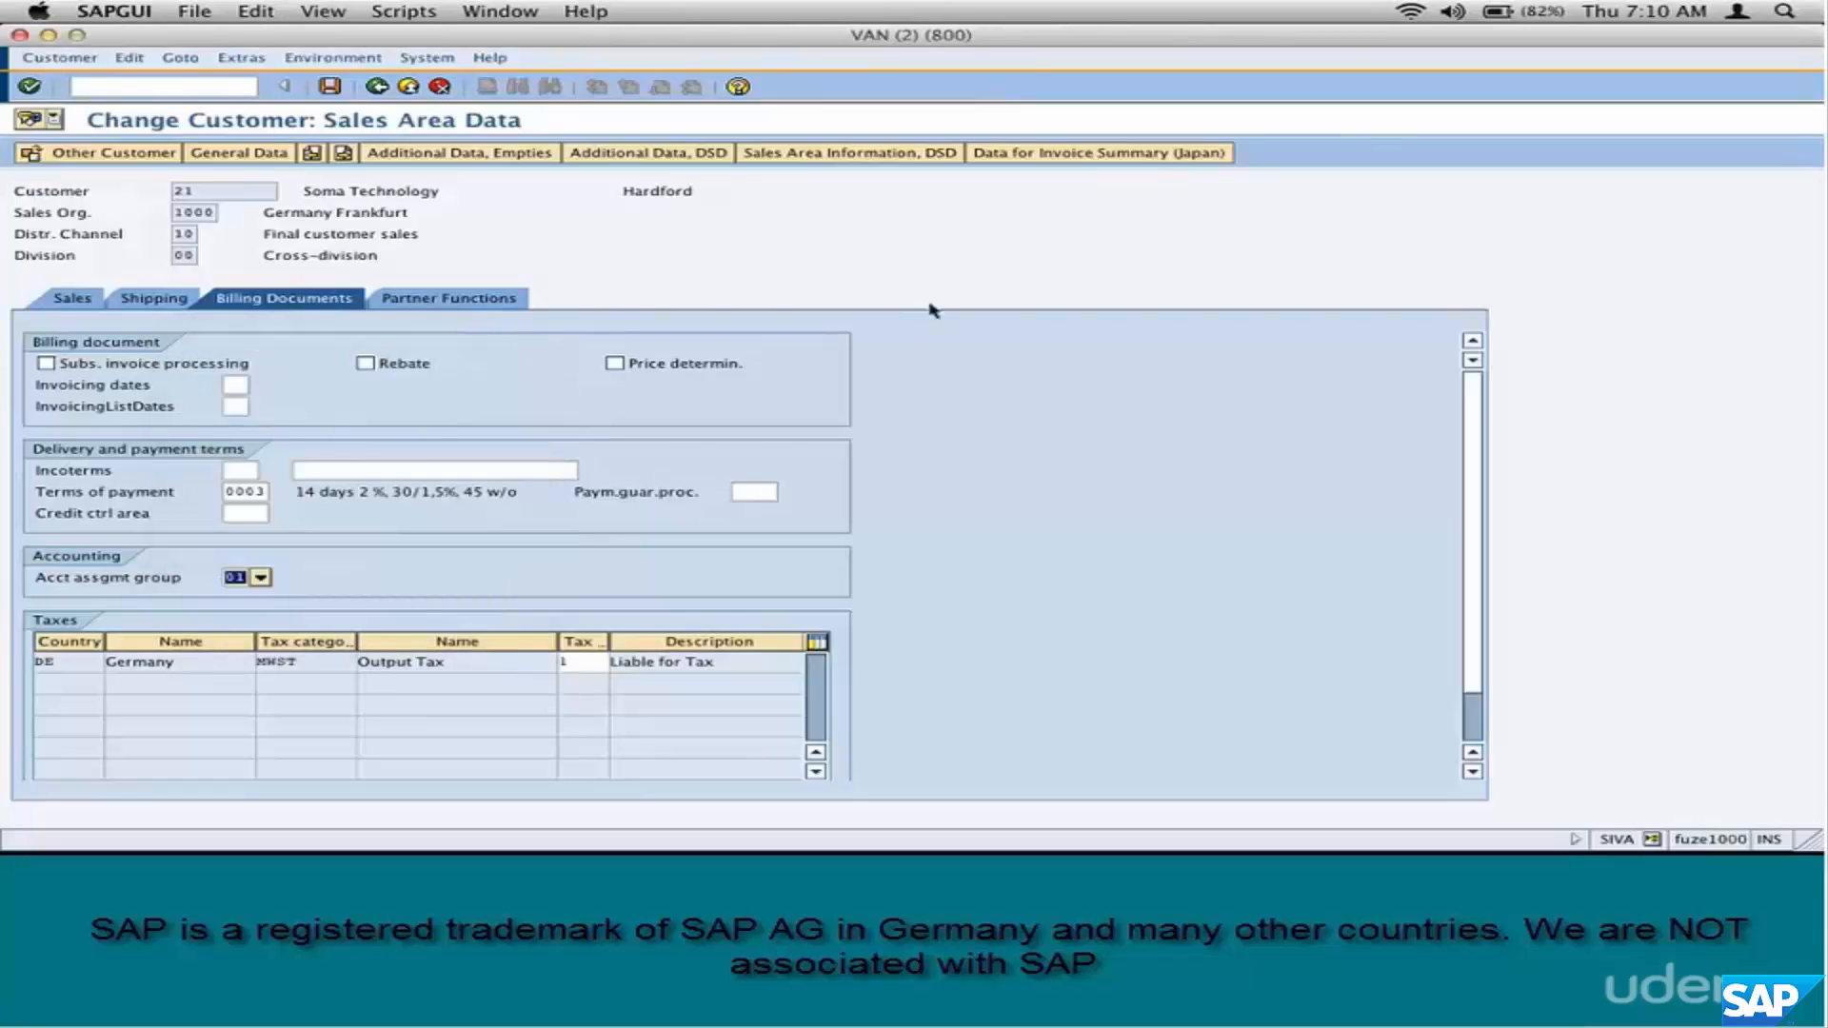
{"action": "left_click", "coordinate": [261, 577]}
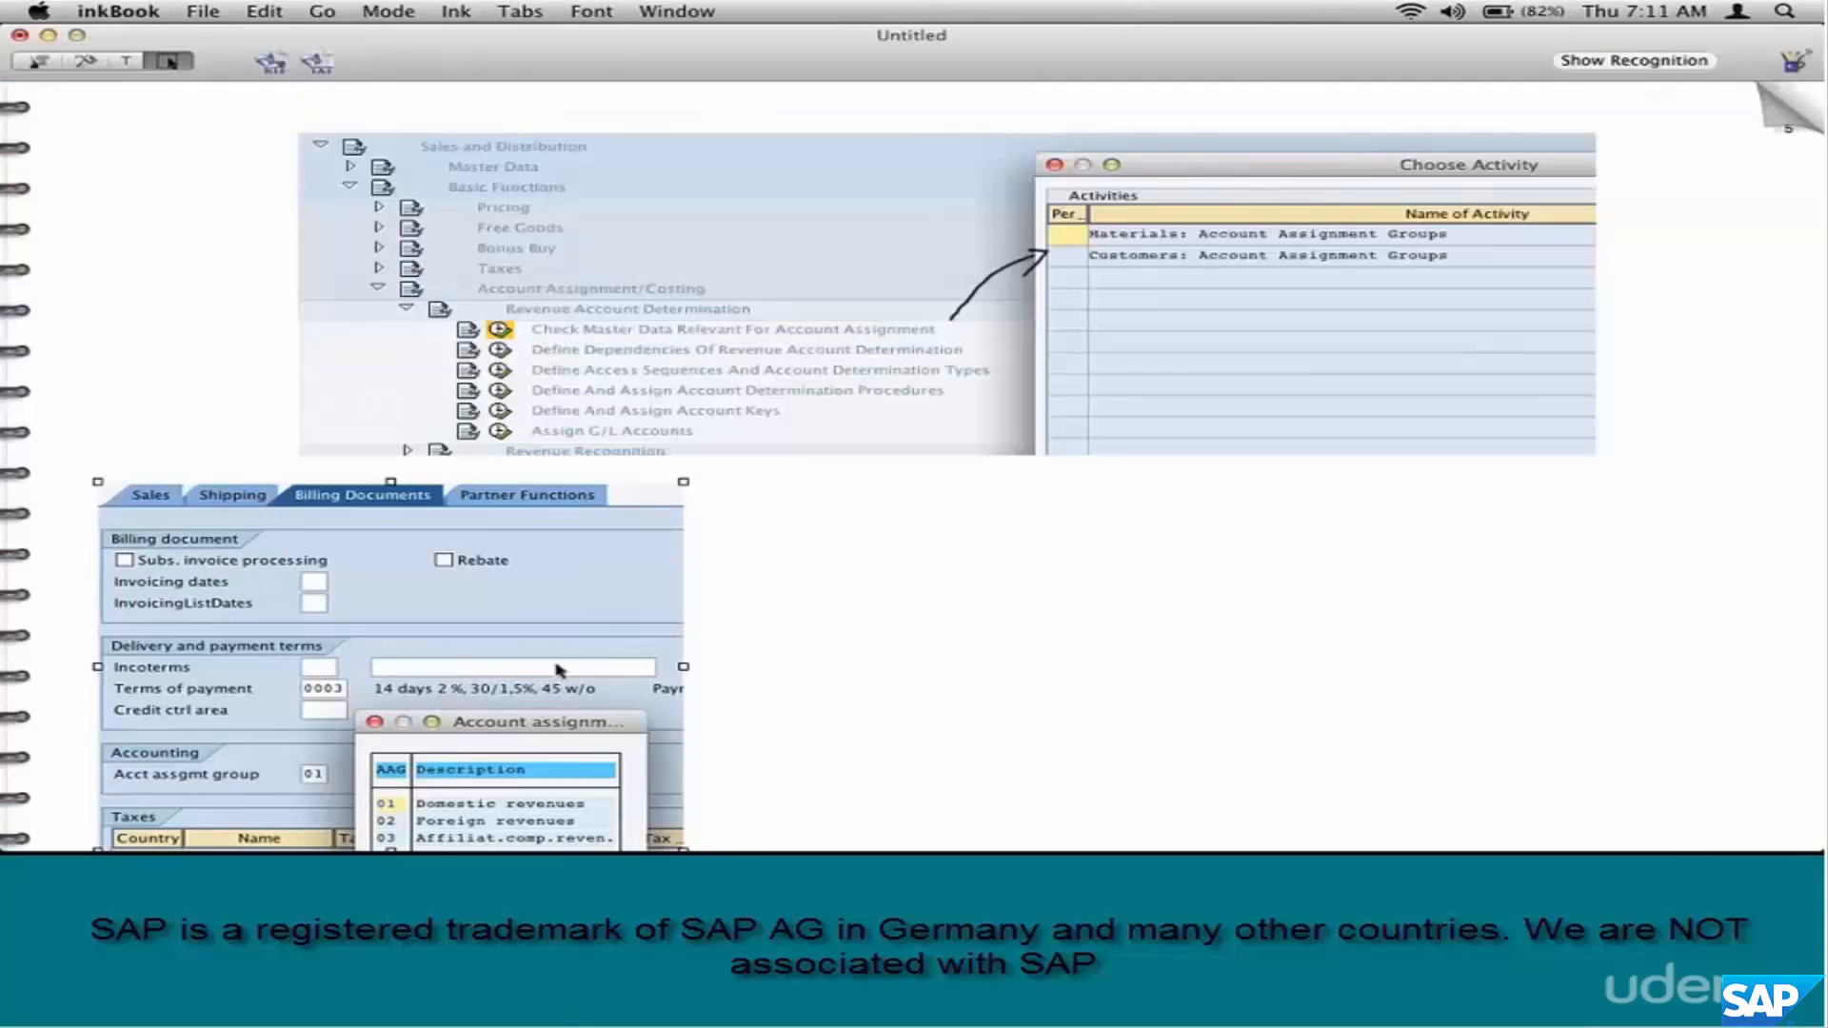
{"action": "mouse_move", "coordinate": [616, 561]}
{"action": "type", "text": "mm02"}
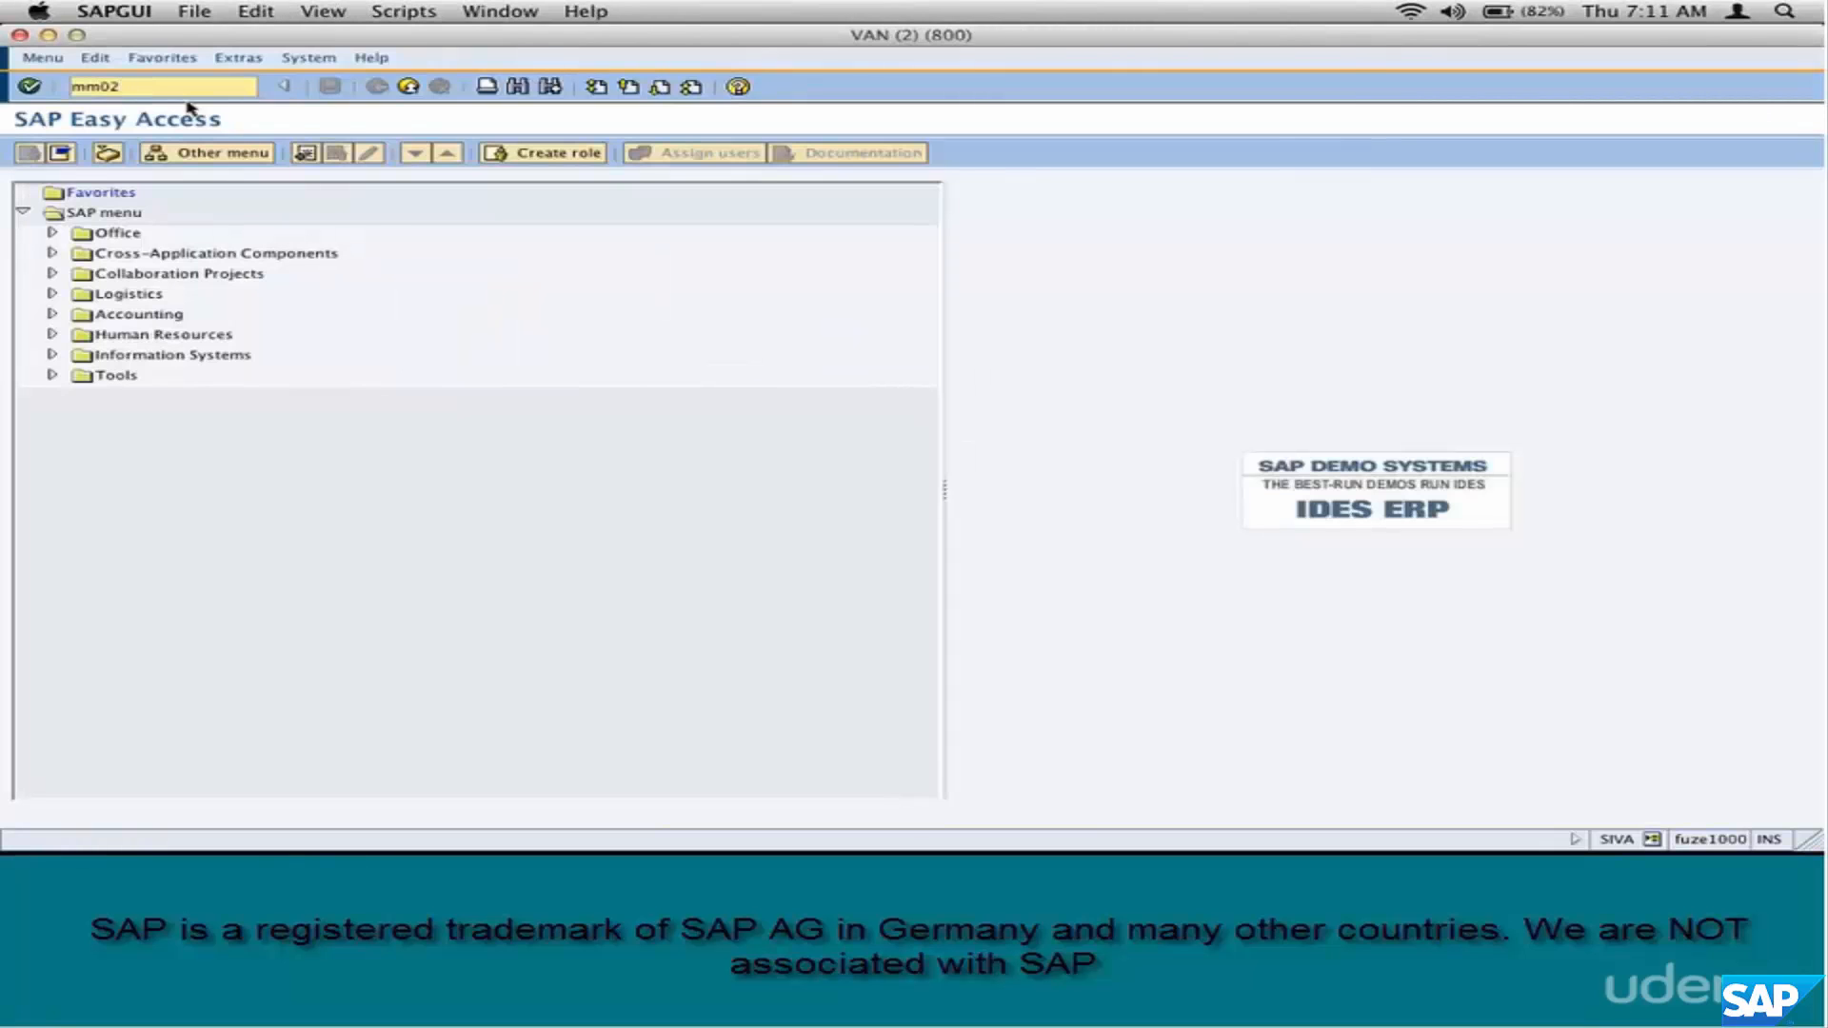
- Start MM02 and choose material PC-201 from the recently used materials list
{"action": "key", "text": "Enter"}
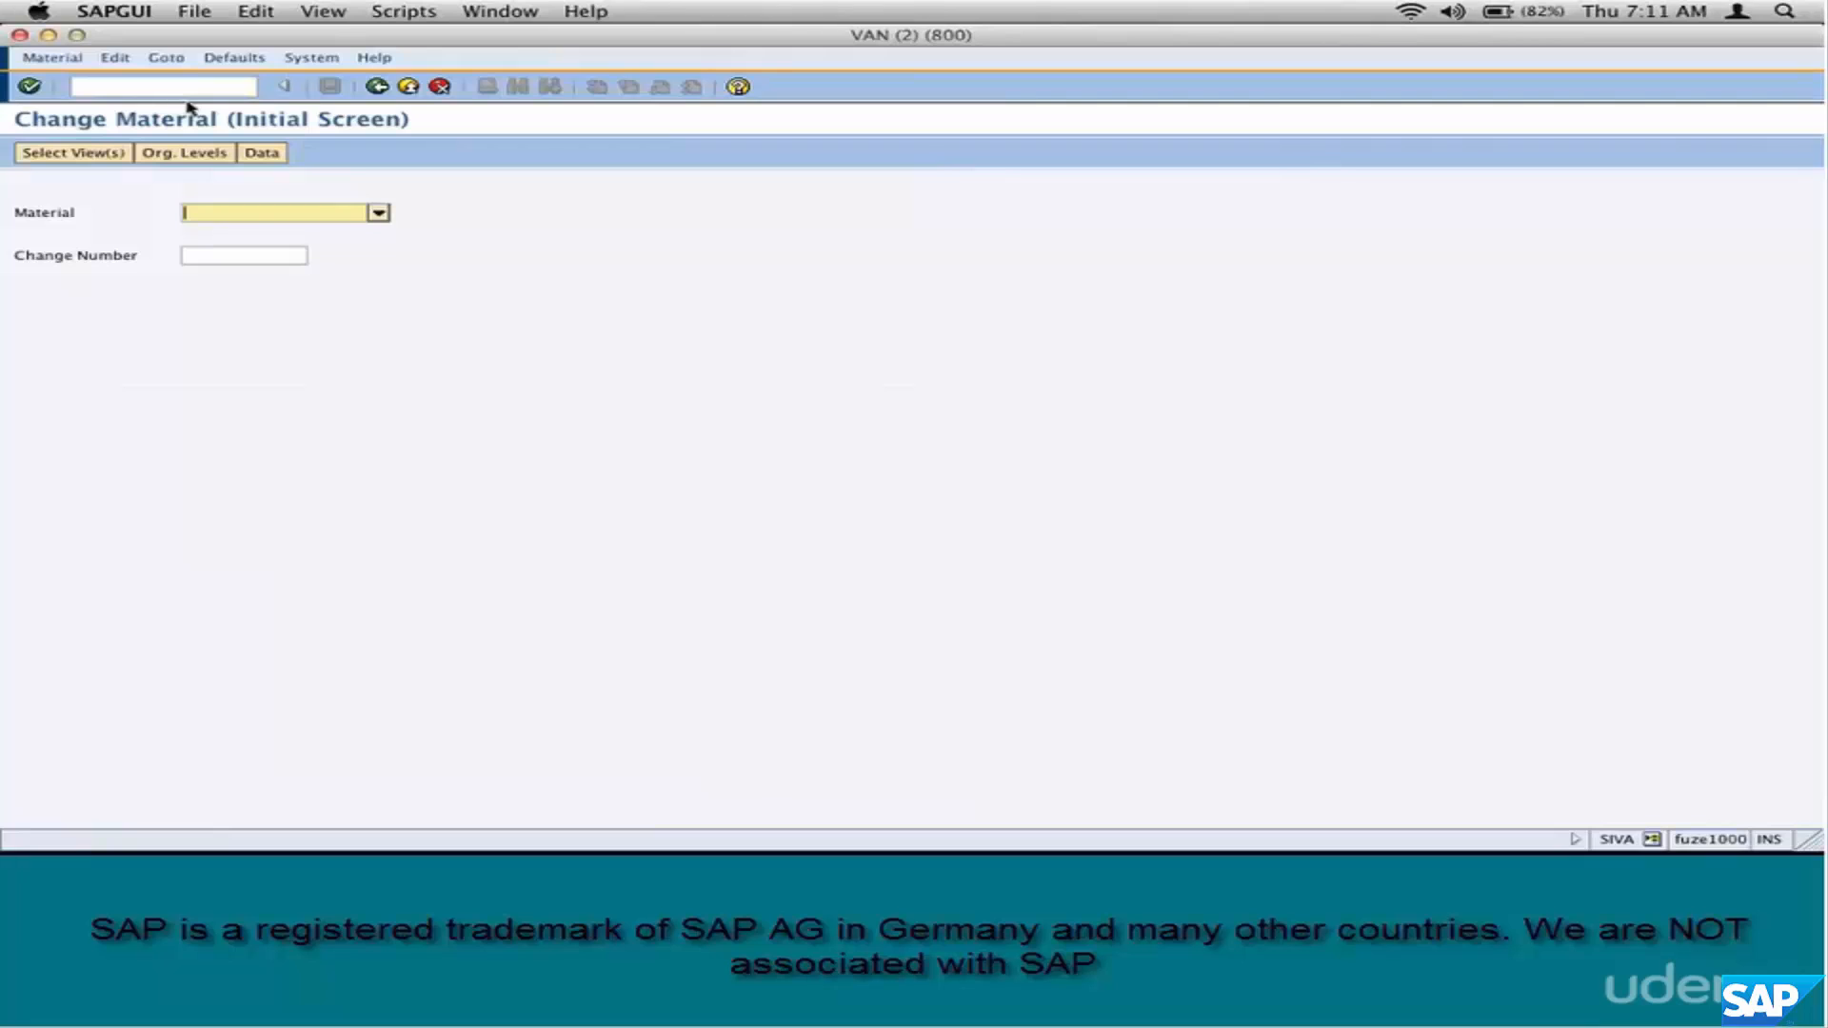
{"action": "left_click", "coordinate": [378, 212]}
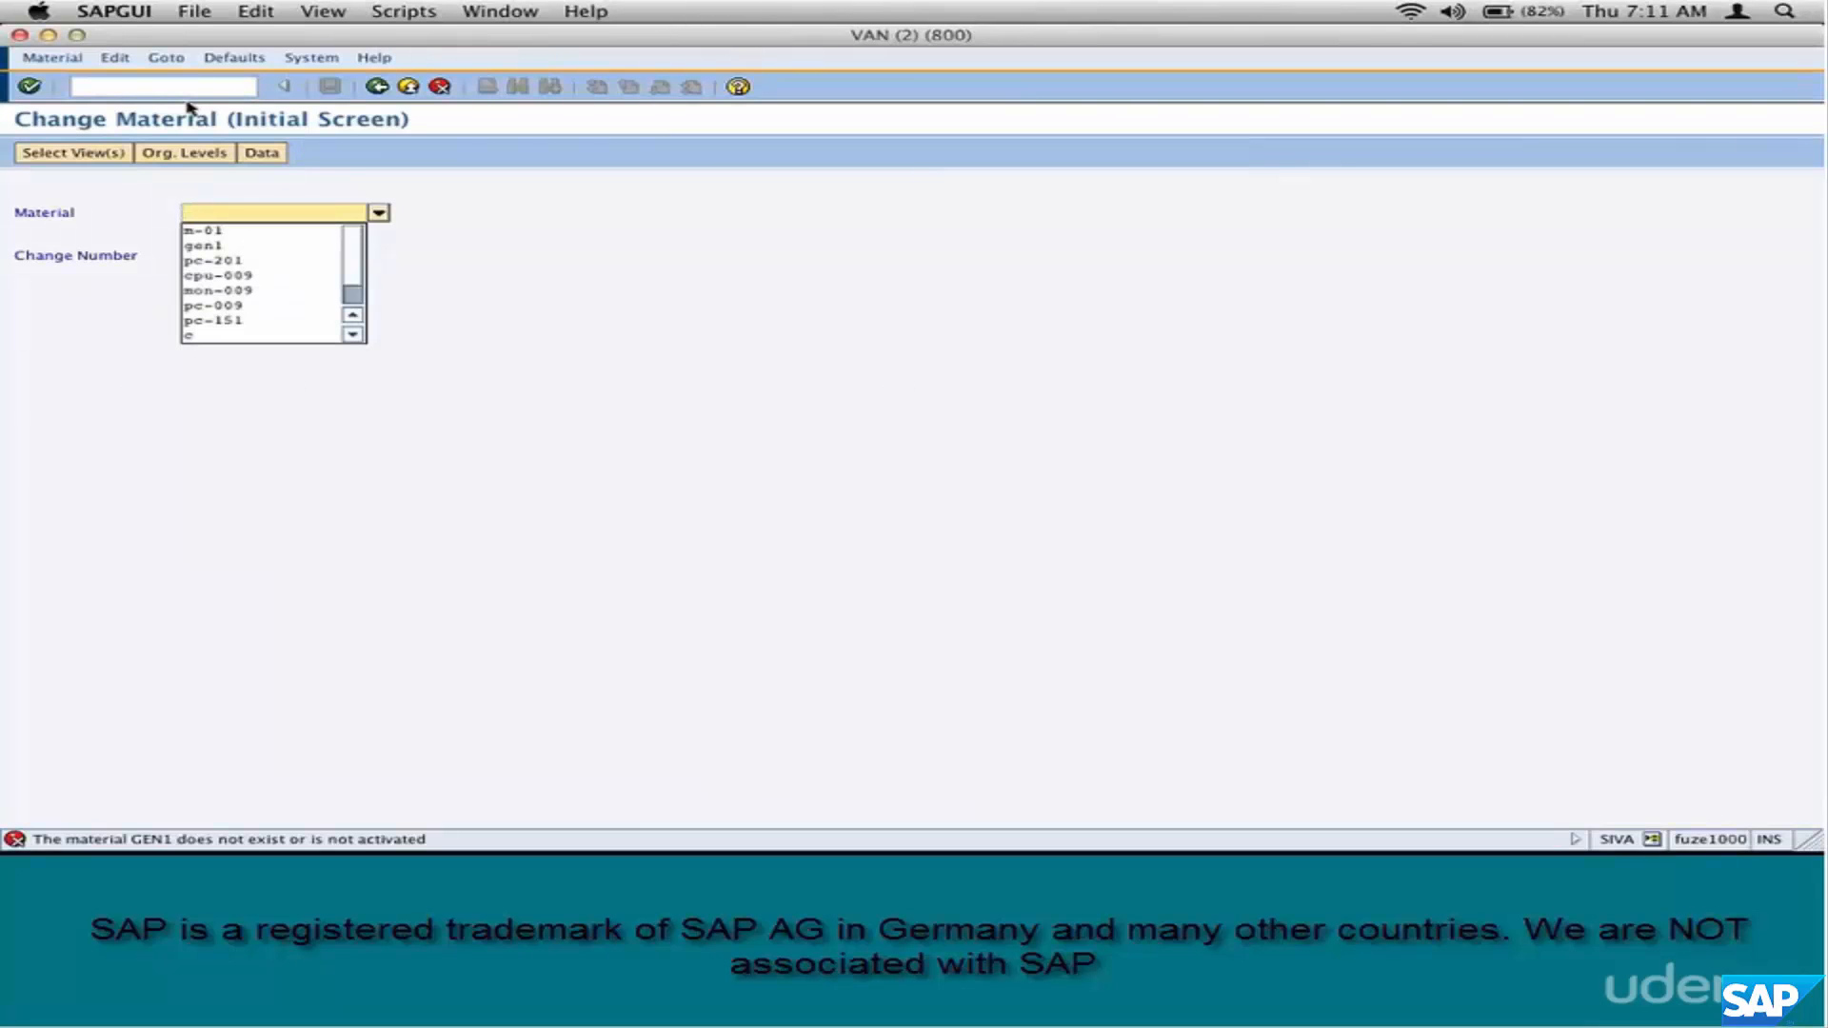
{"action": "left_click", "coordinate": [72, 153]}
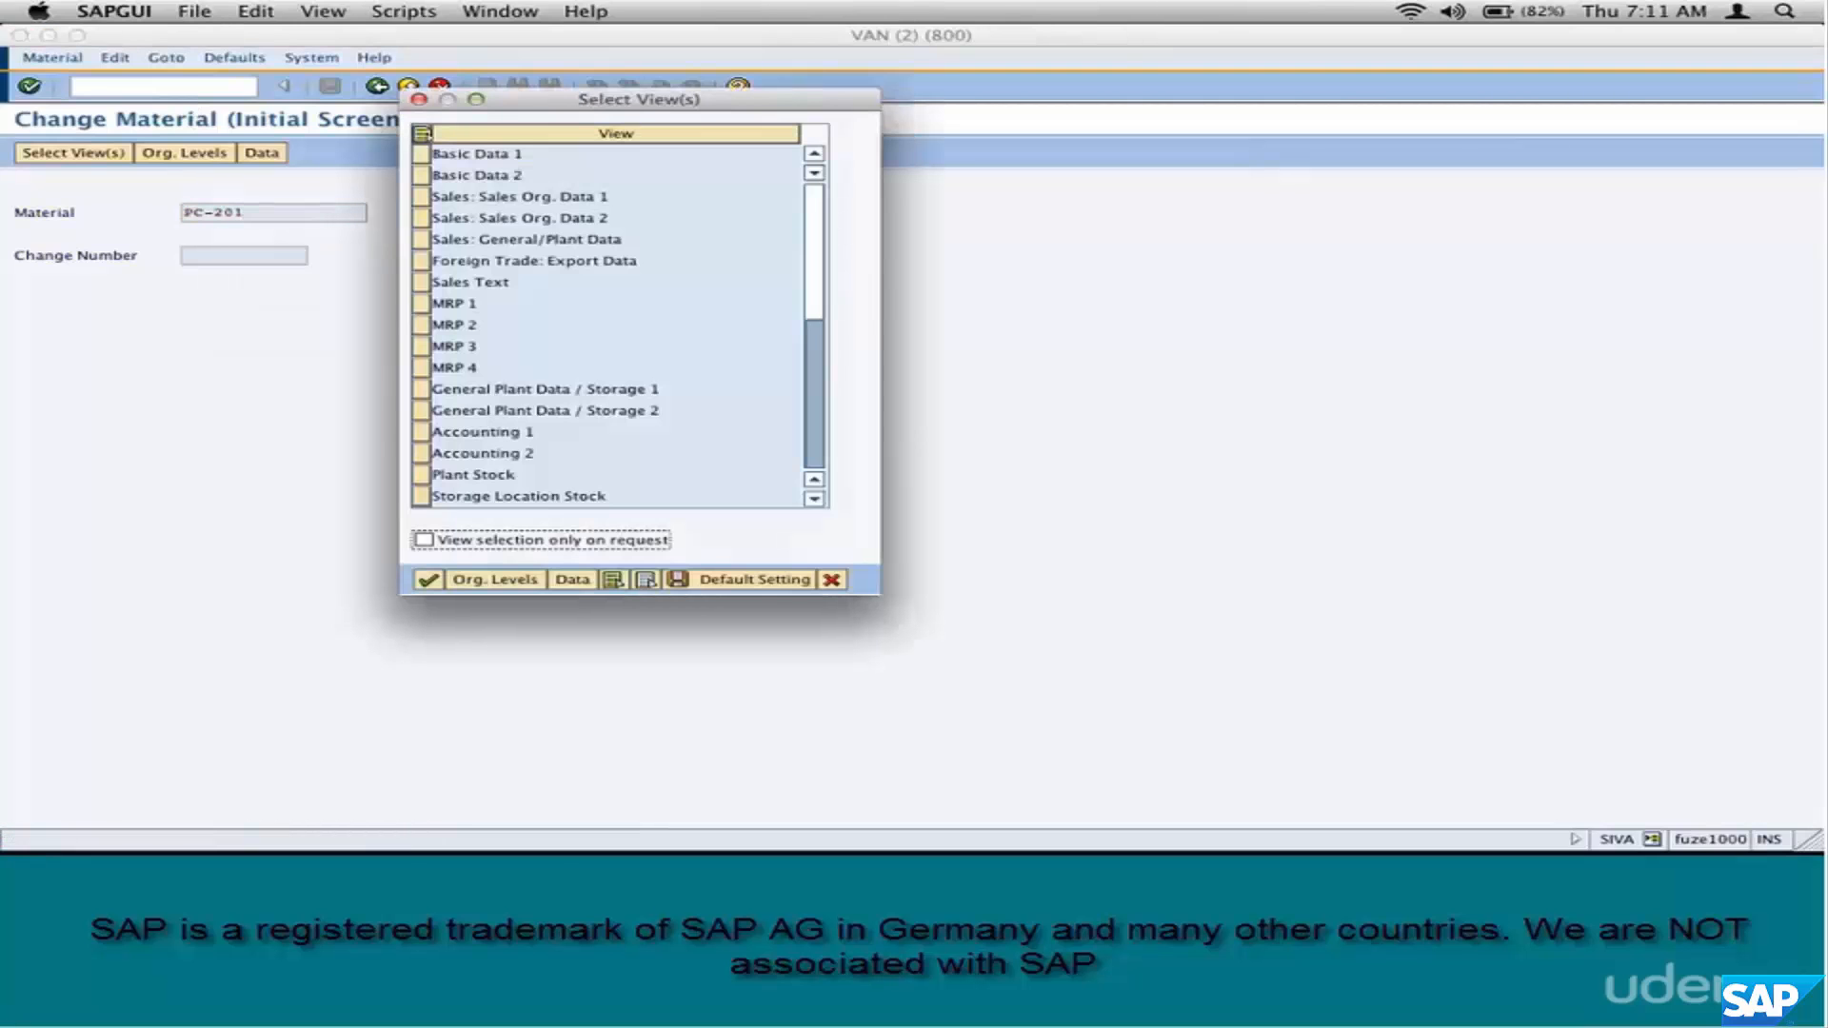
- Select PC-201's Sales views and show the account assignment group on sales org. 2
{"action": "left_click", "coordinate": [474, 196]}
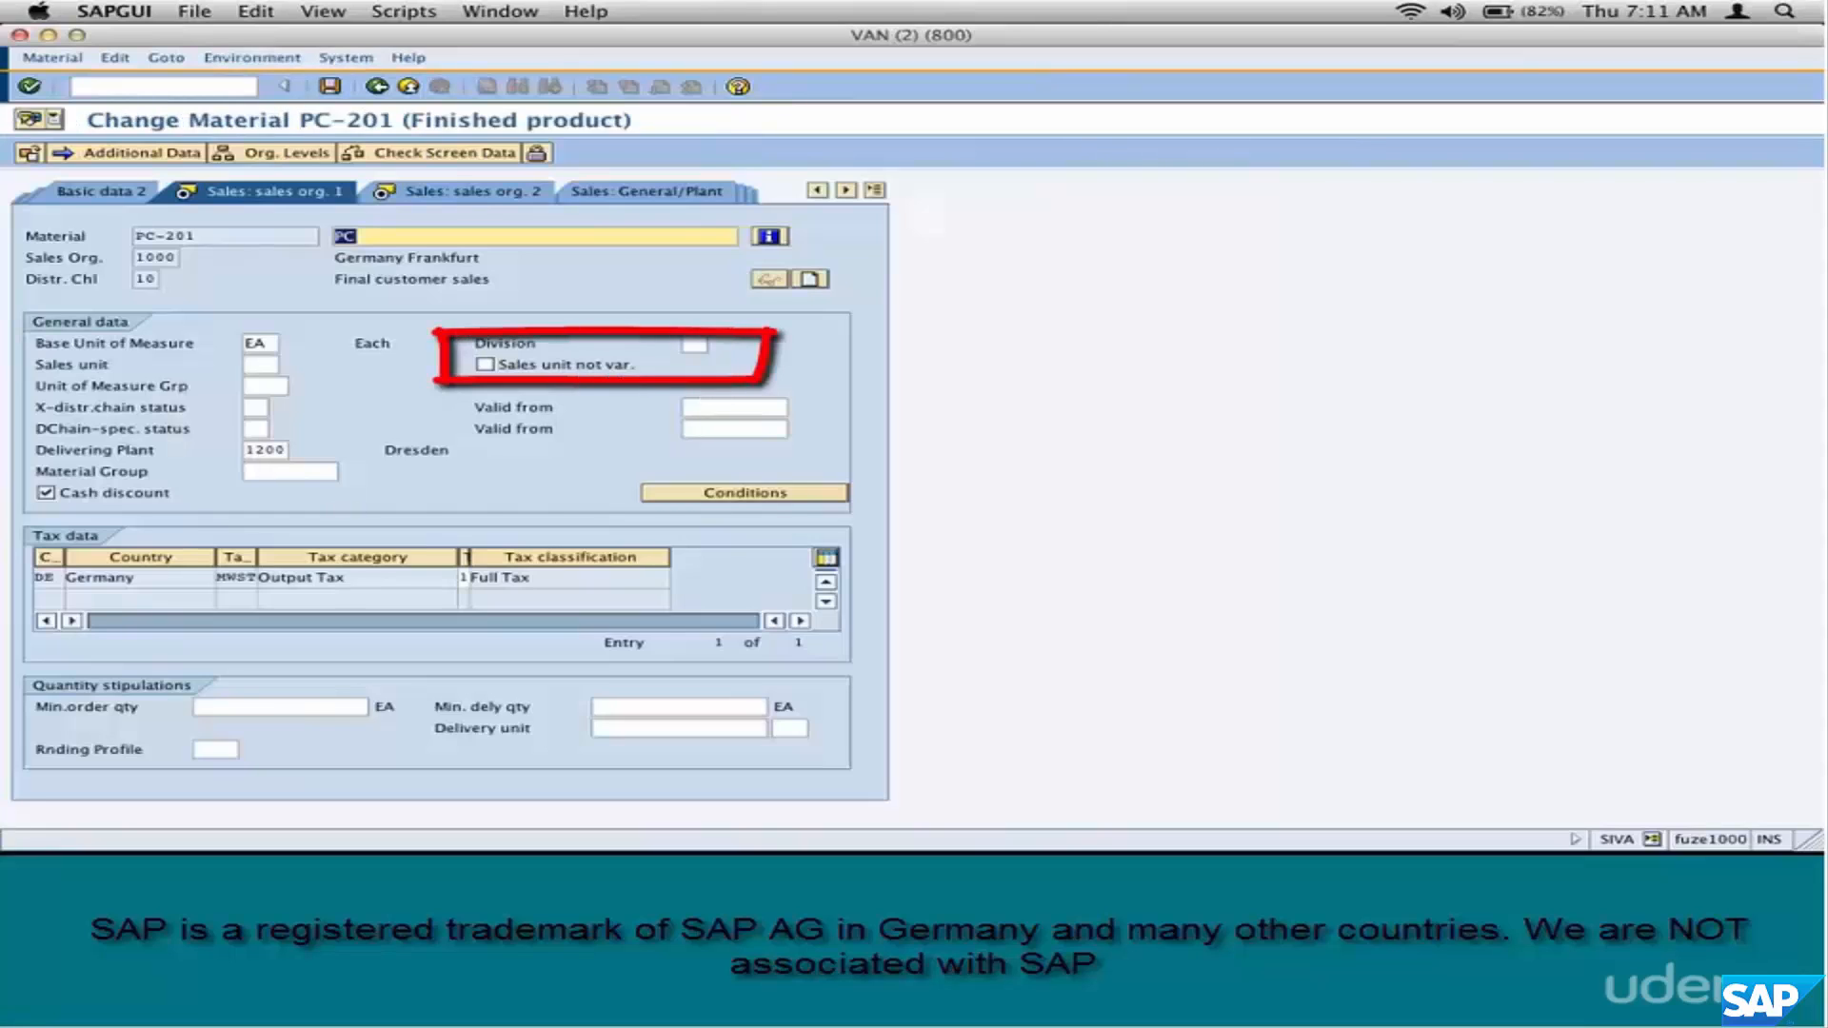
{"action": "left_click", "coordinate": [453, 190]}
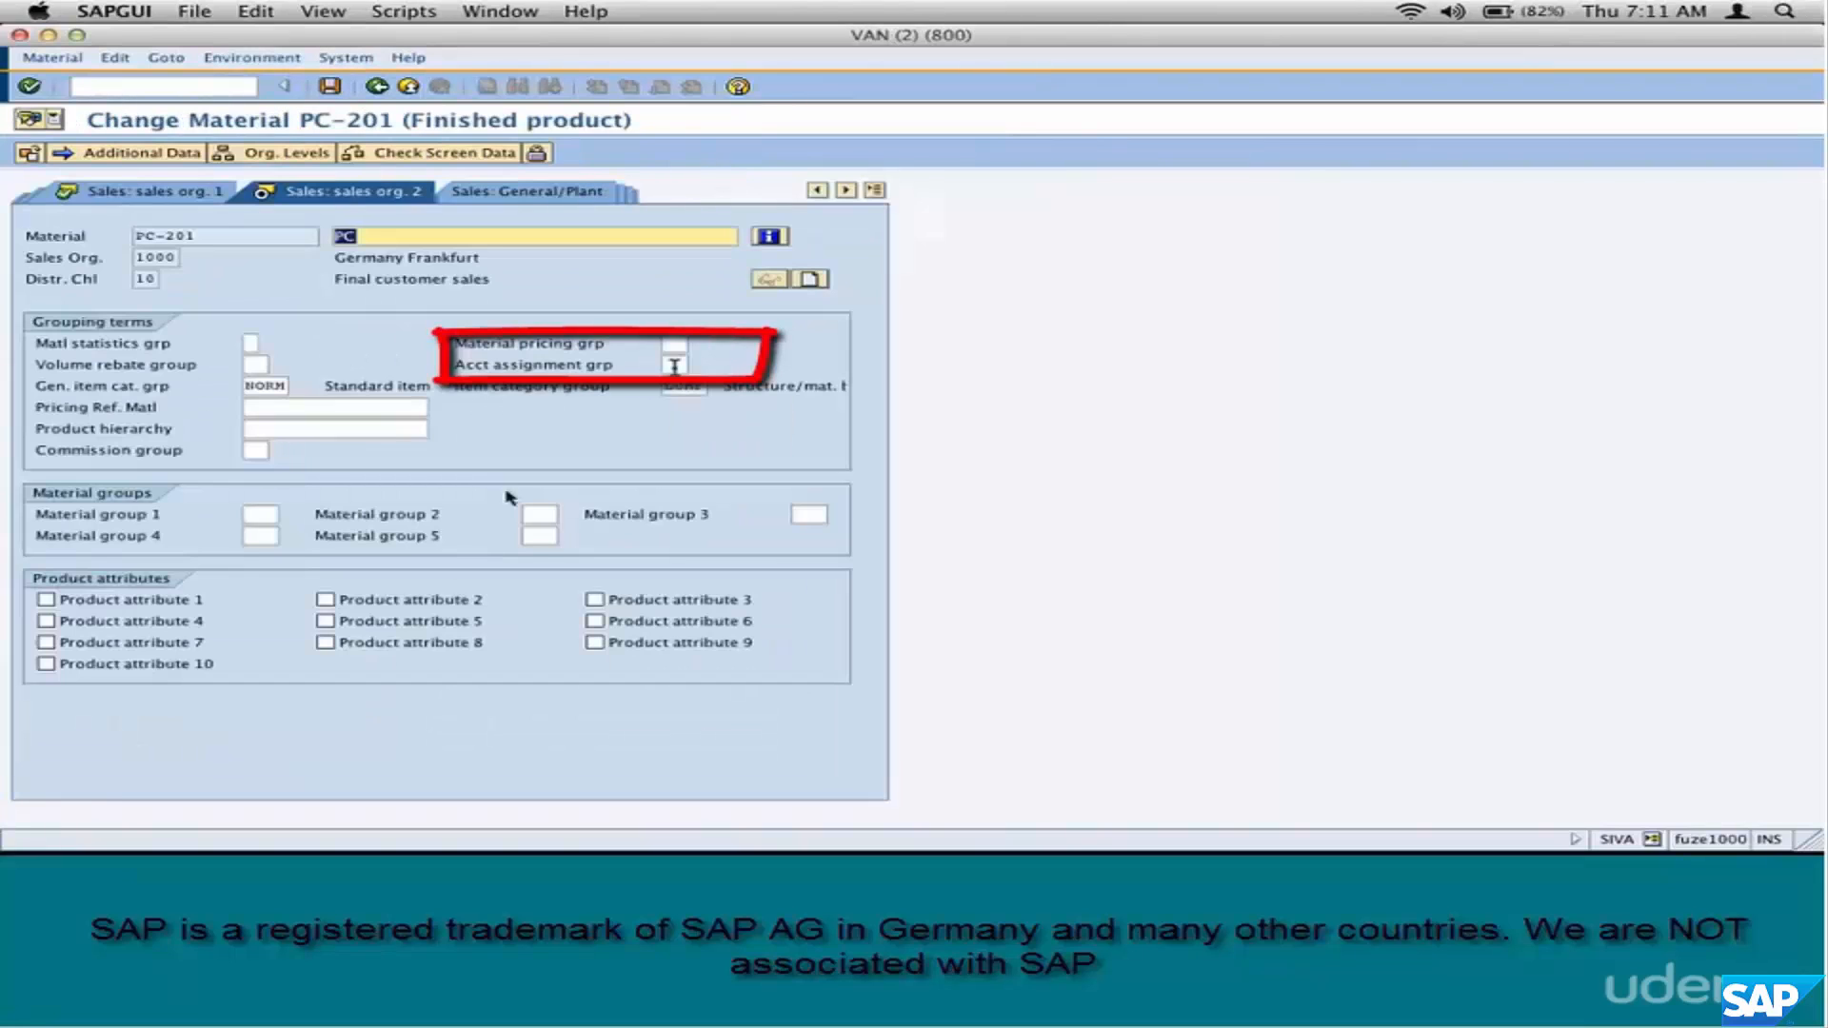
{"action": "left_click", "coordinate": [674, 364]}
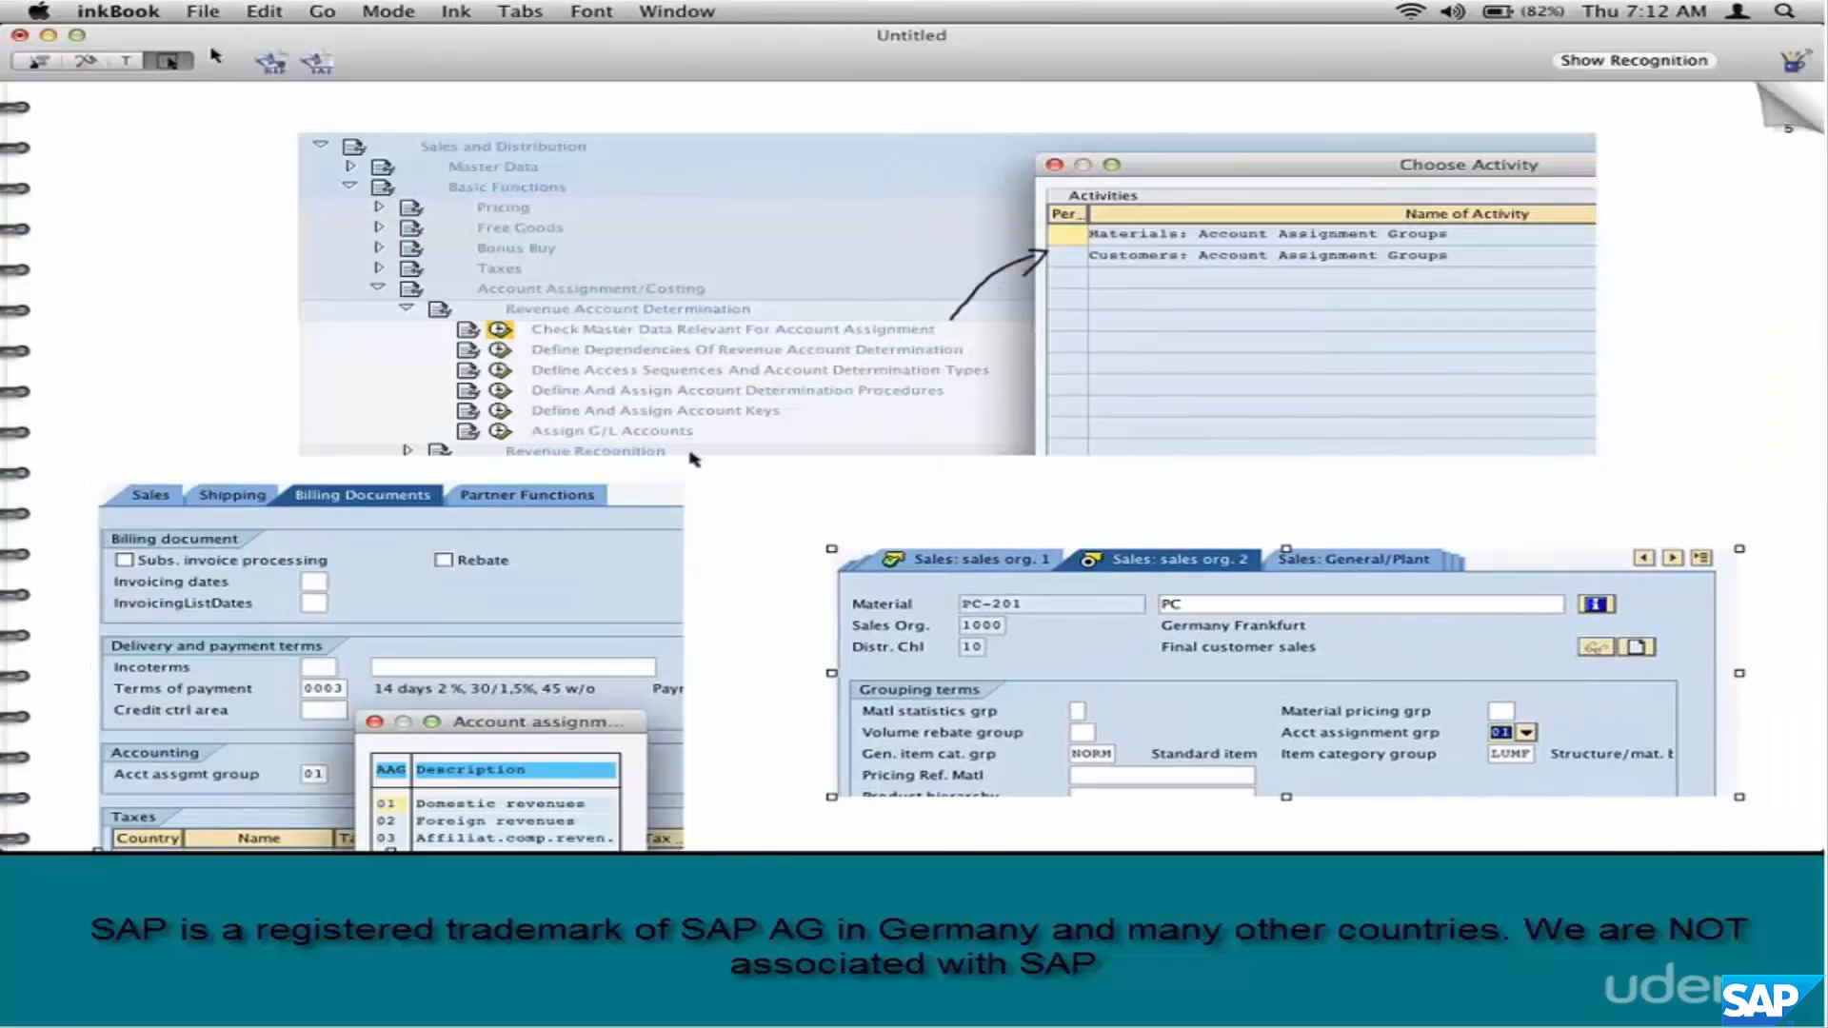
- Draw dashed arrows from the material and customer account assignment group fields to Choose Activity
{"action": "left_click_drag", "start_coordinate": [1481, 244], "coordinate": [1451, 420]}
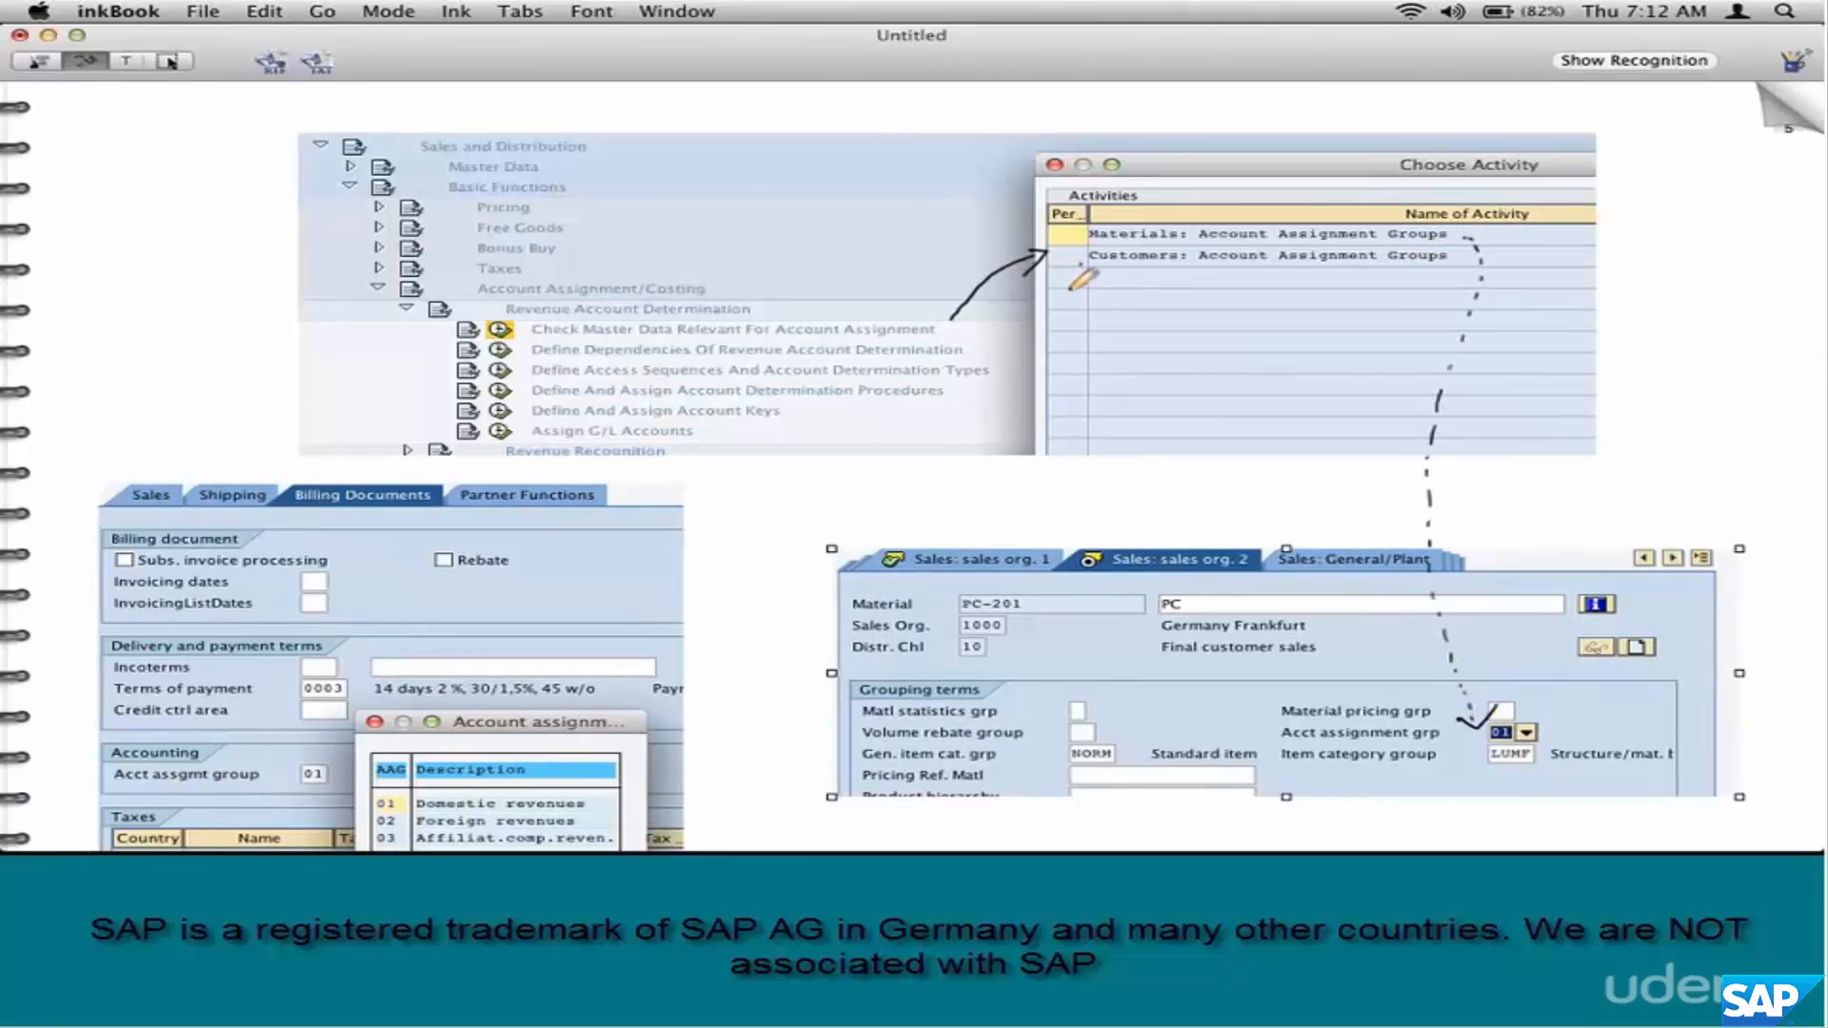
{"action": "left_click_drag", "start_coordinate": [349, 747], "coordinate": [1085, 280]}
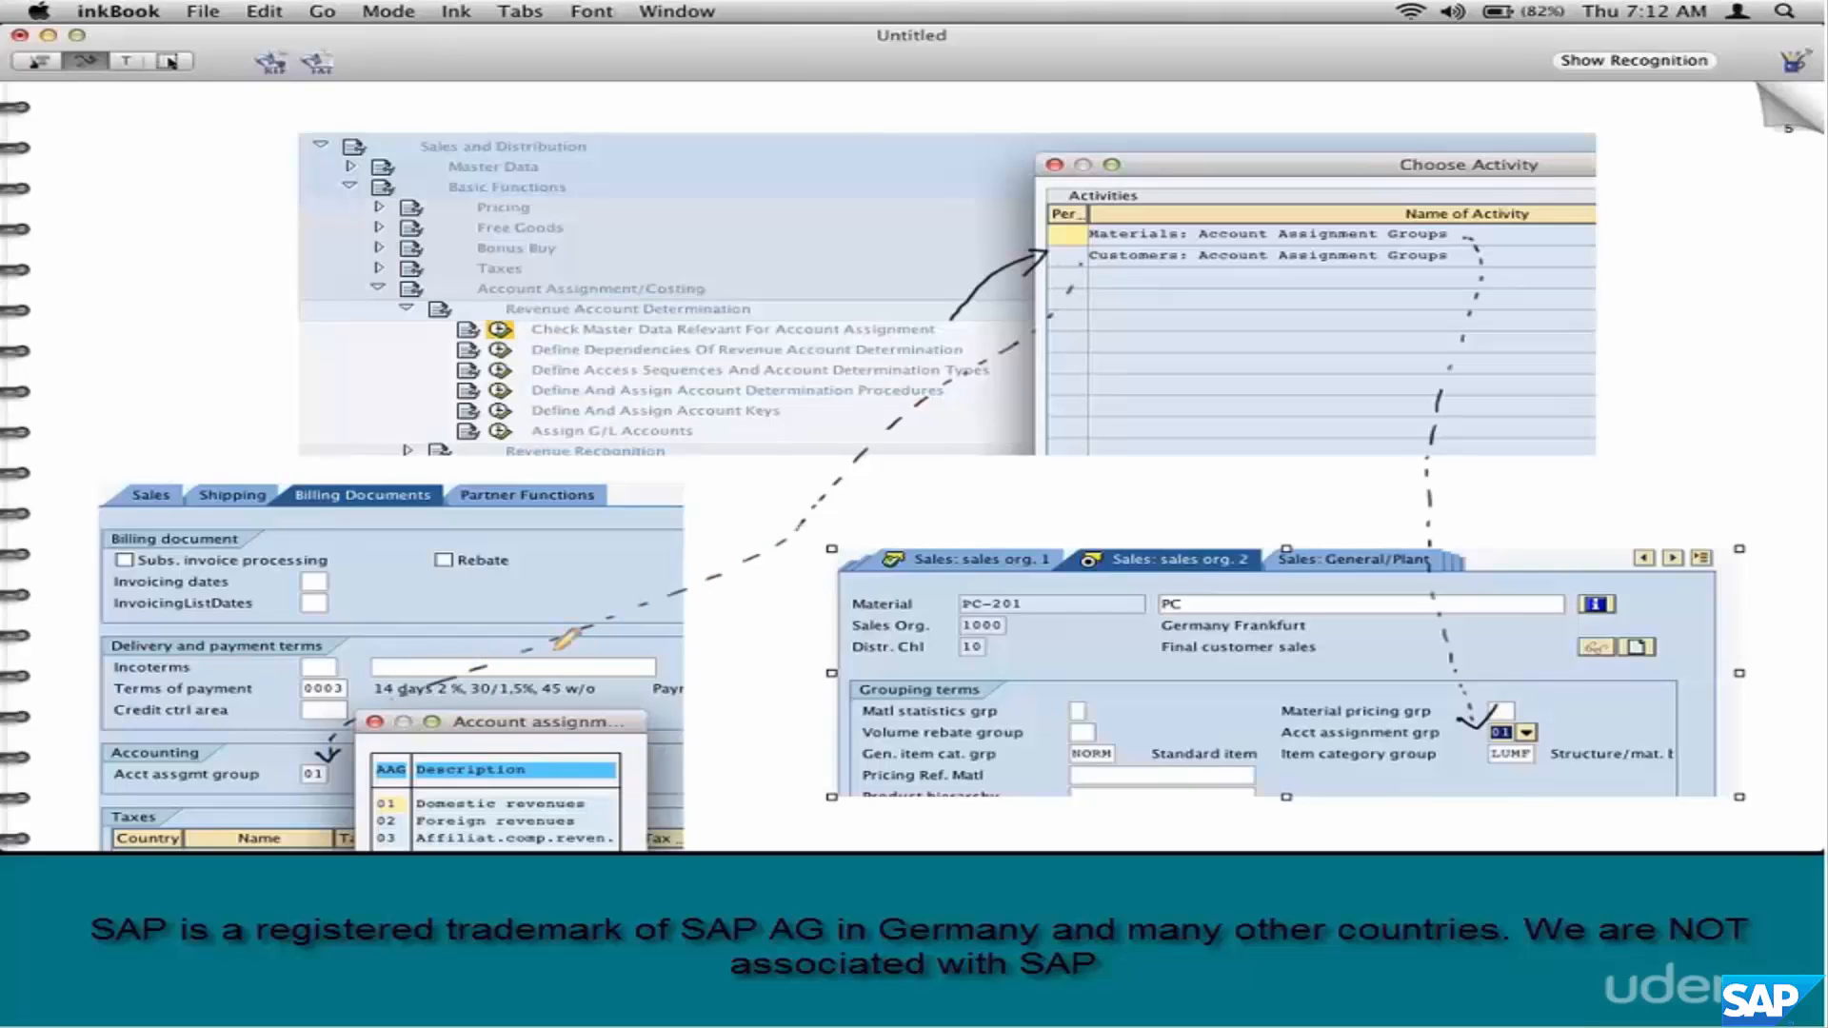
{"action": "mouse_move", "coordinate": [565, 629]}
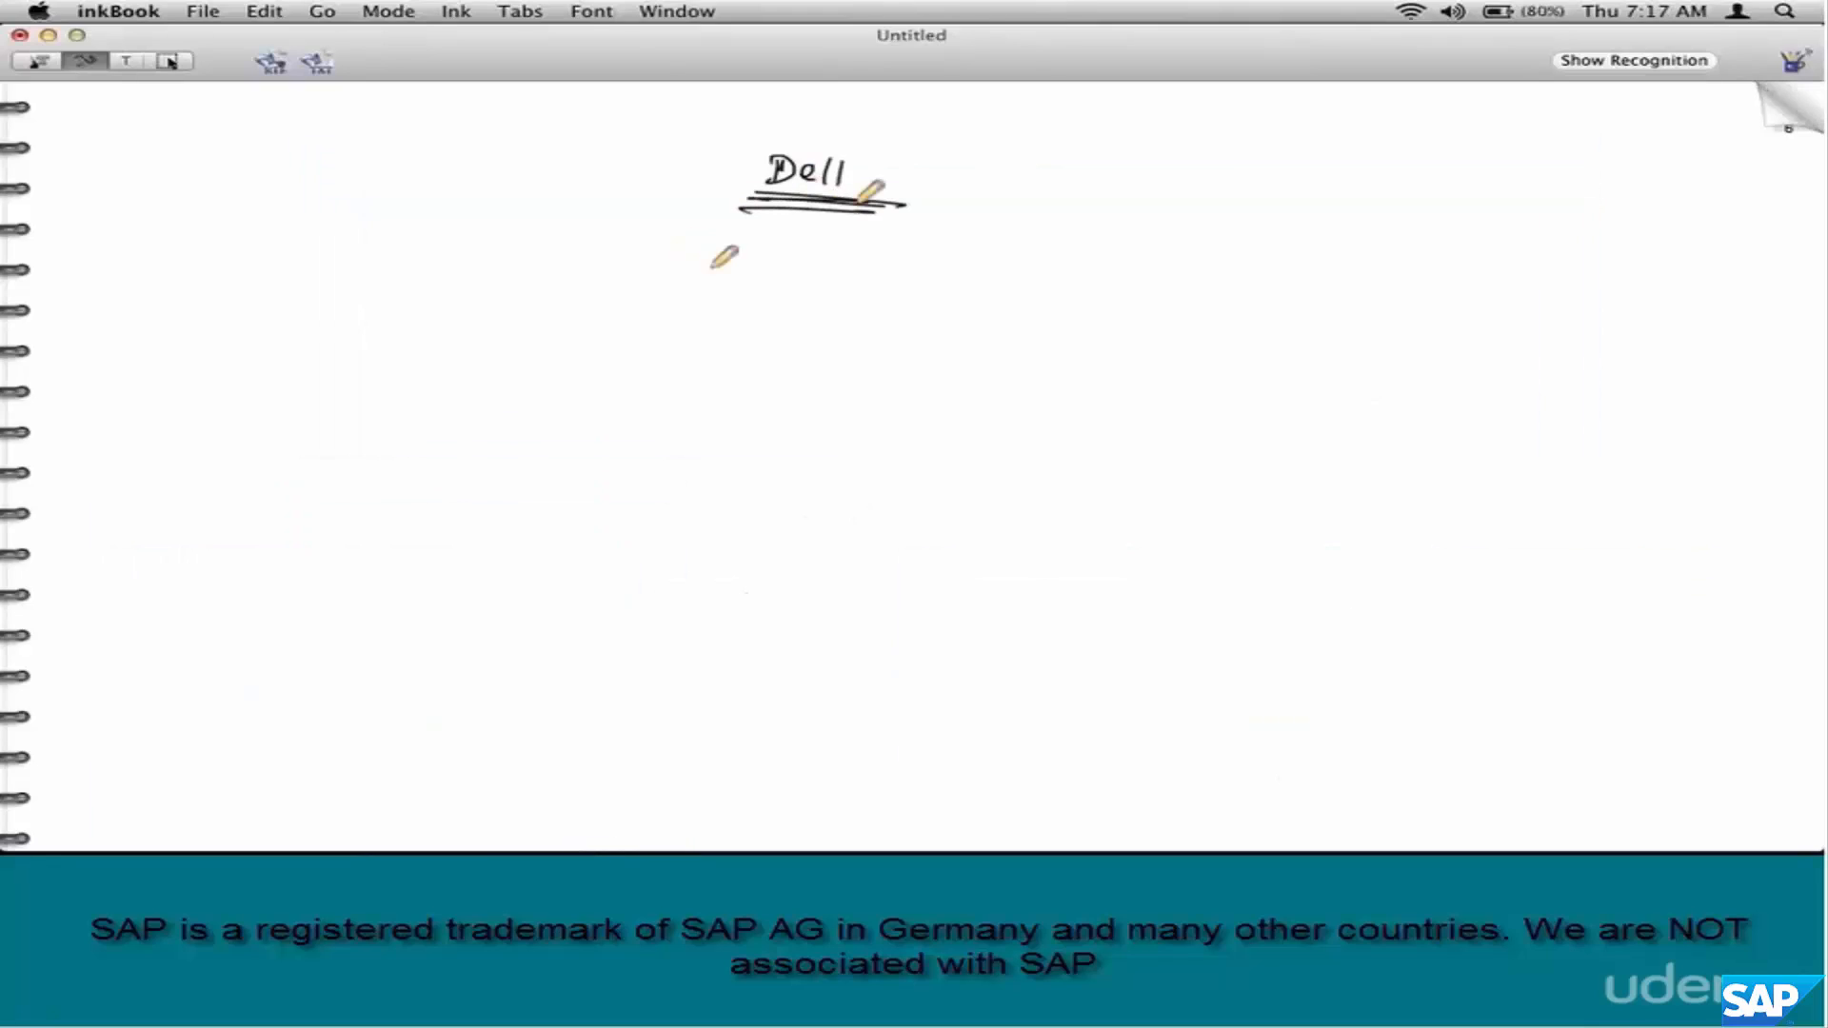
- Draw branch arrows from Dell to Laptops and Desktops, with a stroke under Laptops
{"action": "left_click_drag", "start_coordinate": [764, 239], "coordinate": [409, 280]}
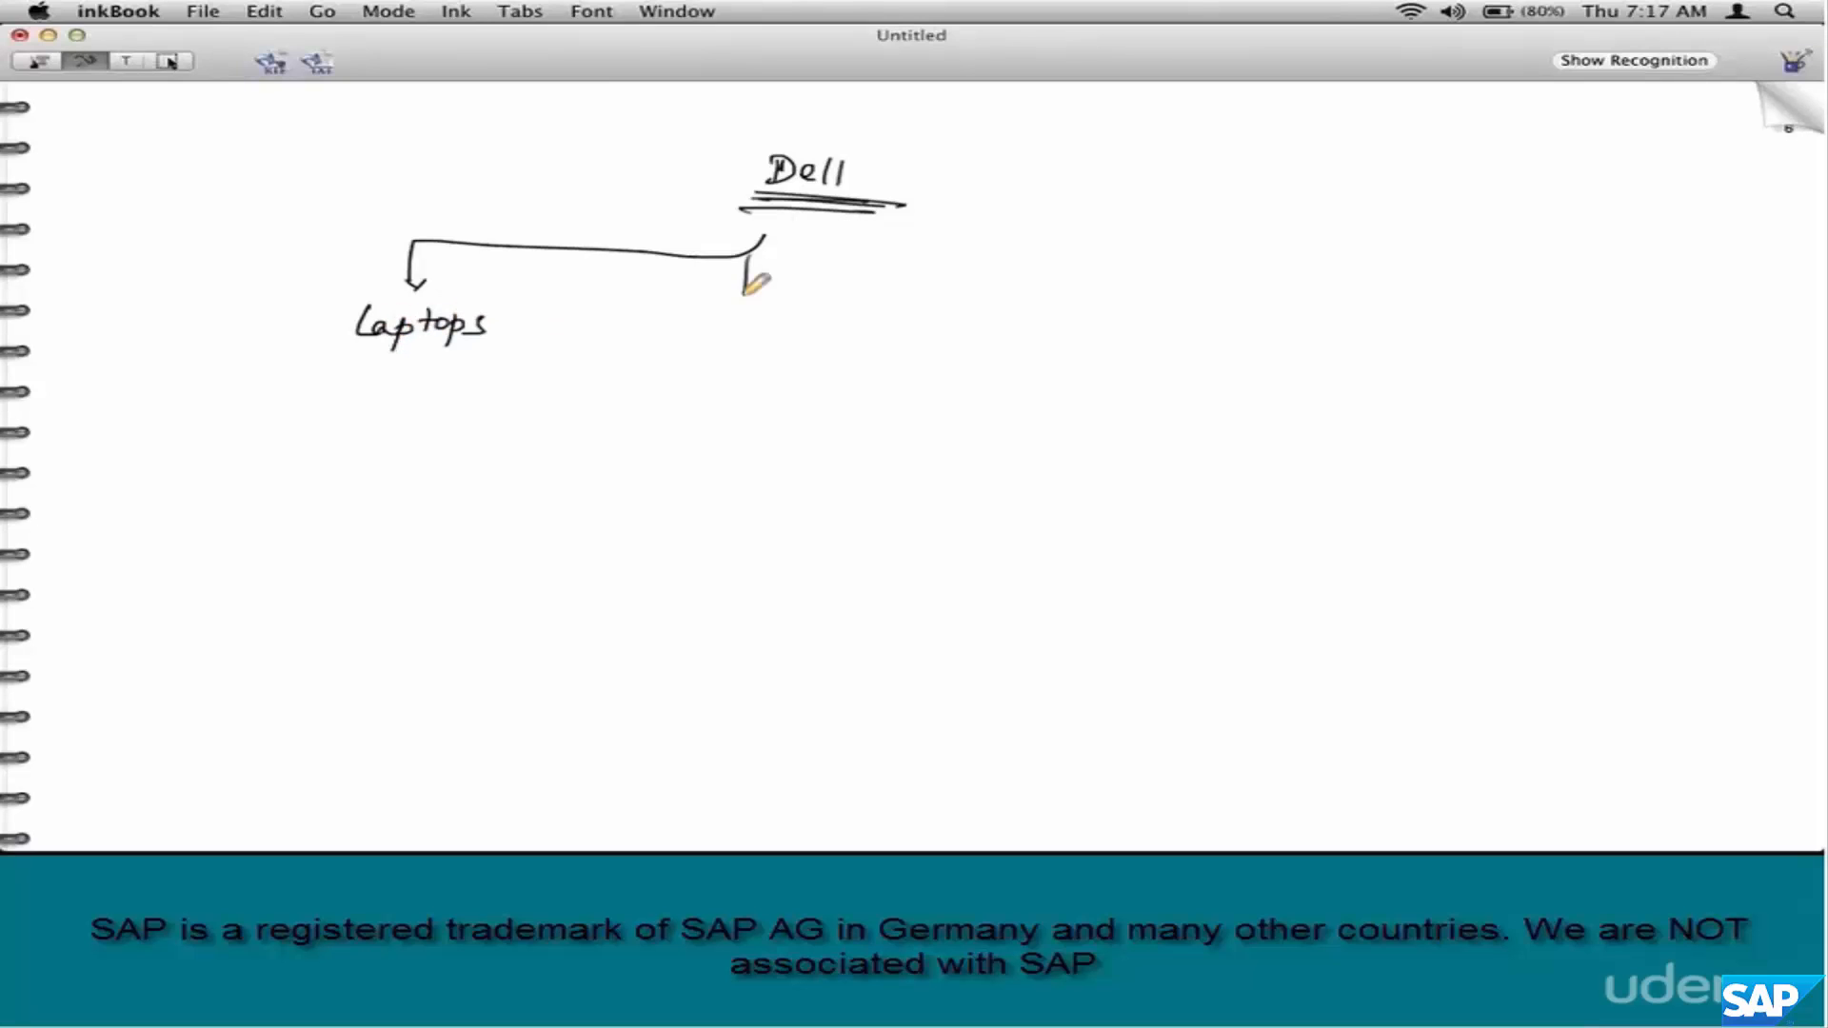
{"action": "left_click_drag", "start_coordinate": [747, 245], "coordinate": [799, 338]}
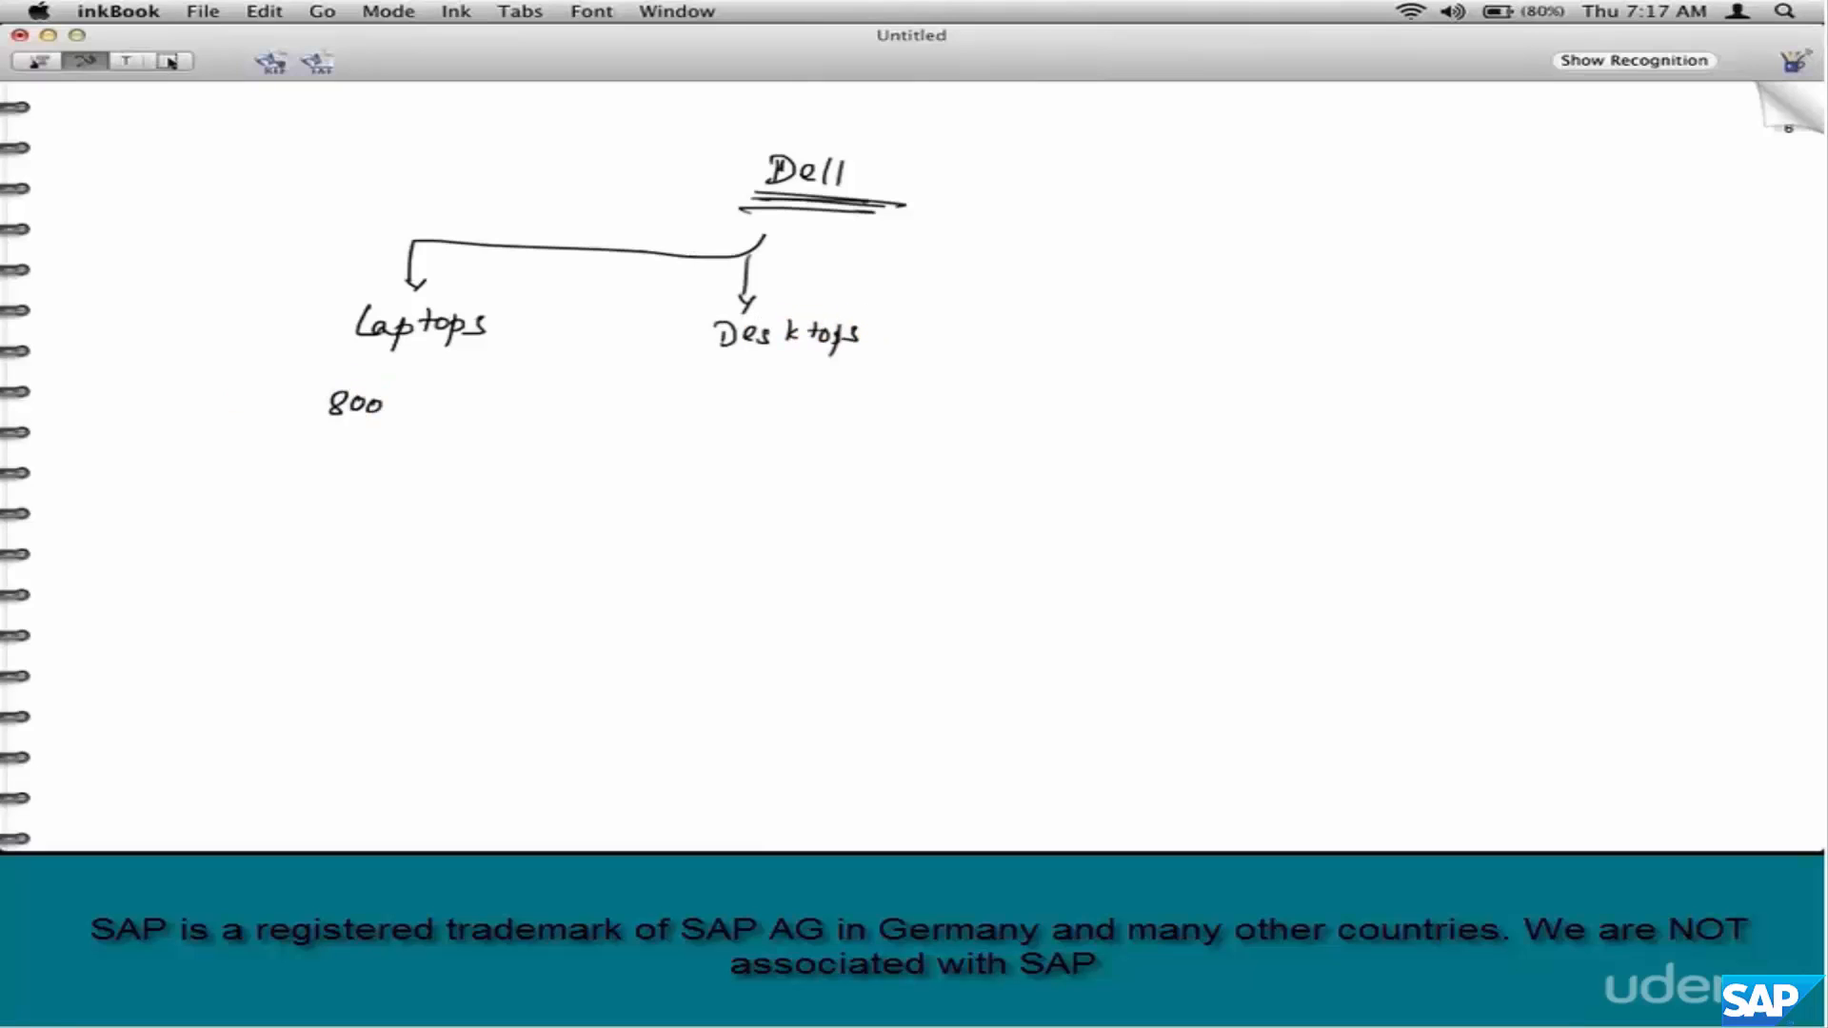
{"action": "left_click_drag", "start_coordinate": [385, 402], "coordinate": [466, 402]}
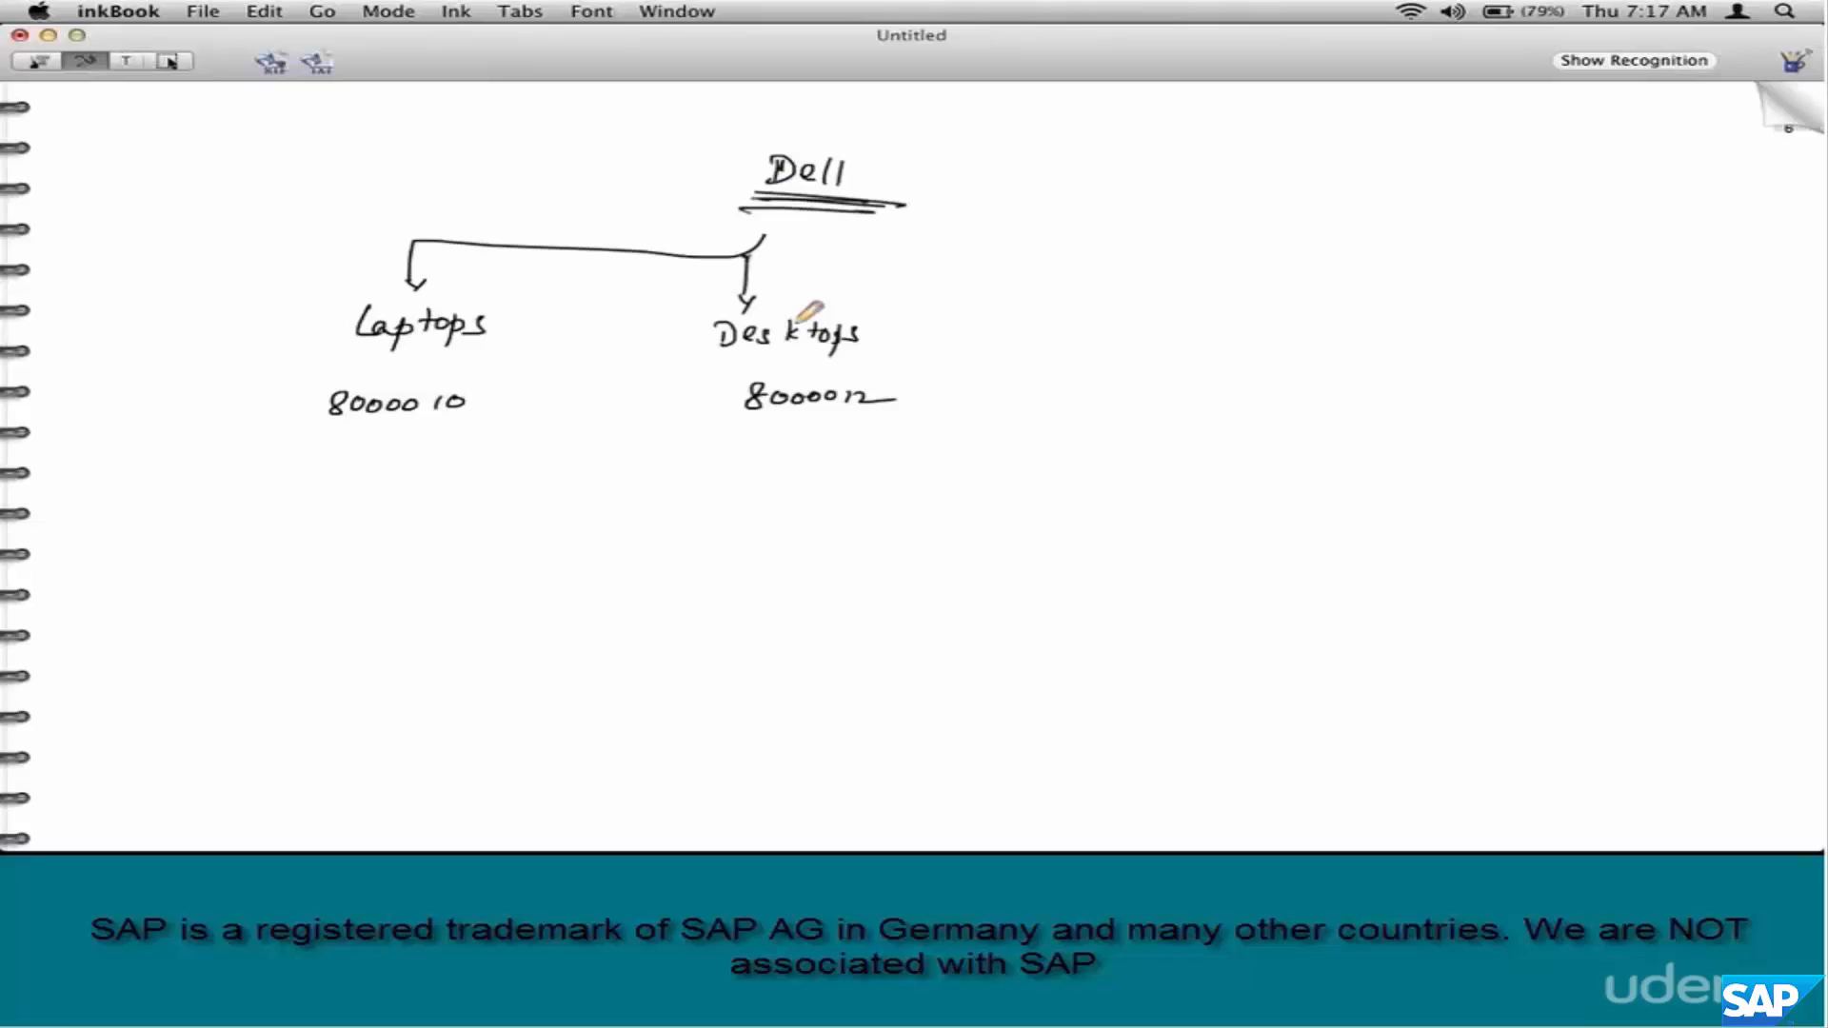
- Write 8000020 under Laptops and label the Desktops accounts Standard and Promo Sales
{"action": "left_click_drag", "start_coordinate": [291, 308], "coordinate": [502, 437]}
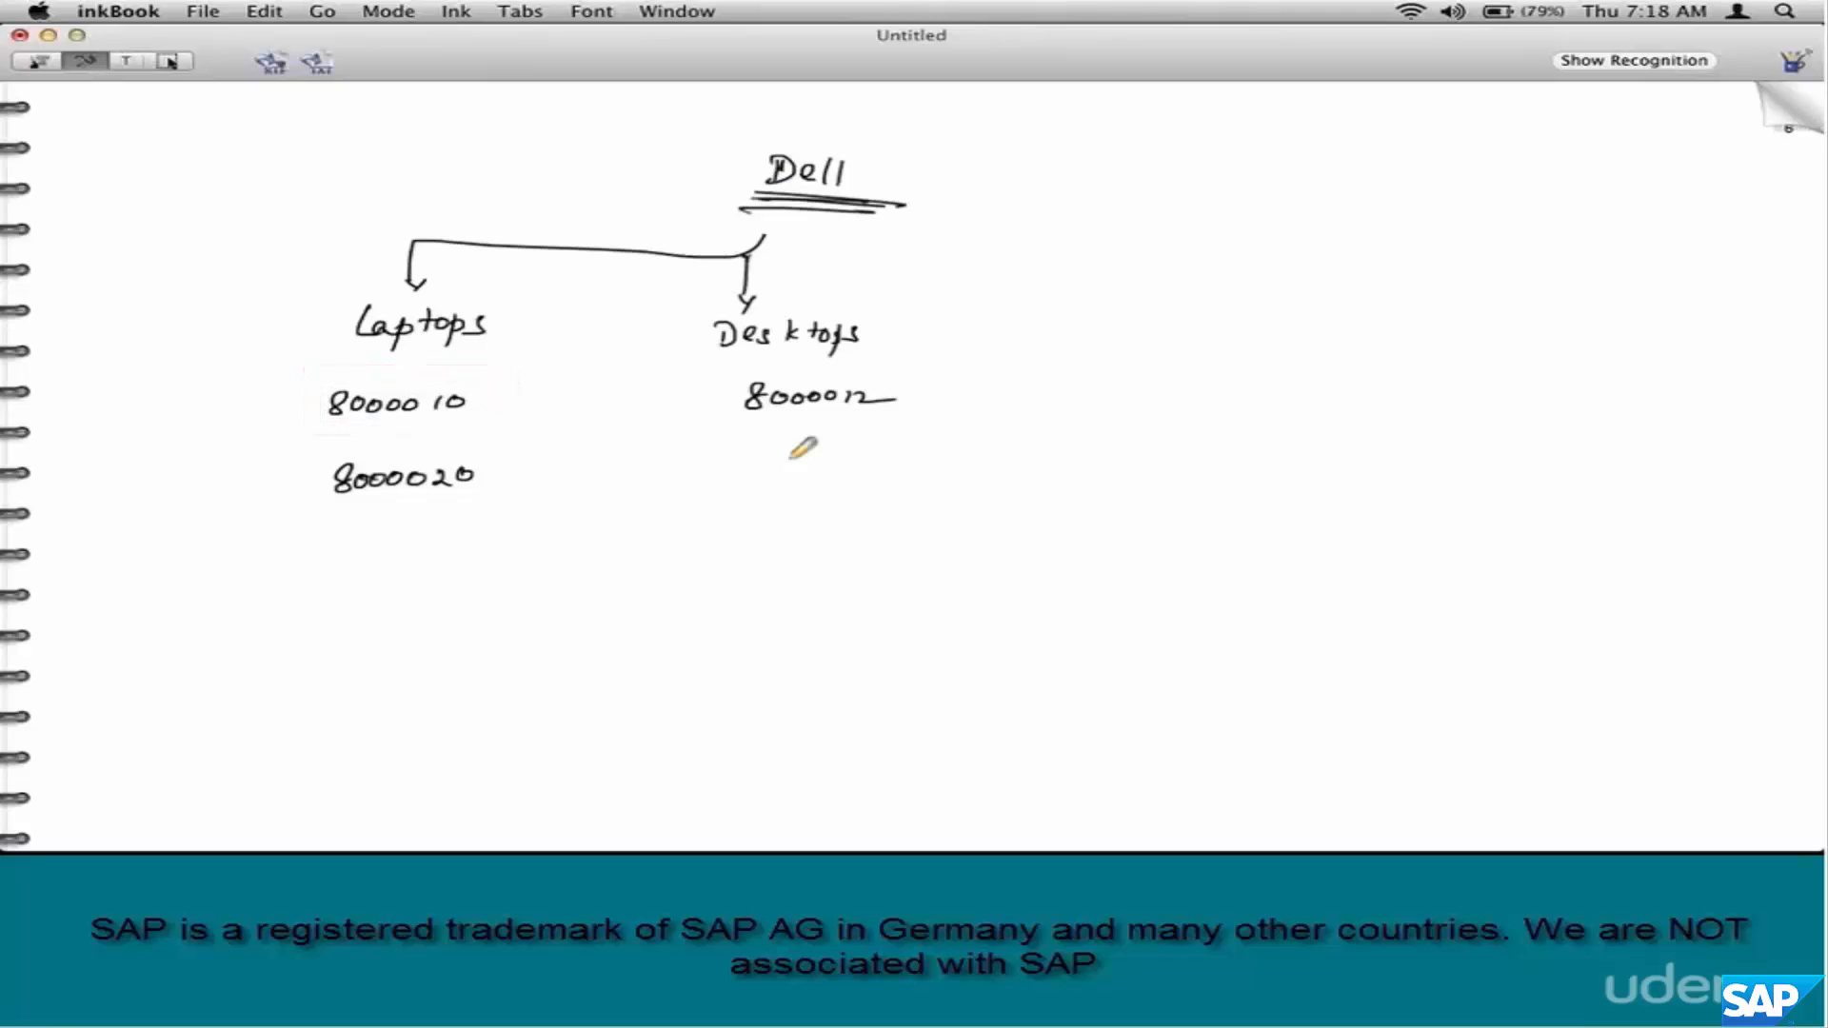
{"action": "left_click_drag", "start_coordinate": [315, 455], "coordinate": [502, 496]}
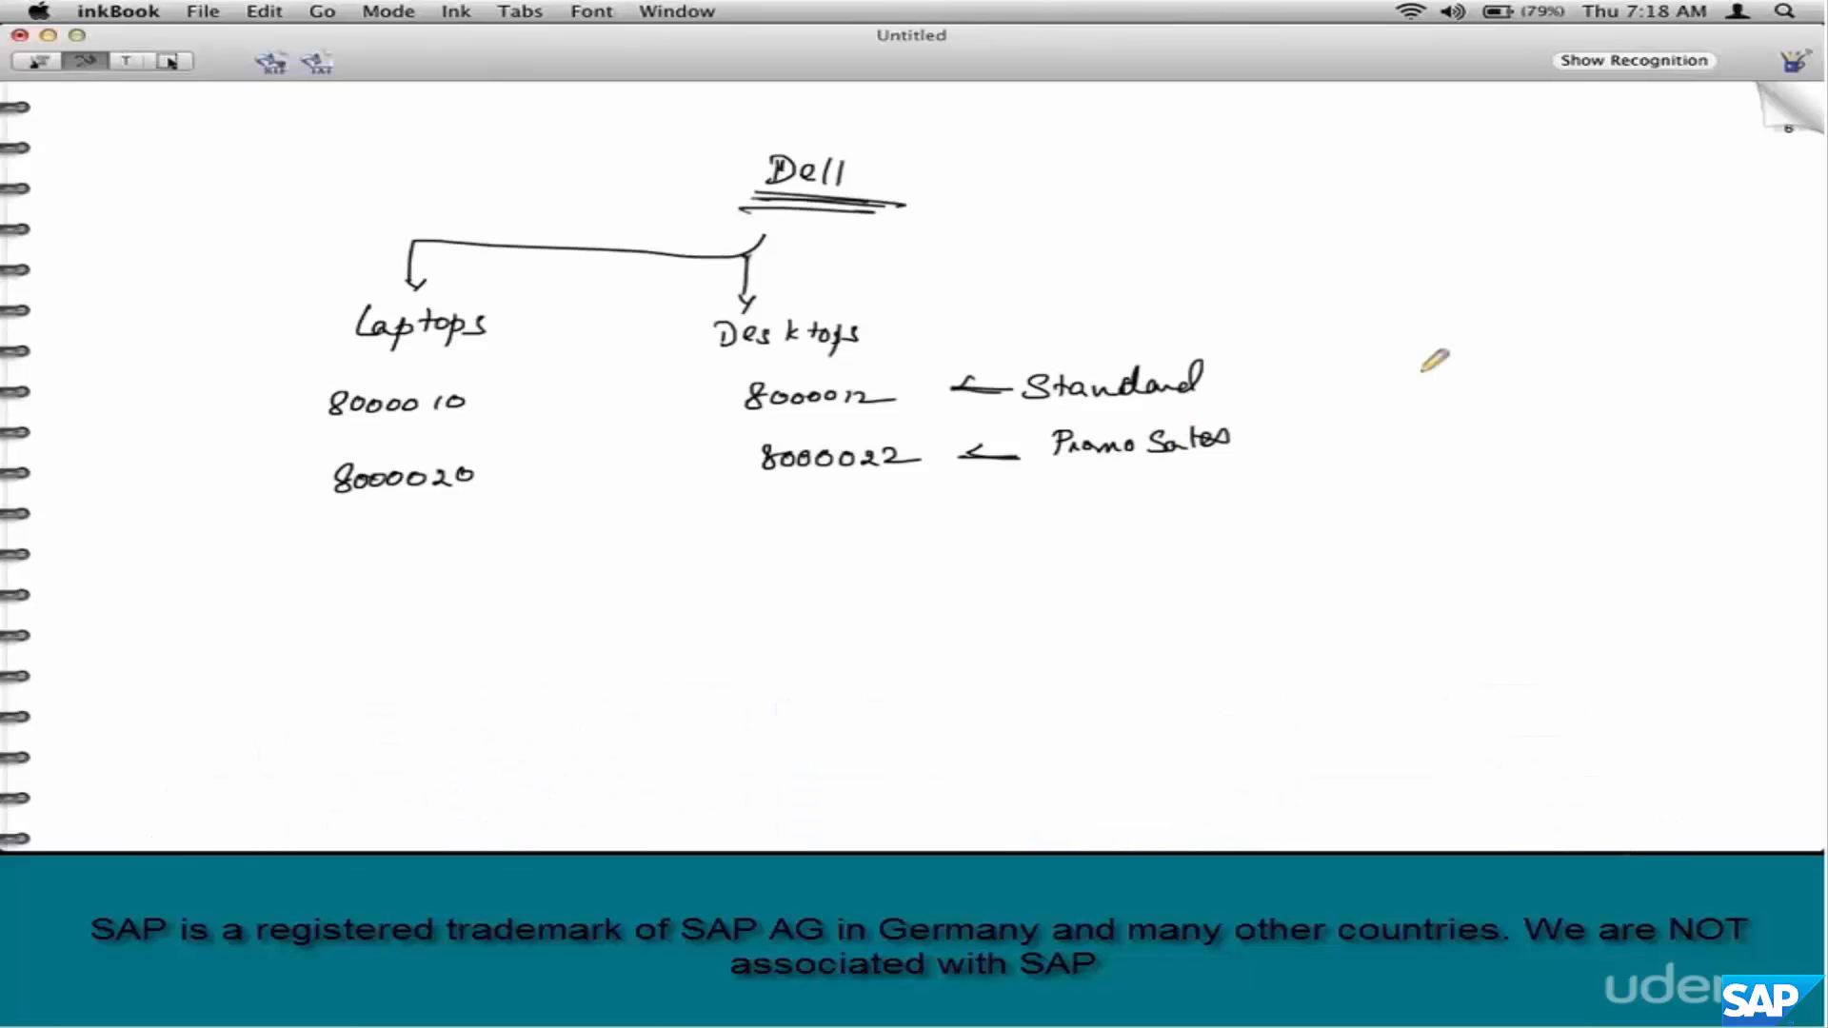
{"action": "mouse_move", "coordinate": [1271, 368]}
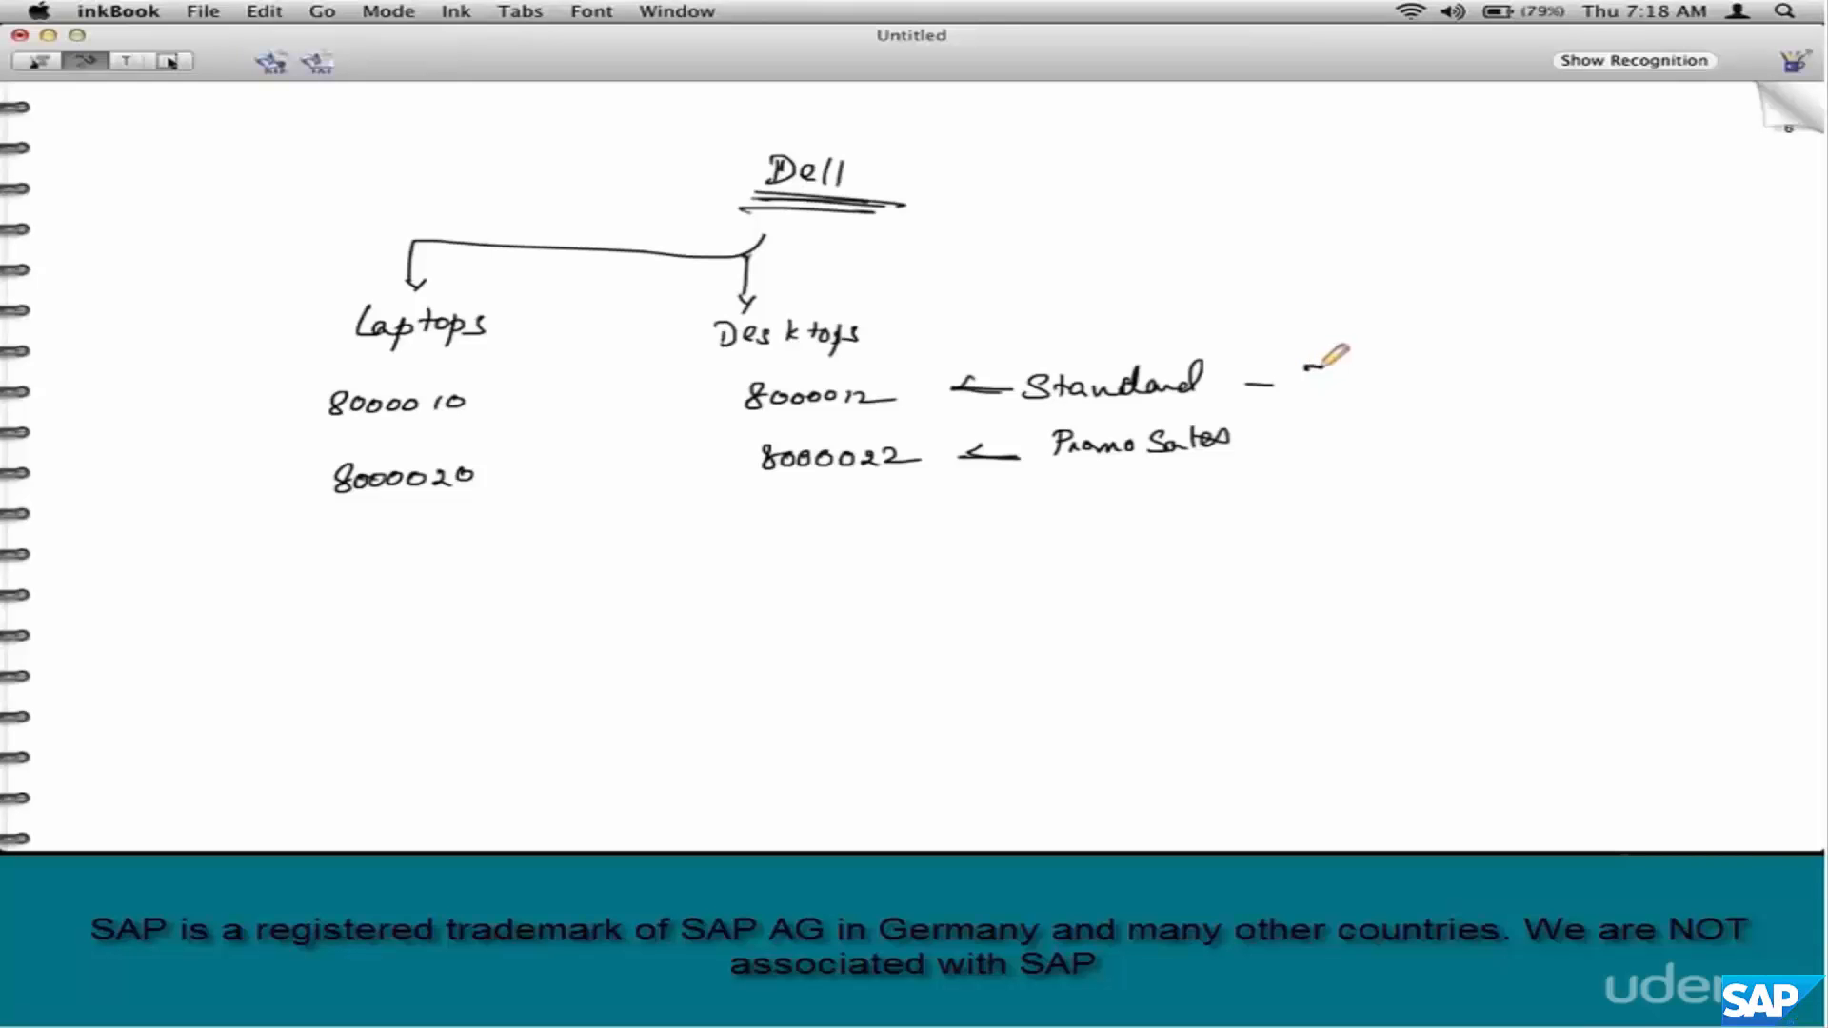
- Write 'ZOR, ZSTD' beside Standard and Promo Sales, with a Promo Code (Disc %) up-arrow
{"action": "type", "text": "ZOR, Z"}
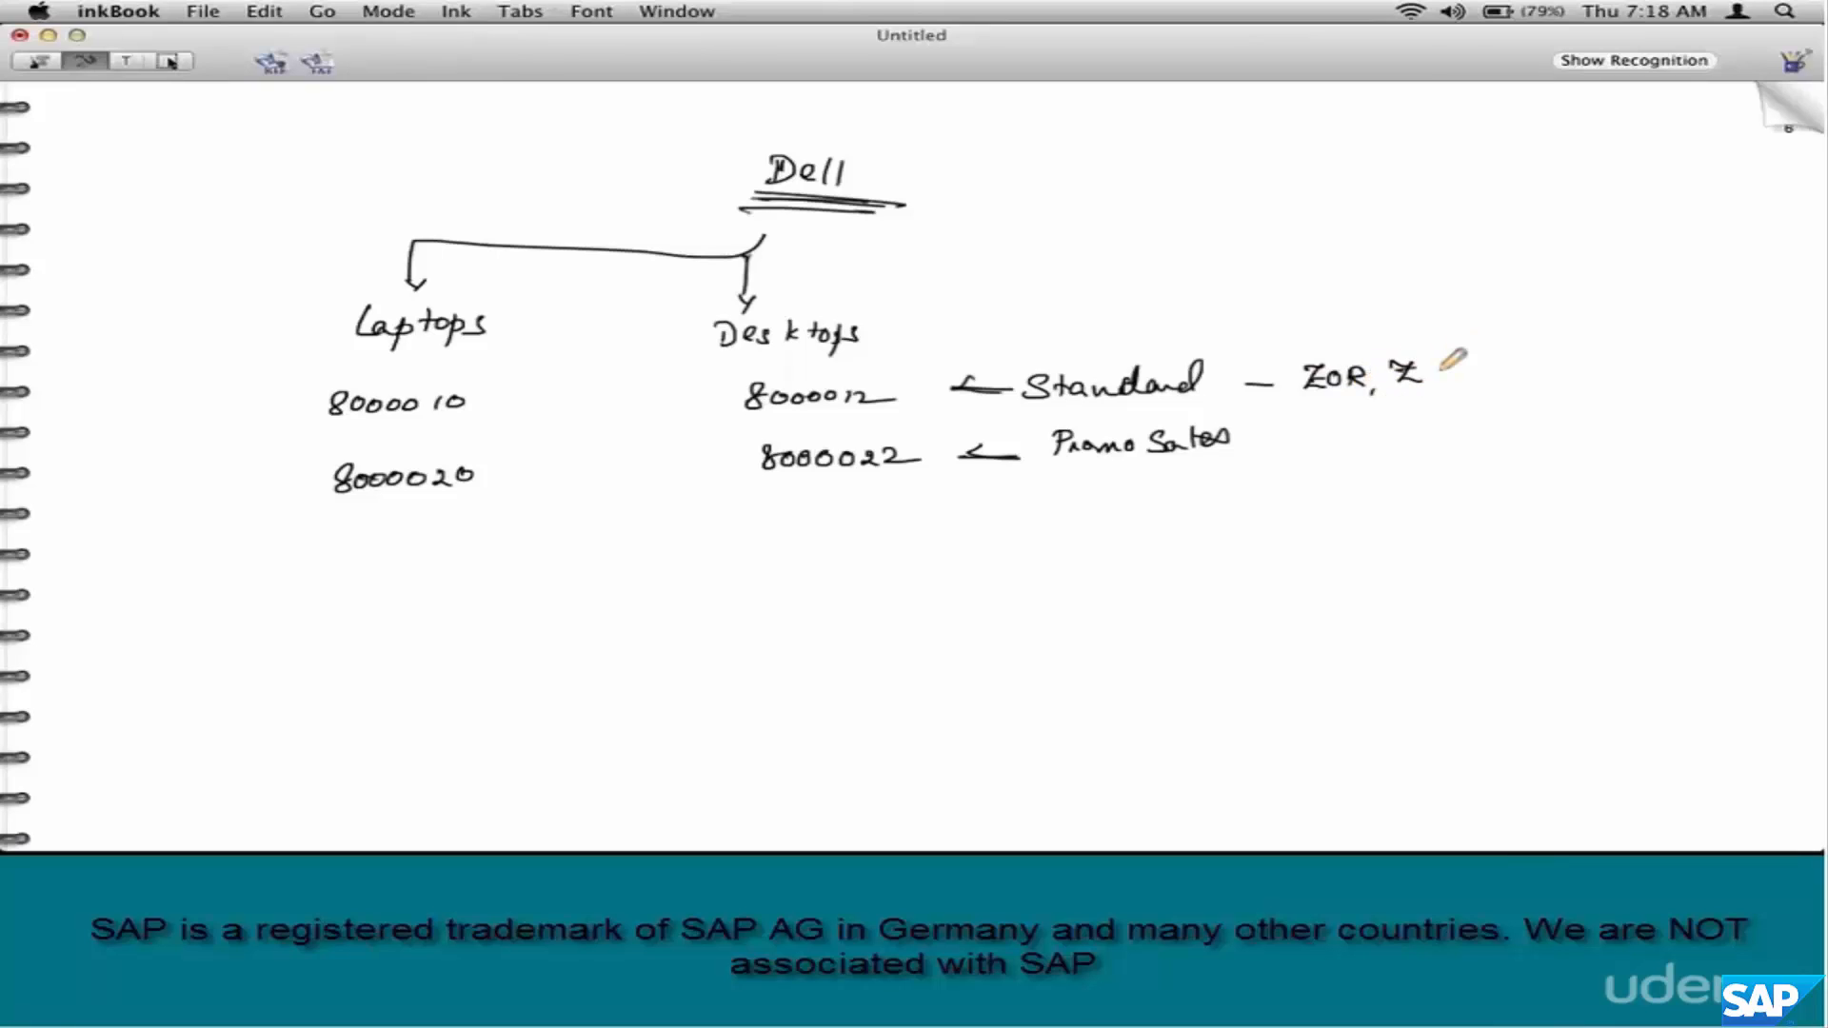
{"action": "type", "text": "STD,"}
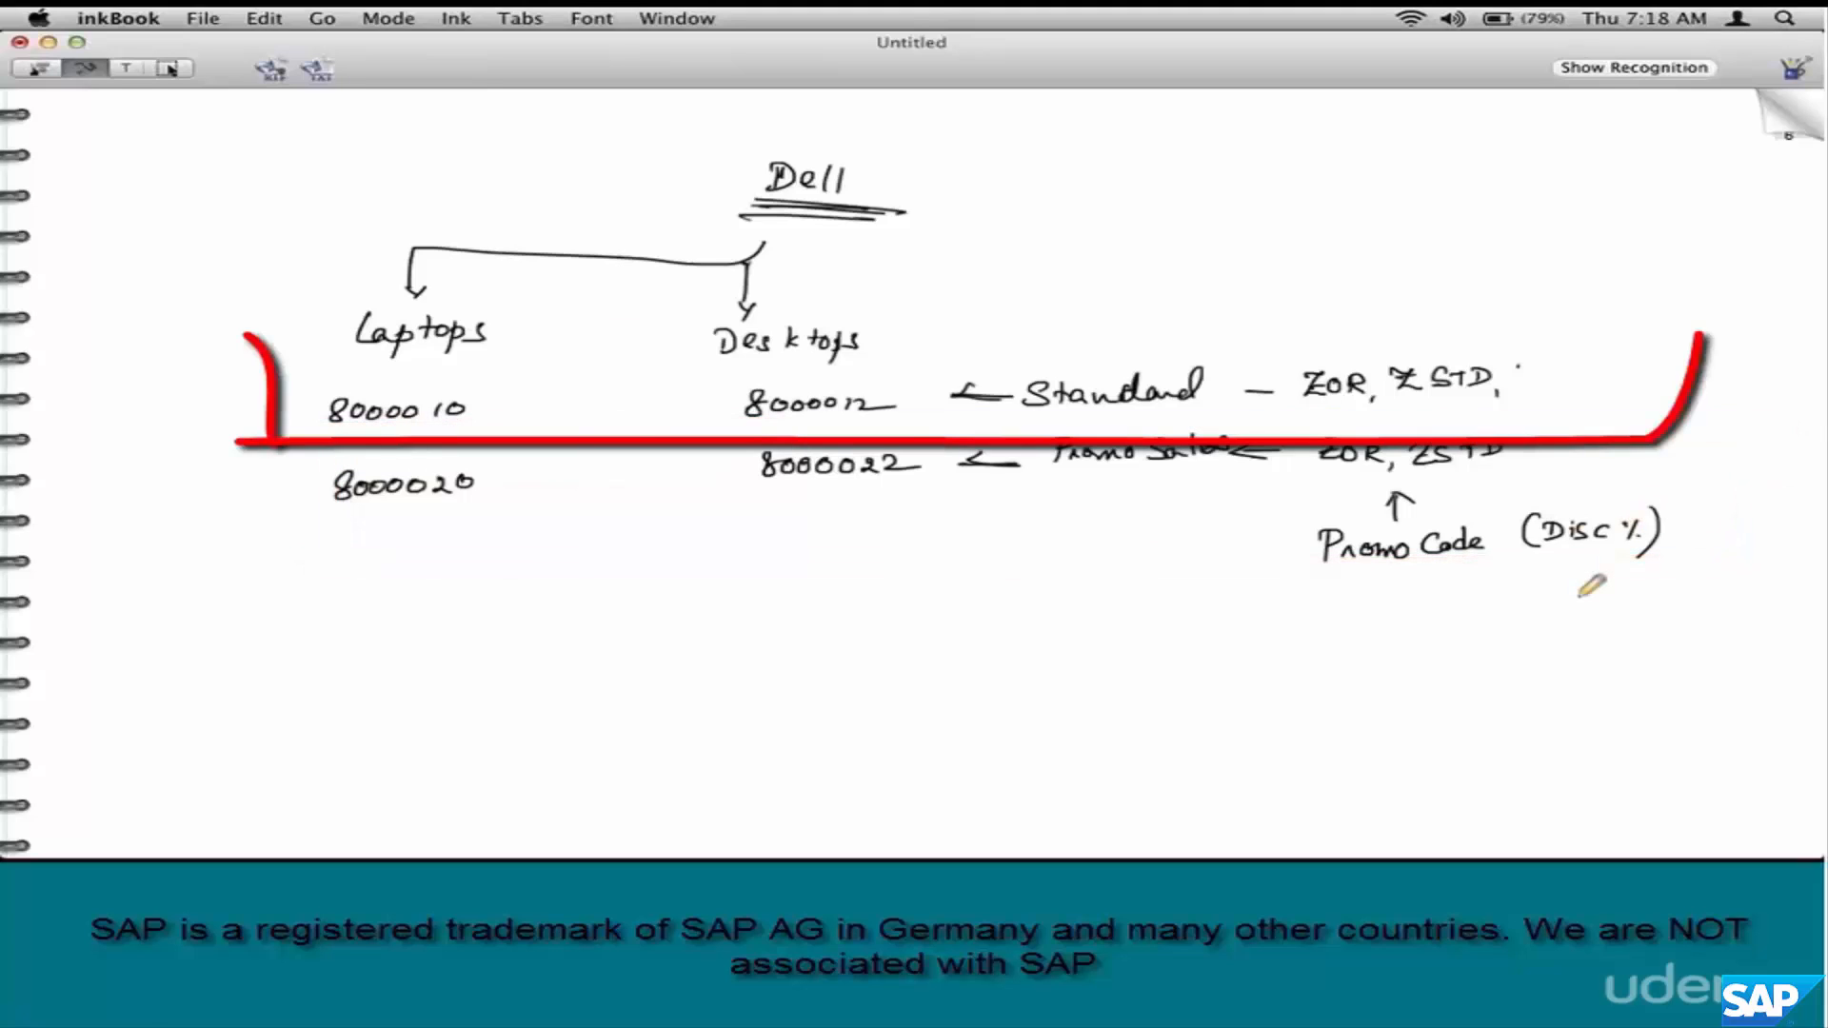
- Sketch a dashed arc beneath 8000022 toward the Promo Sales arrow
{"action": "left_click_drag", "start_coordinate": [245, 338], "coordinate": [1691, 338]}
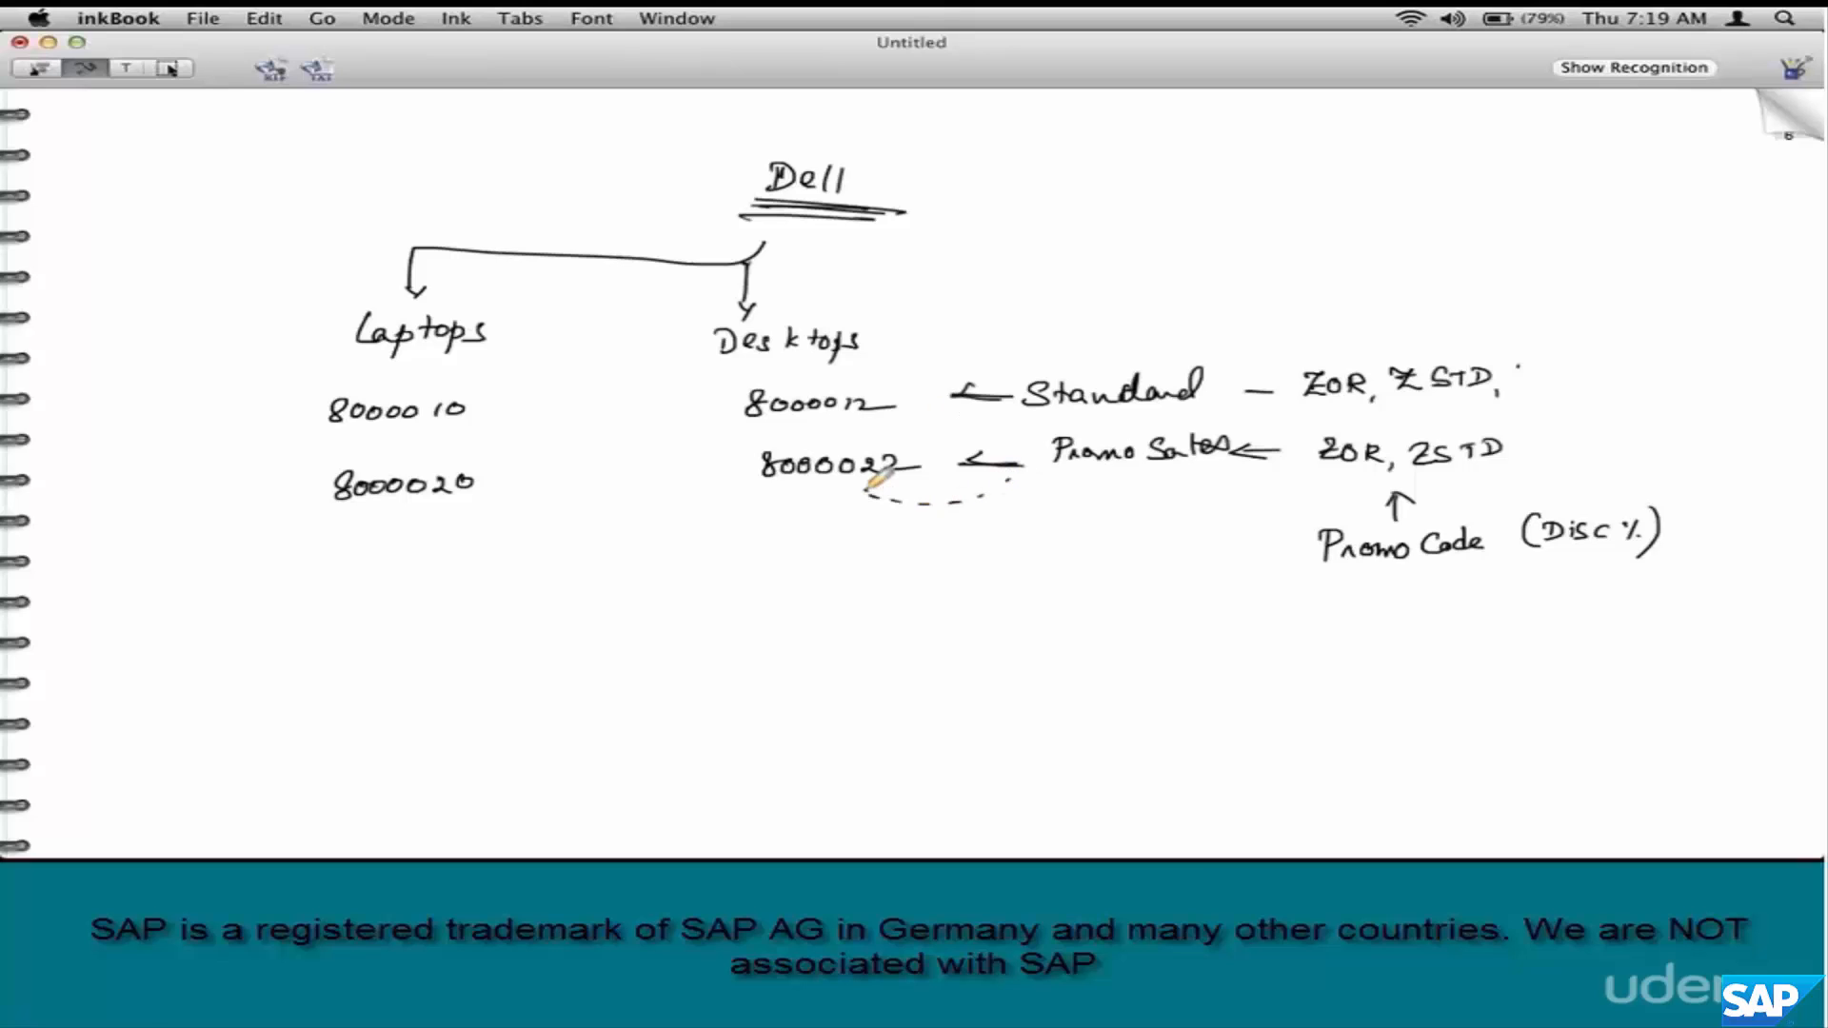
- Draw a curved arrow to 8000020, underline Promo Code, and write 'Cust Grp' beneath it
{"action": "left_click_drag", "start_coordinate": [1015, 495], "coordinate": [483, 531]}
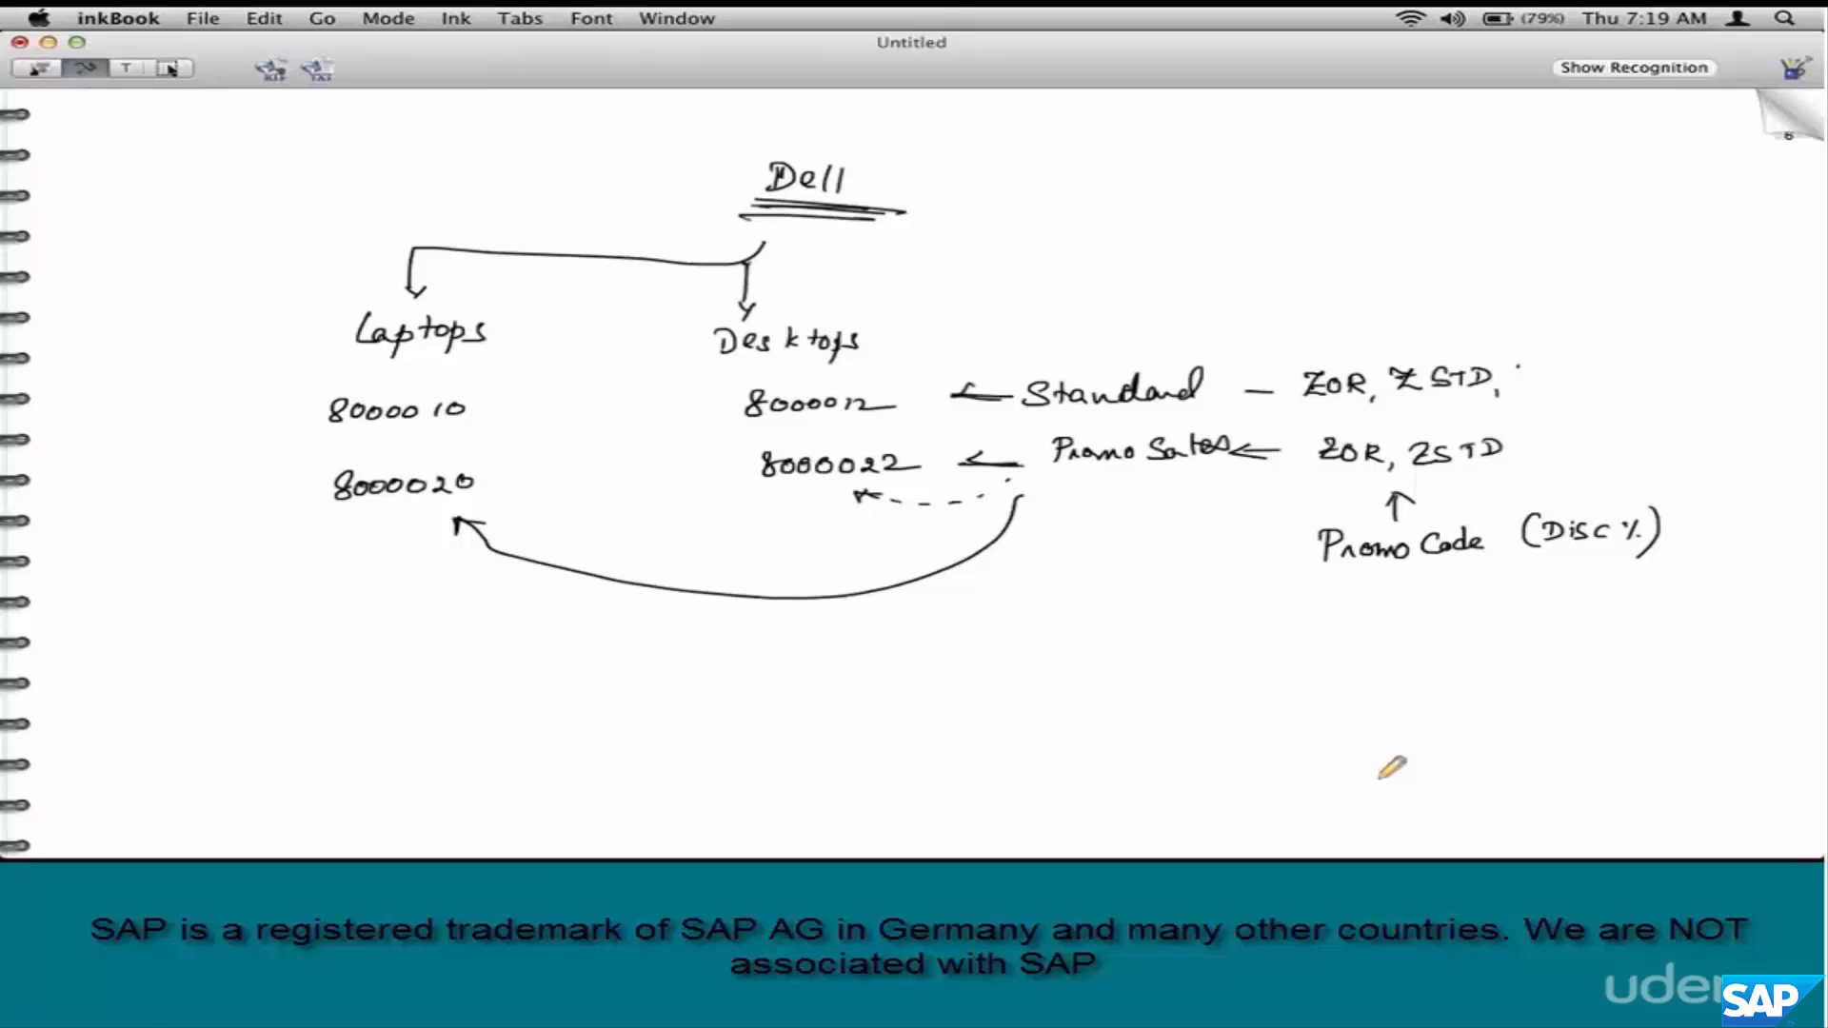
{"action": "left_click_drag", "start_coordinate": [1026, 420], "coordinate": [1772, 571]}
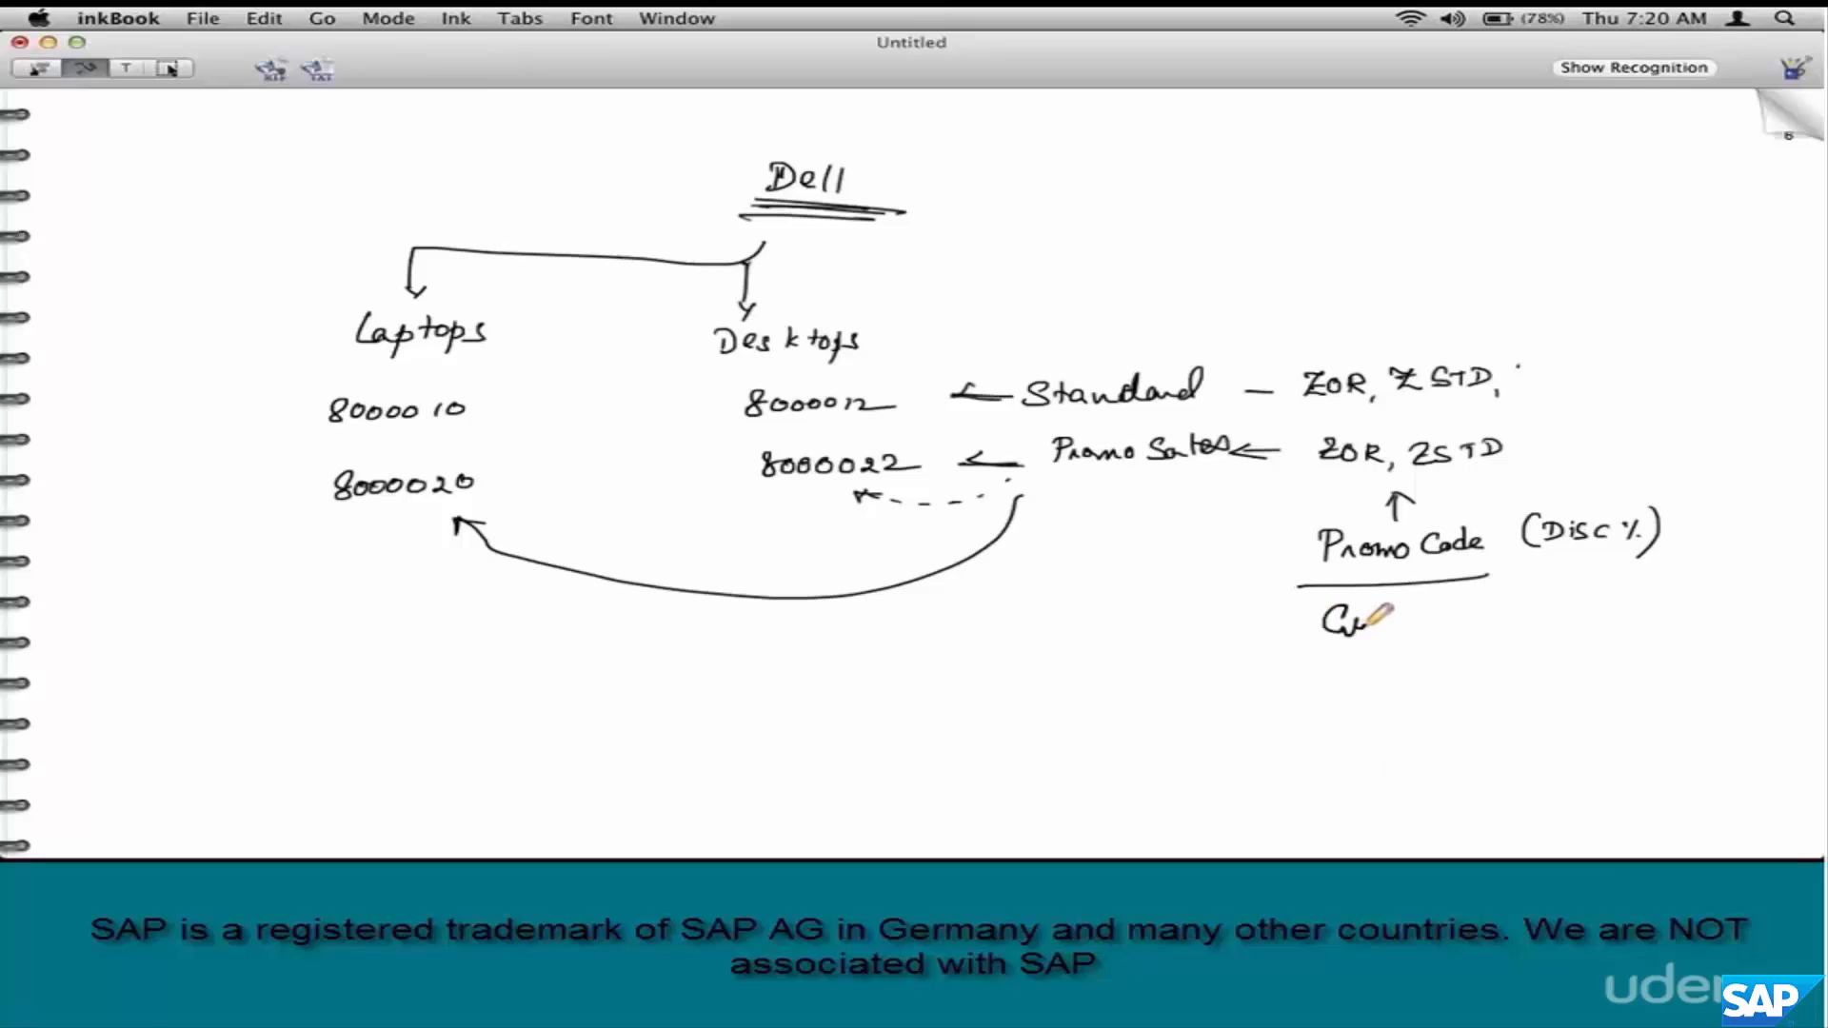
{"action": "left_click_drag", "start_coordinate": [1330, 618], "coordinate": [1480, 618]}
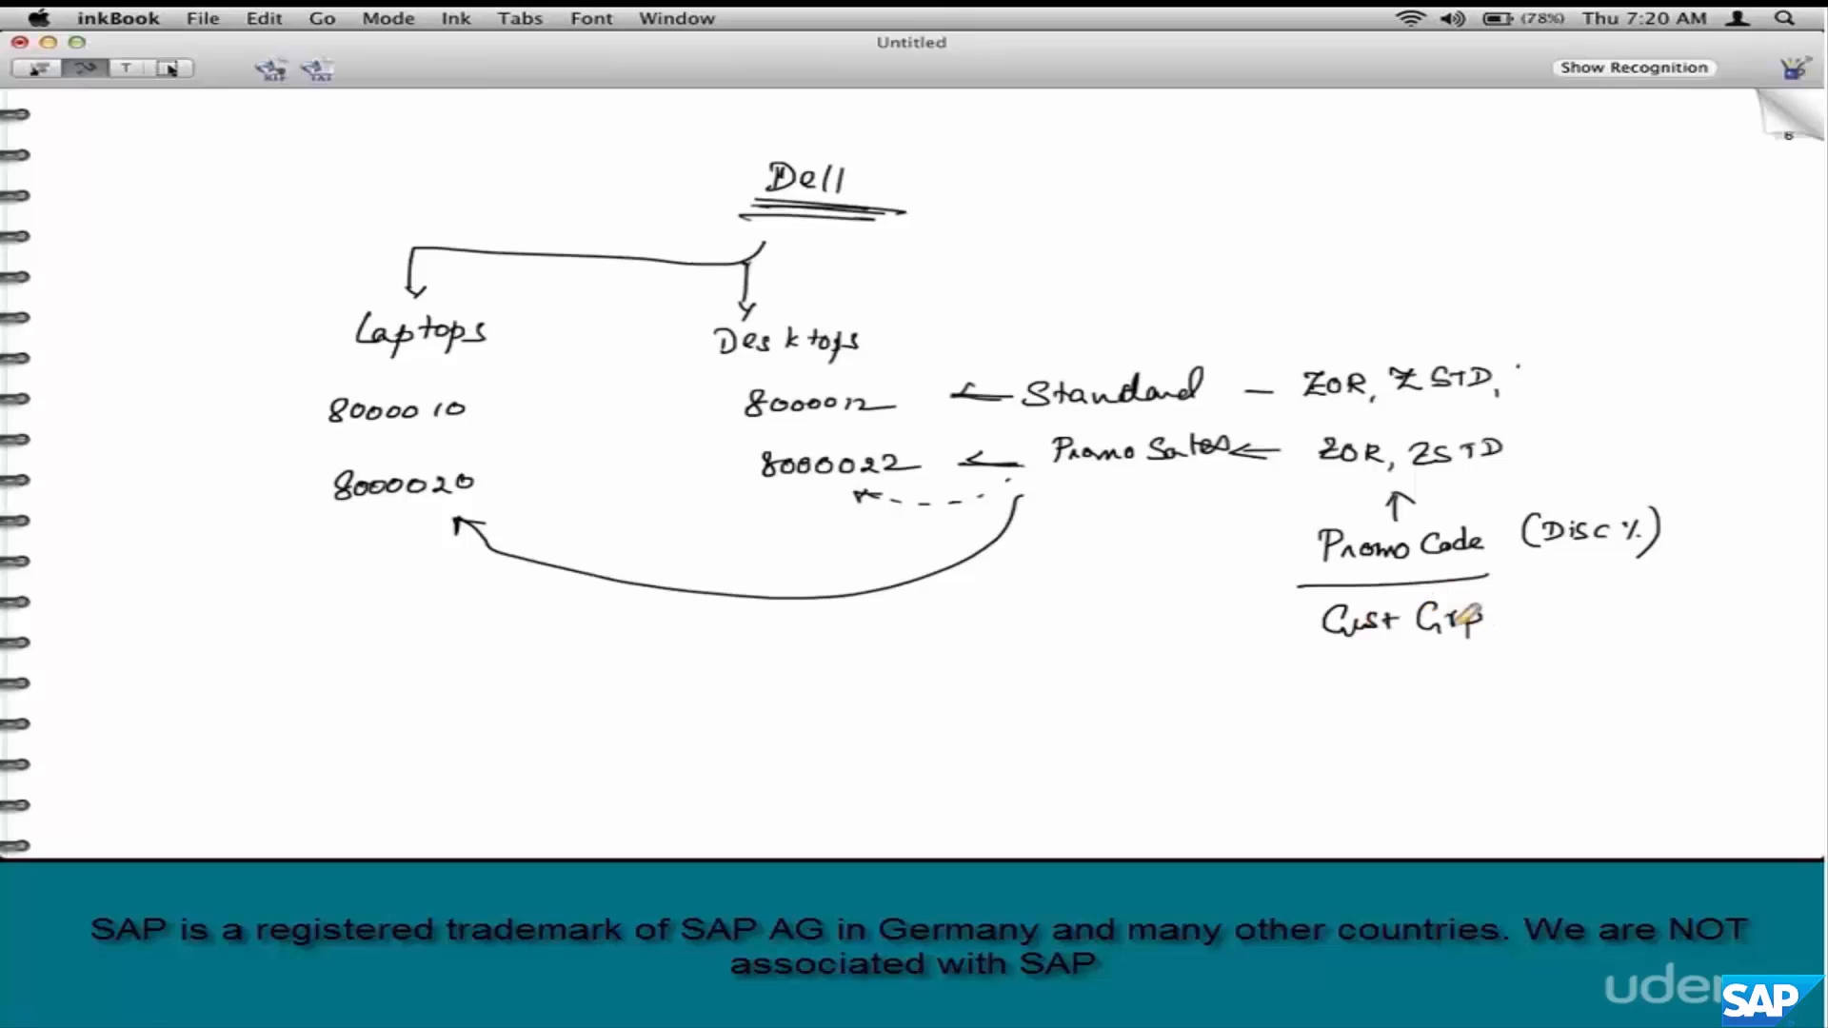